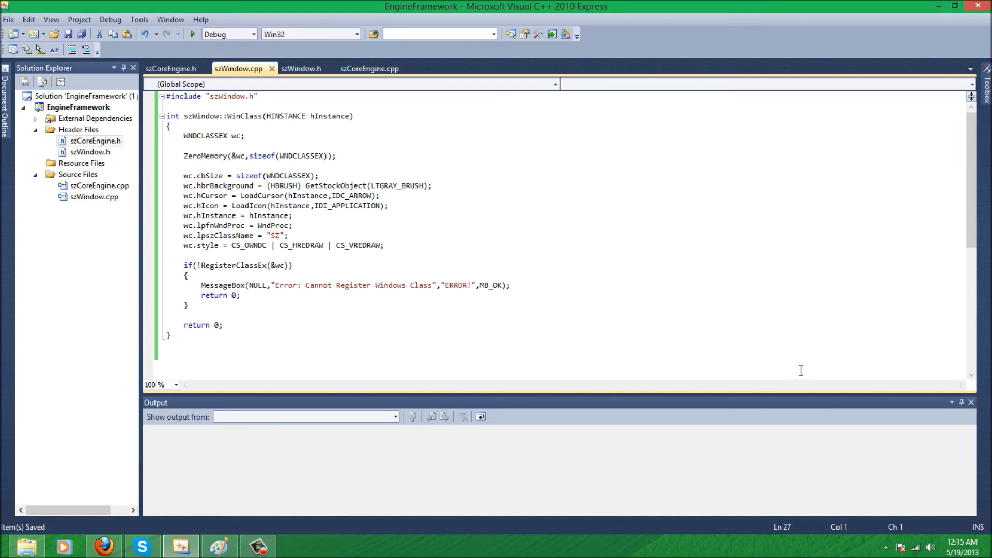
Begin the int szWindow::WinCreate signature with an HINSTANCE hInstance parameter
scroll(down, 3)
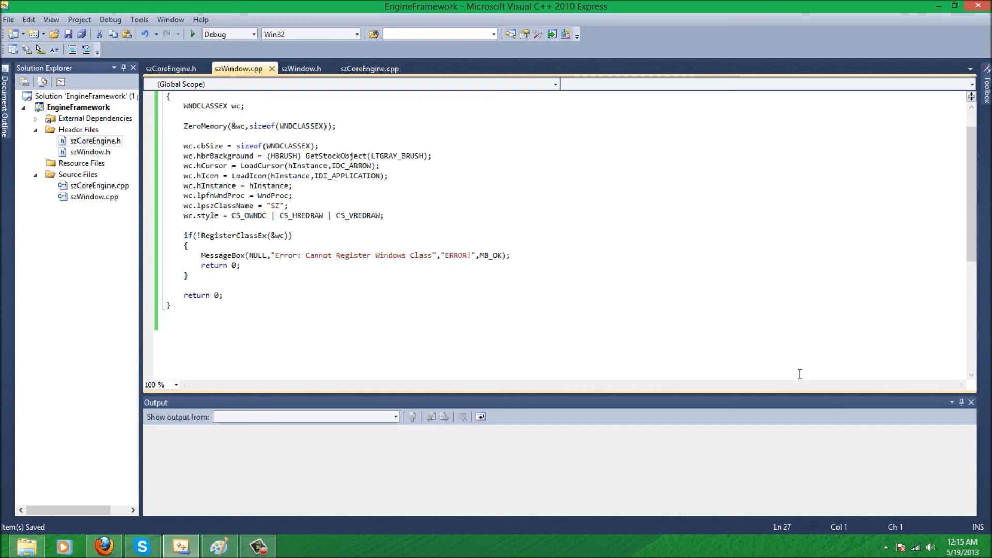
mouse_move(791, 374)
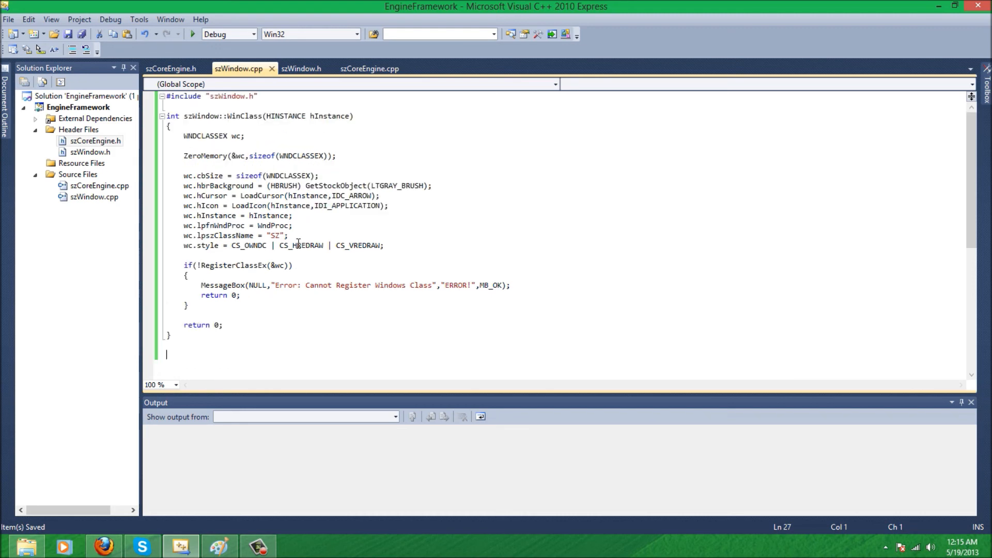
scroll(down, 3)
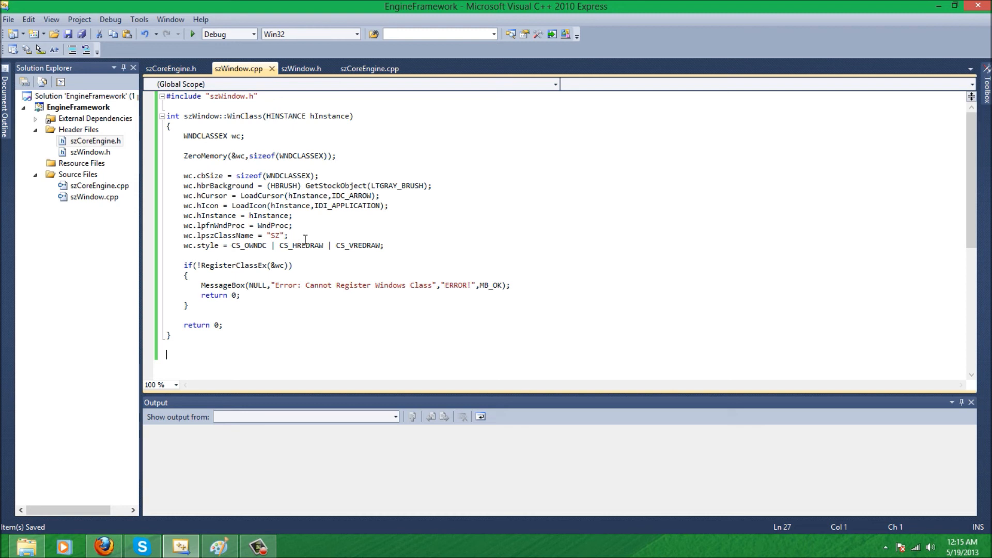
text(int)
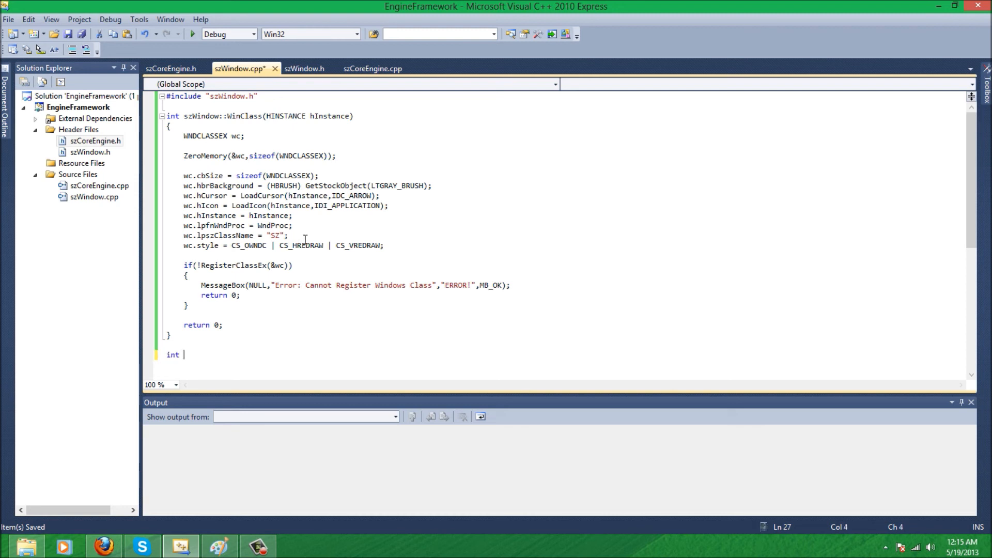
text(szWindow:)
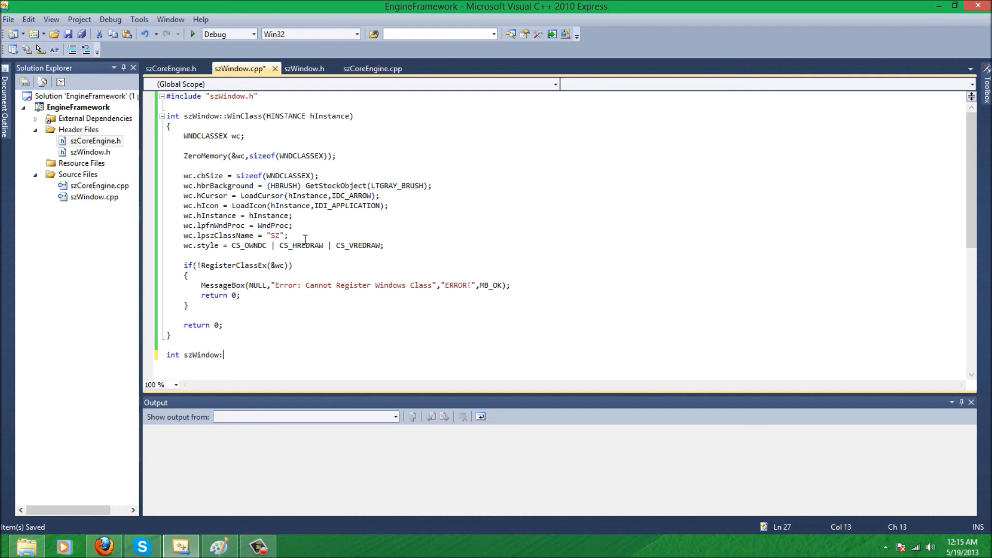
text(:)
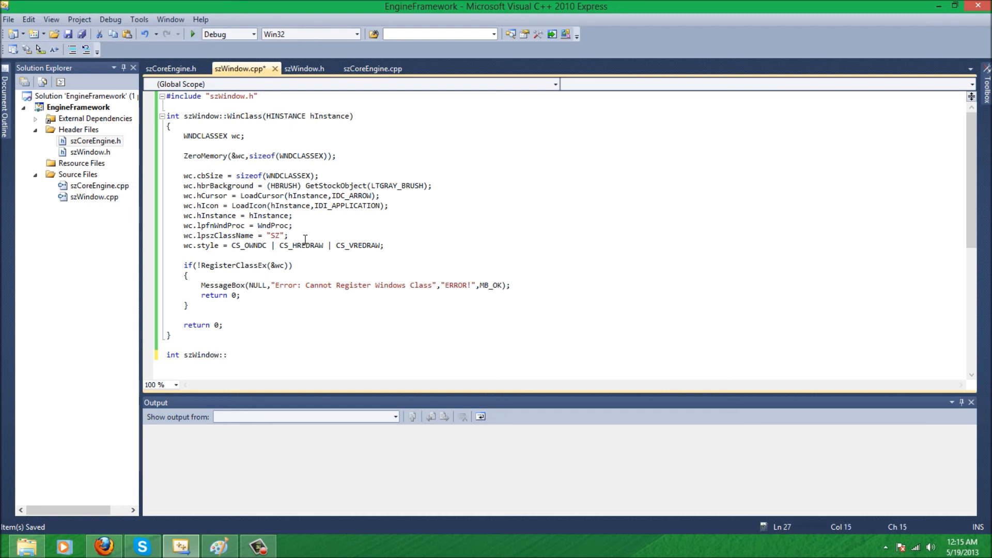
text(Win)
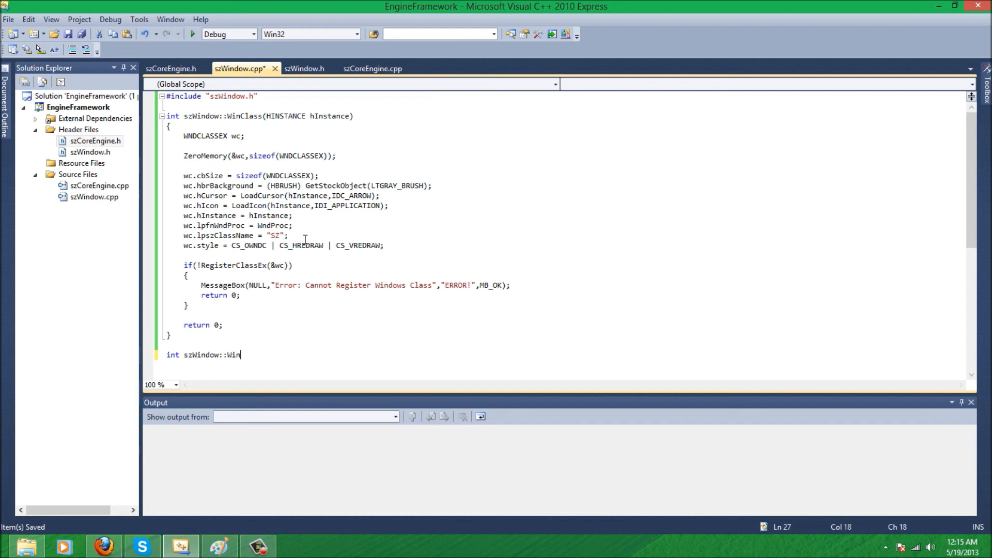
text(Create(*)
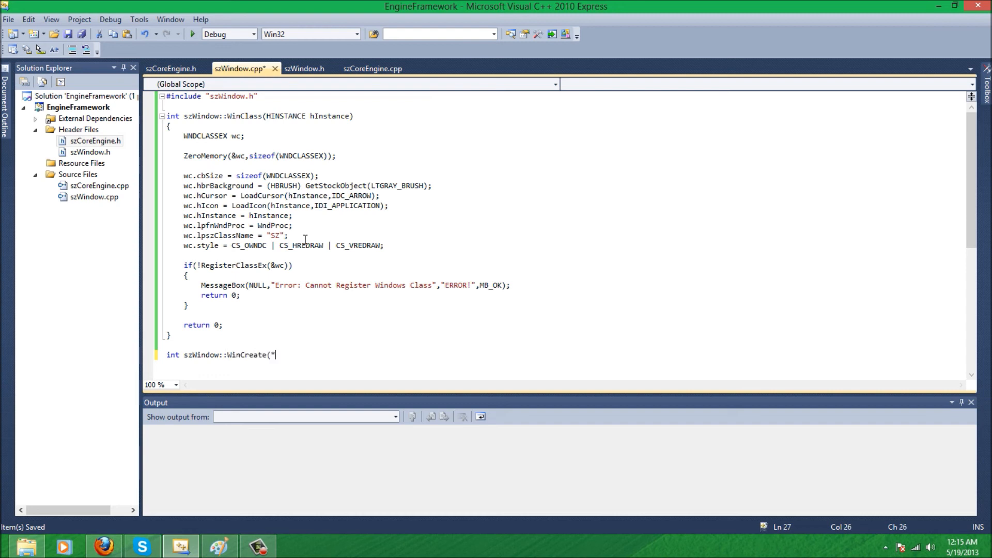
key(Backspace)
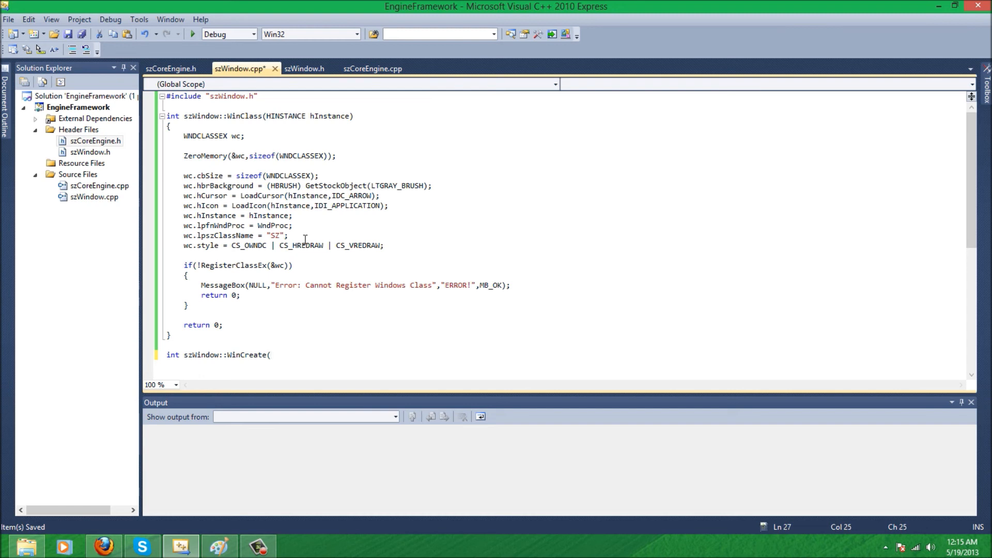
text(hIN)
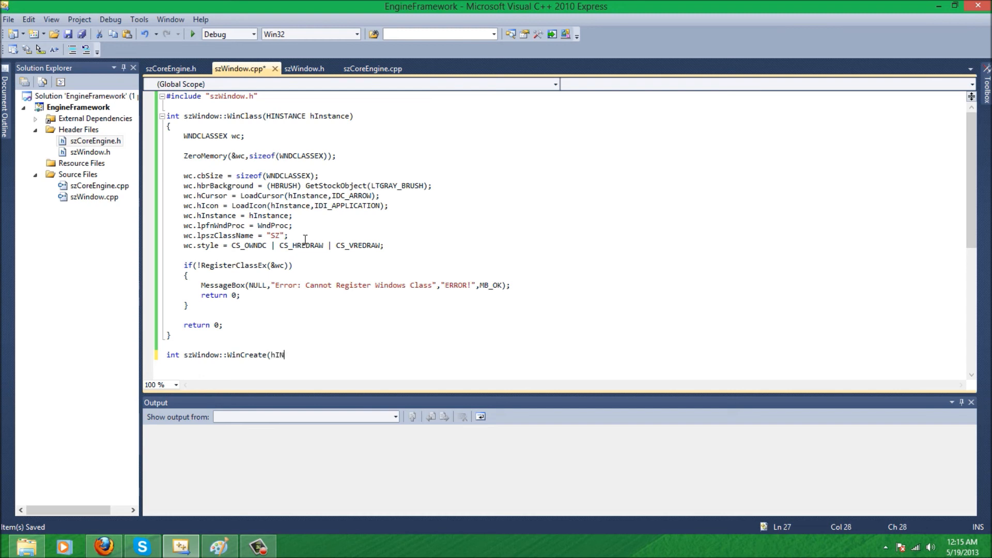
key(Backspace)
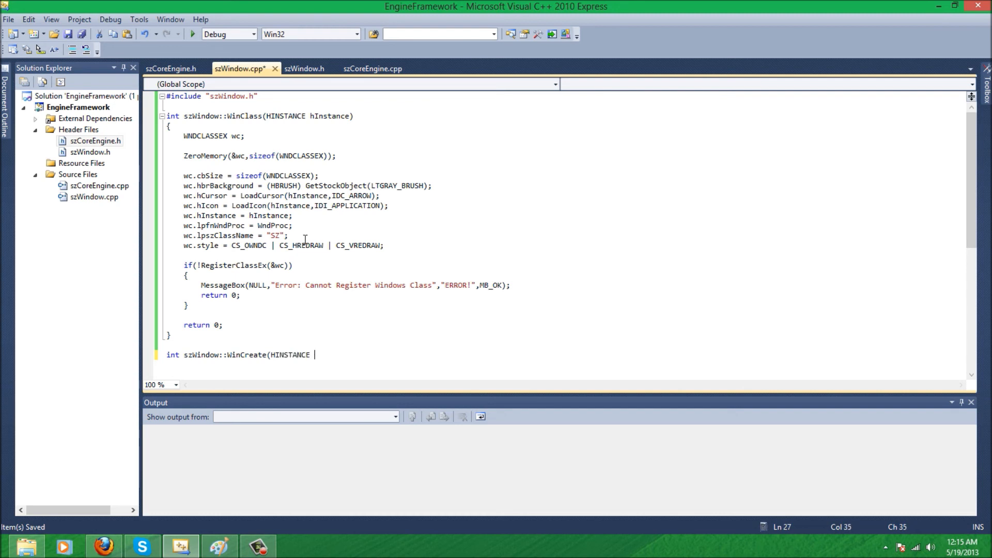
text(hInstance,m)
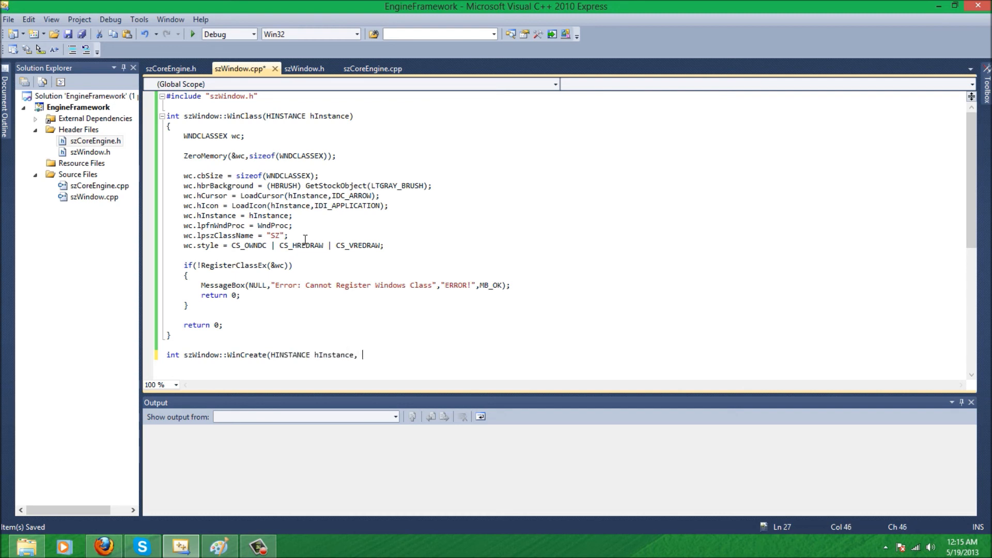
key(Backspace)
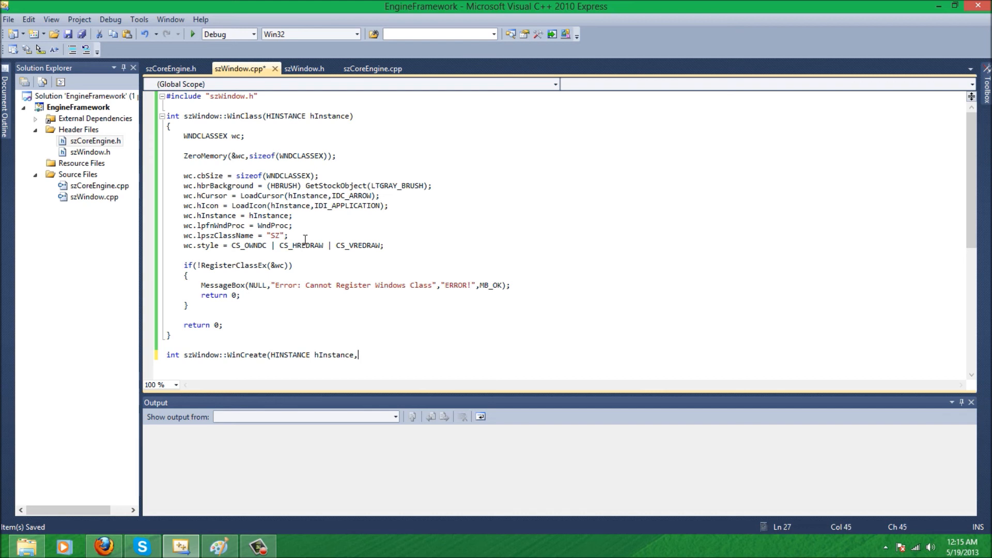
Add char *WinName, int WinWidth, int WinHeight parameters and a body returning 0
text(char *Wi)
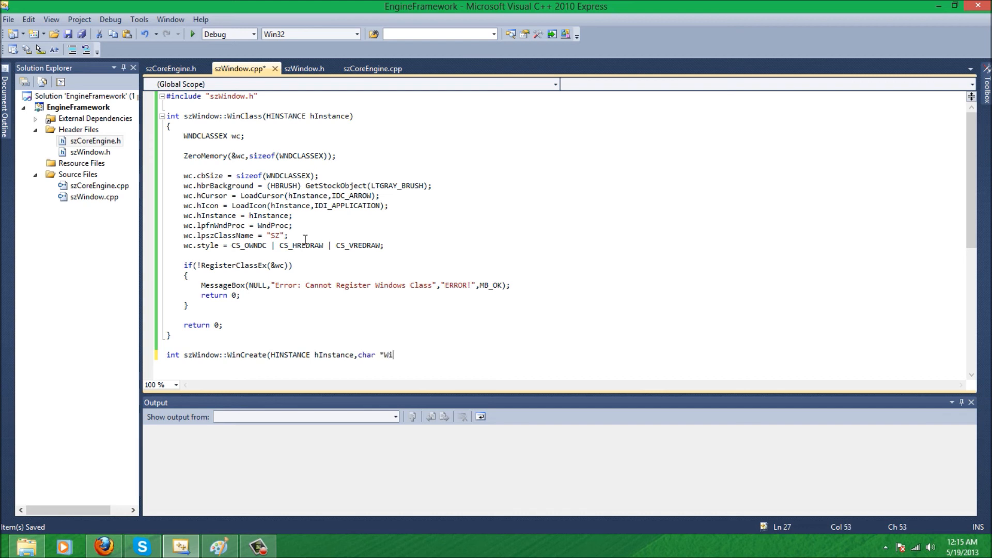
text(nName,)
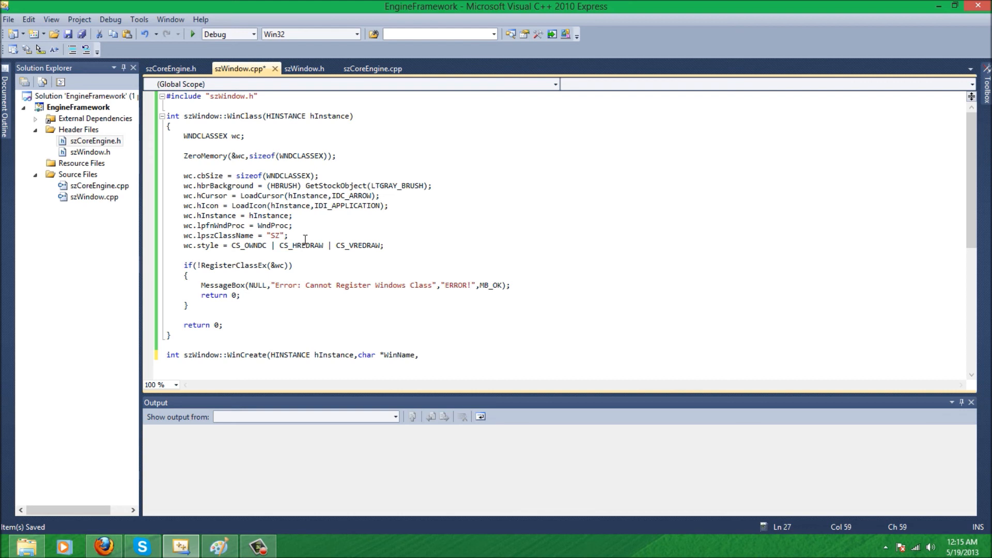
text(,int WinWIdht)
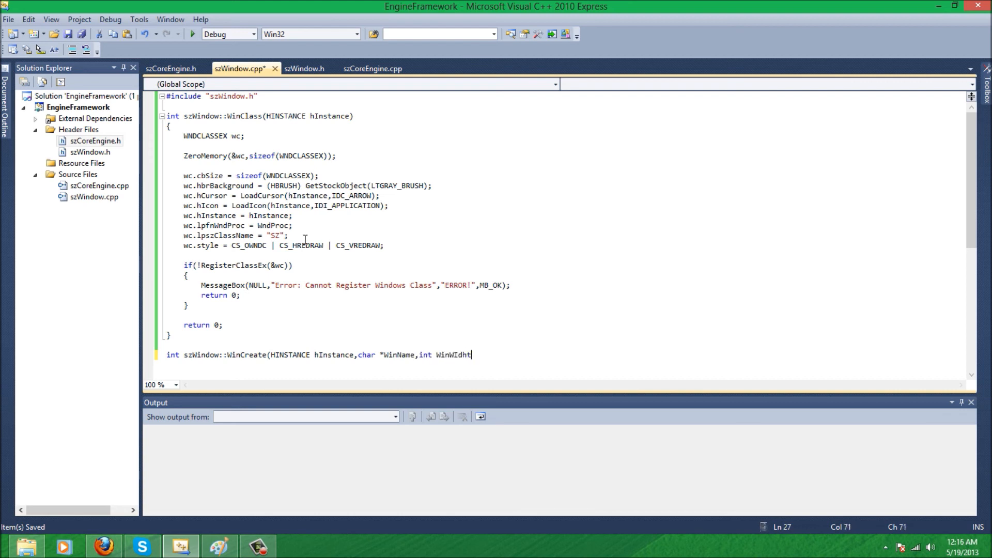
key(BackSpace)
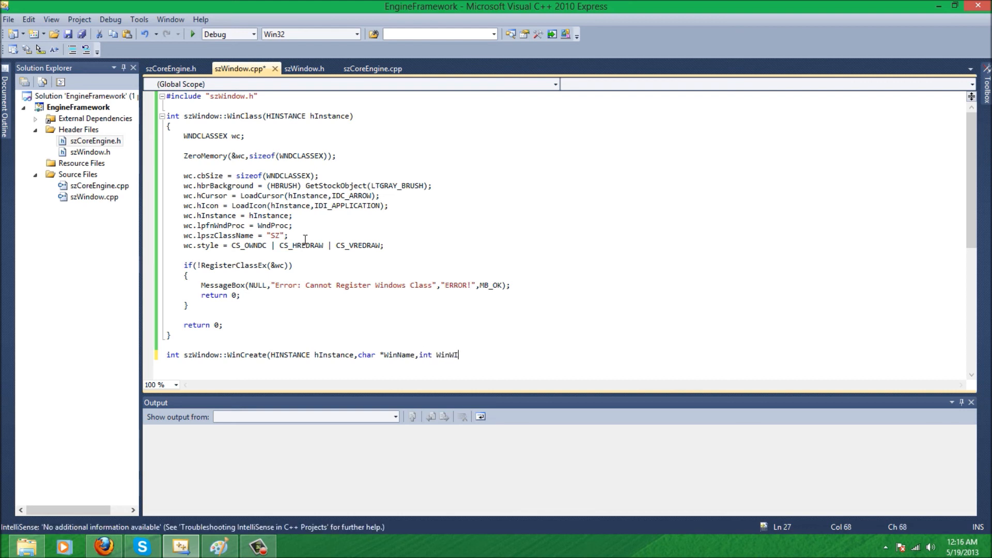
text(dth,)
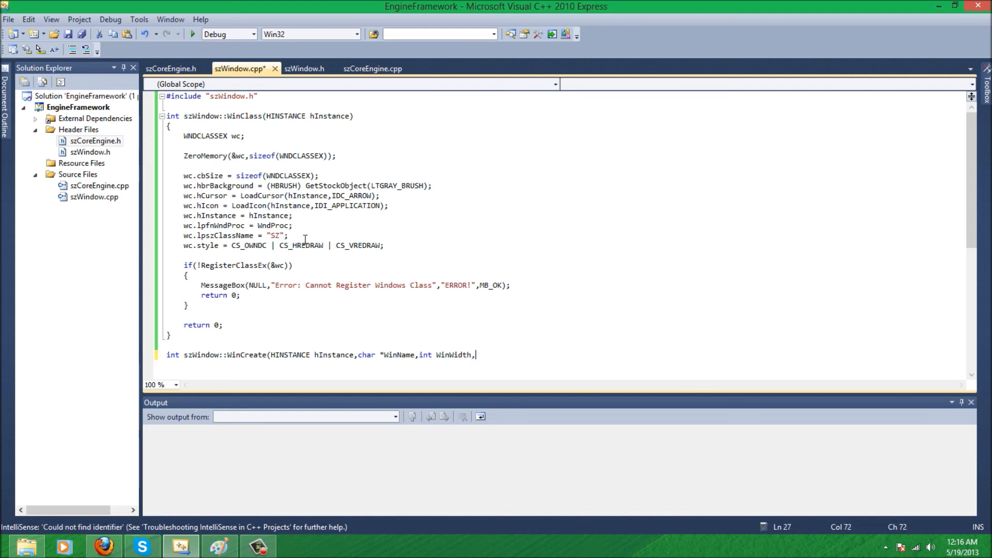
text(int Win)
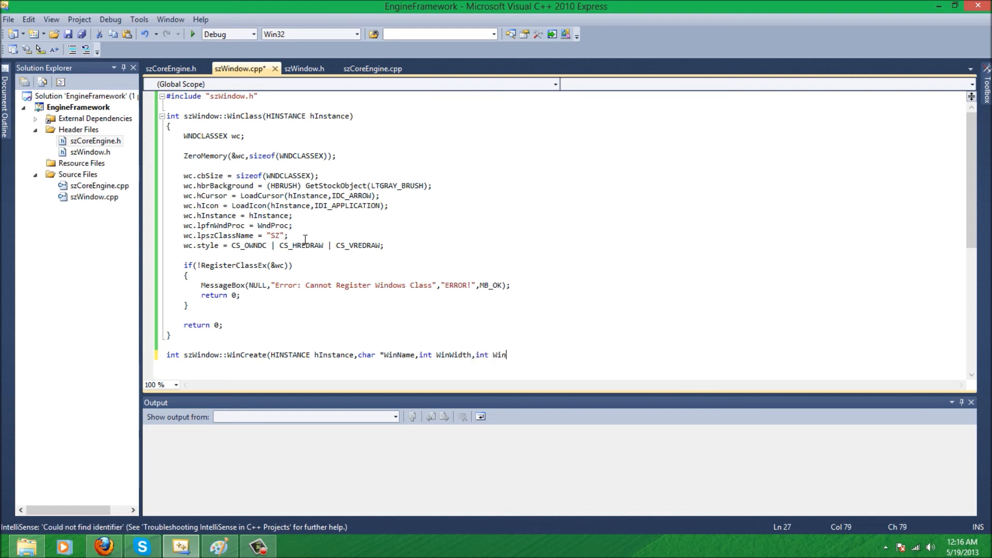
text(Height)
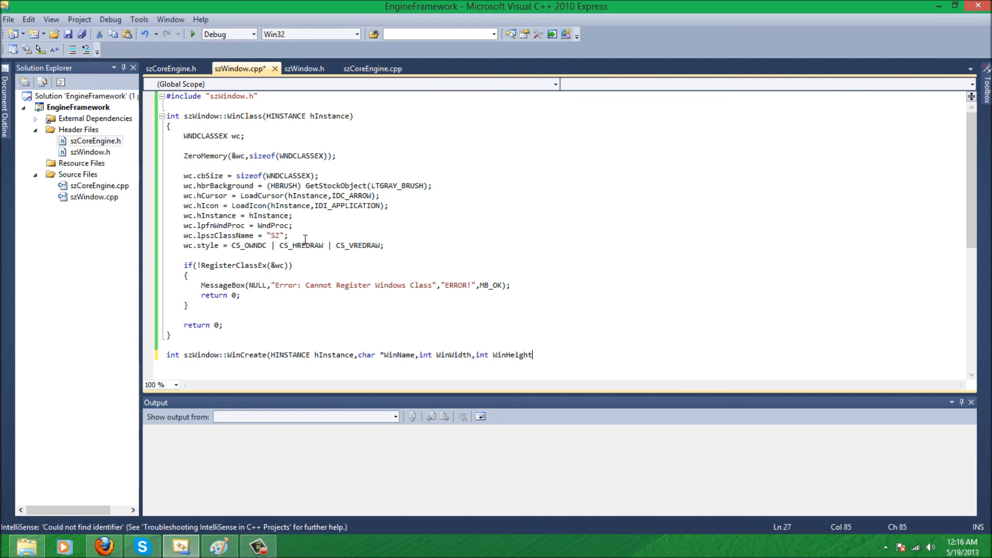
text(()
text(})
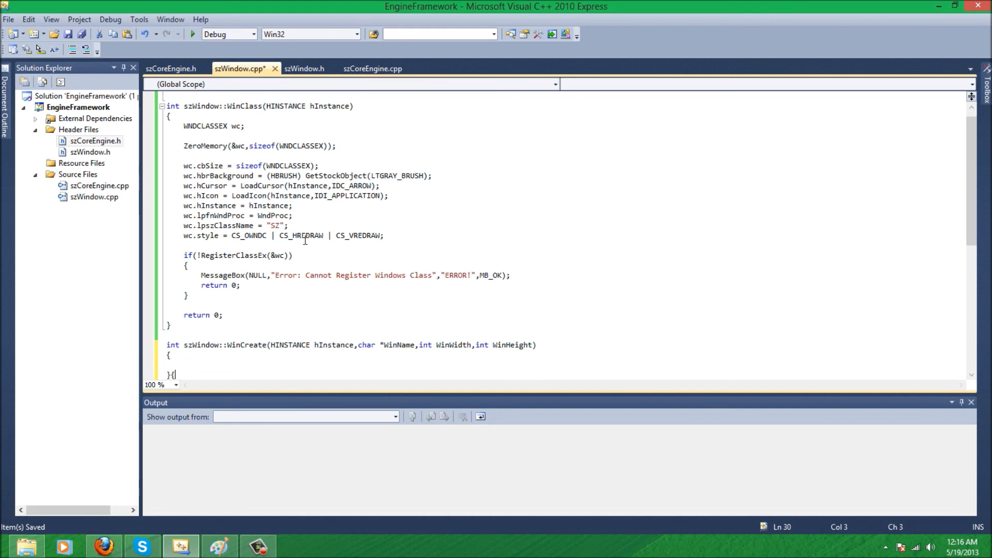
text(return 0;)
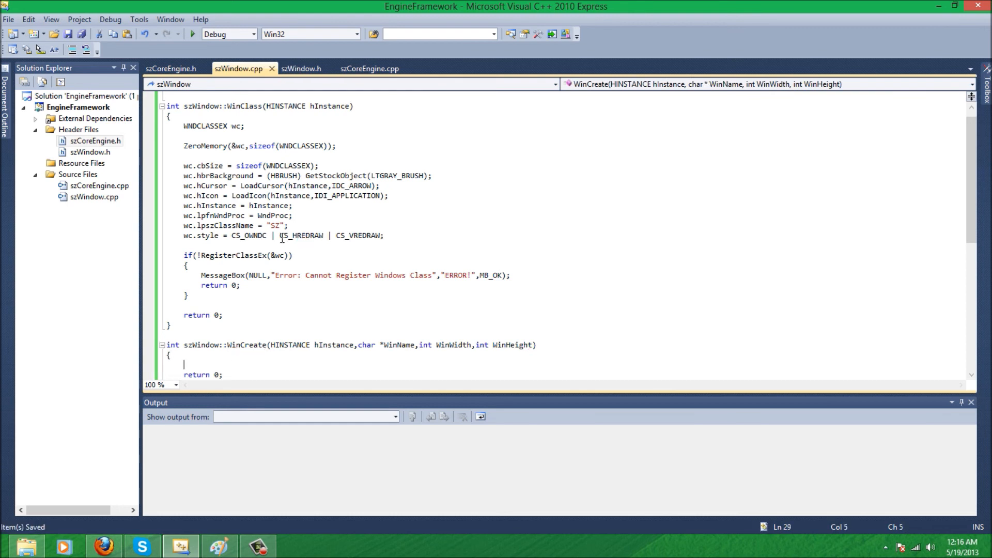
Assign szhWnd = CreateWindow("SZ",WinName, and begin the window style argument
scroll(down, 3)
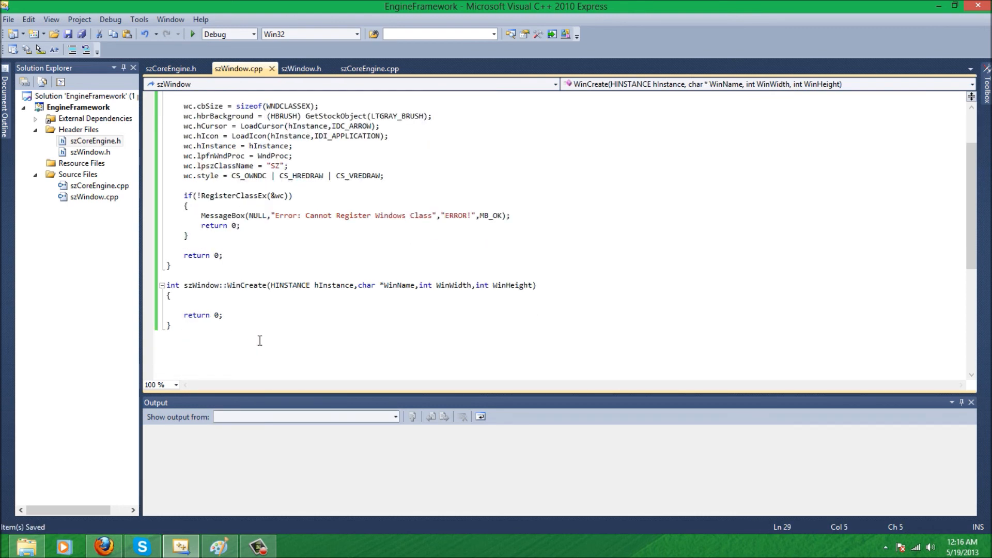
click(185, 305)
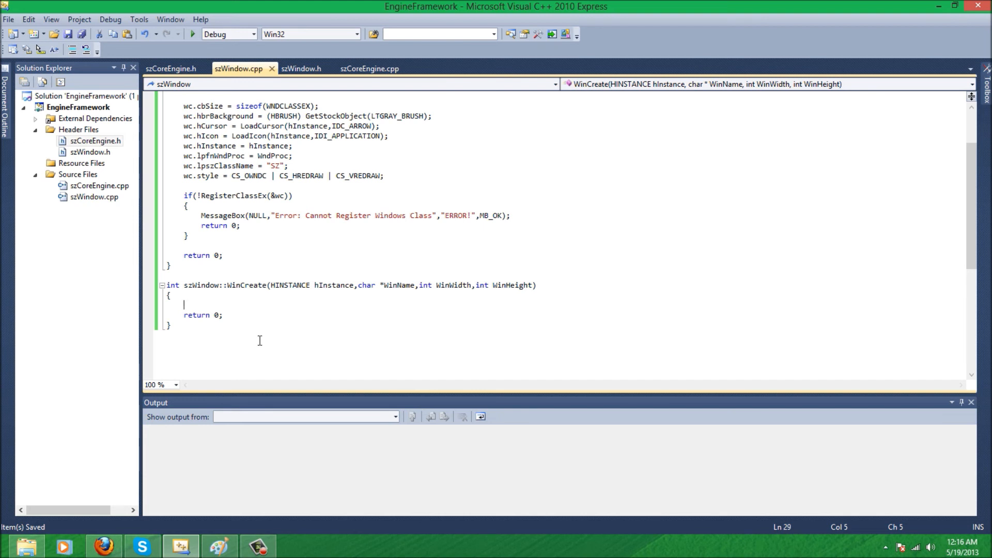
text(szHw)
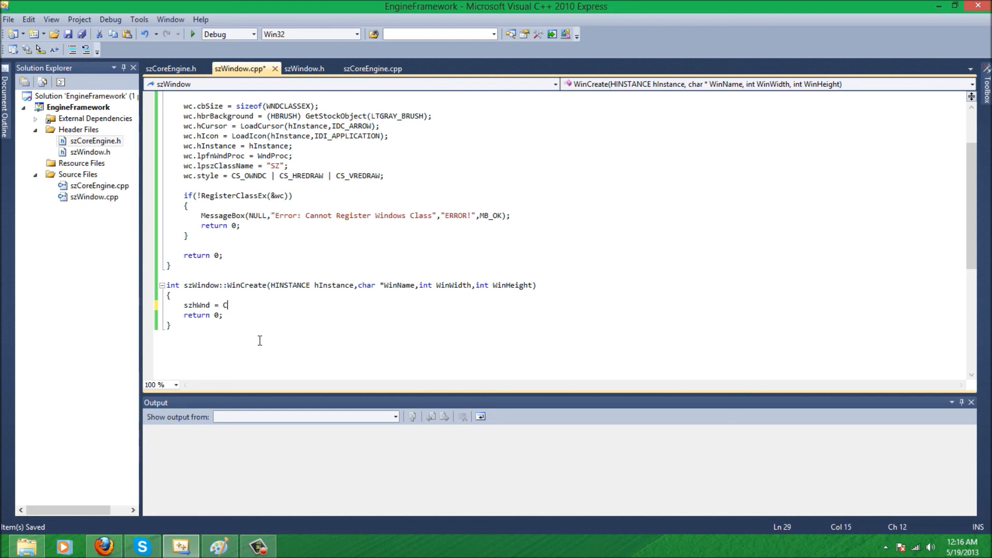
text(reateWin)
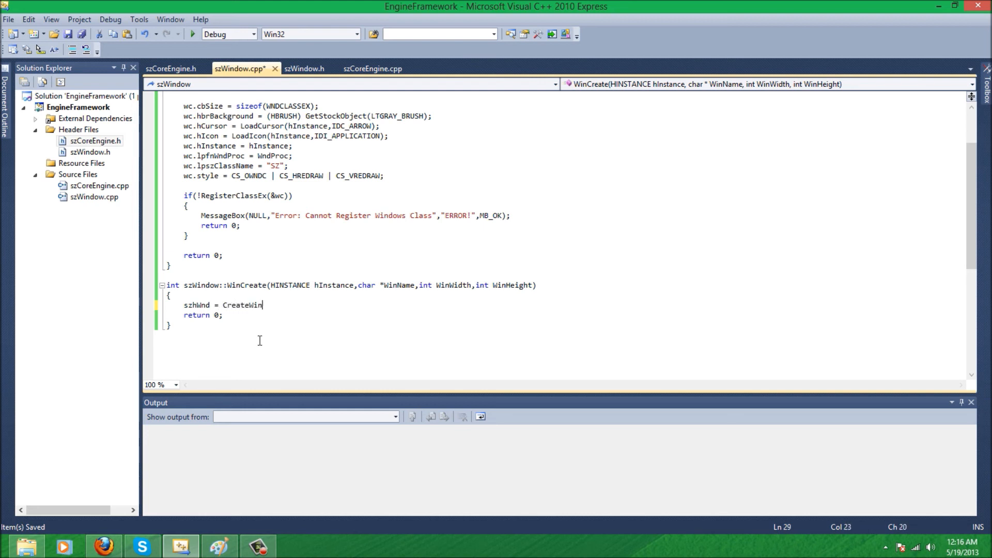
text(dow()
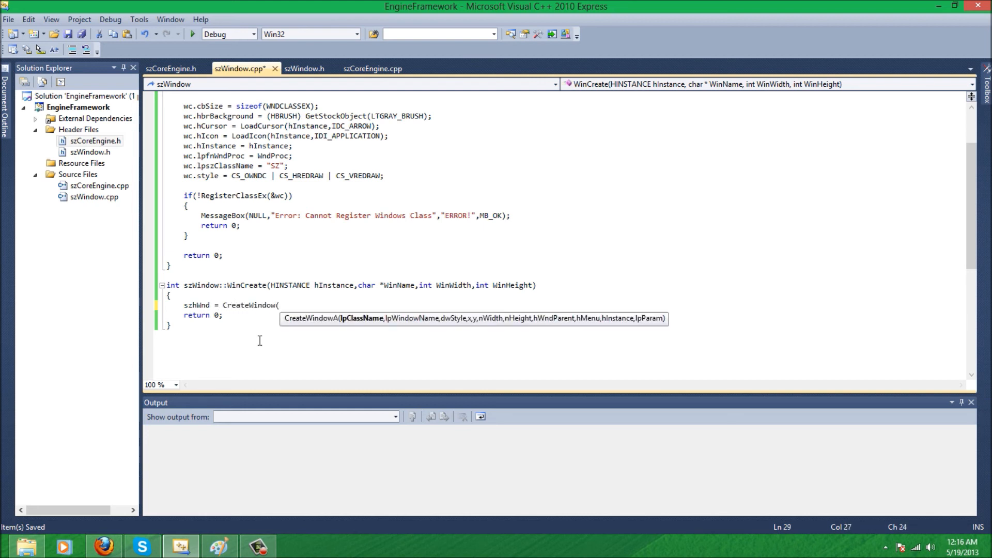
text(")
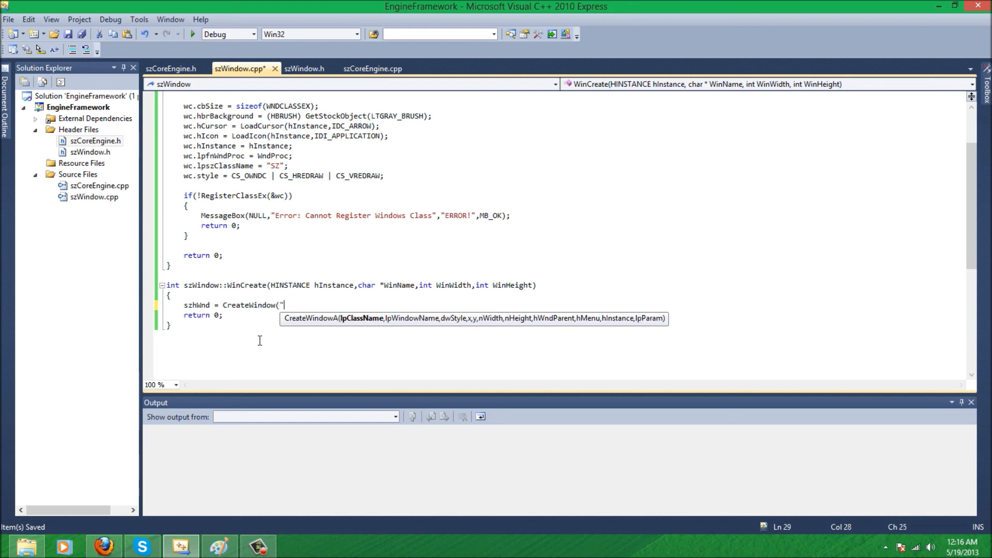
text(SZ".)
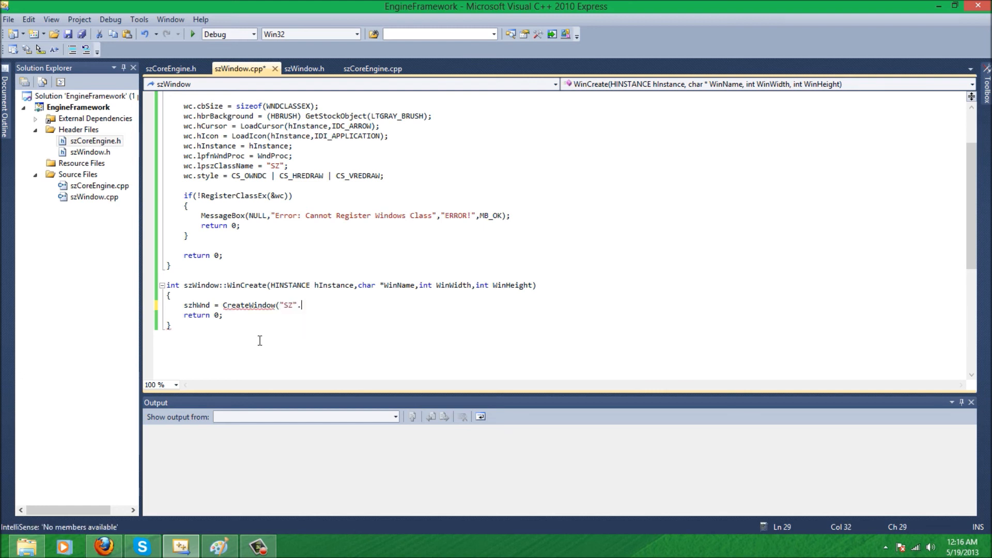
text(,)
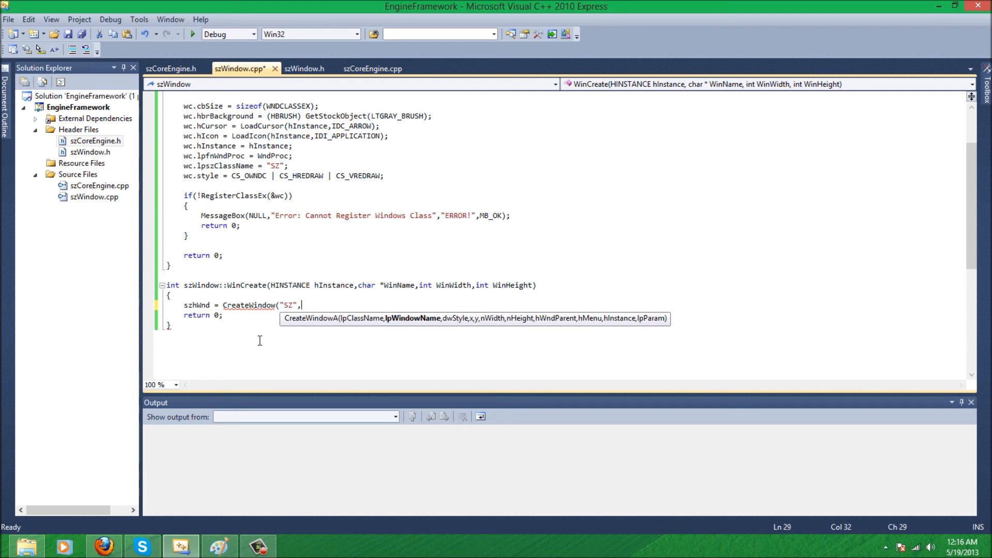
text(WinNa)
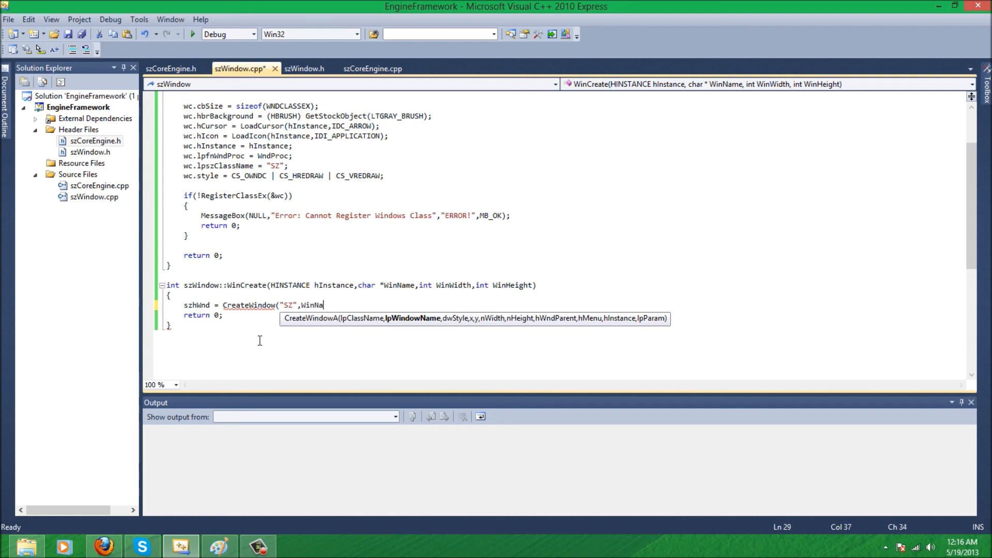
text(me,)
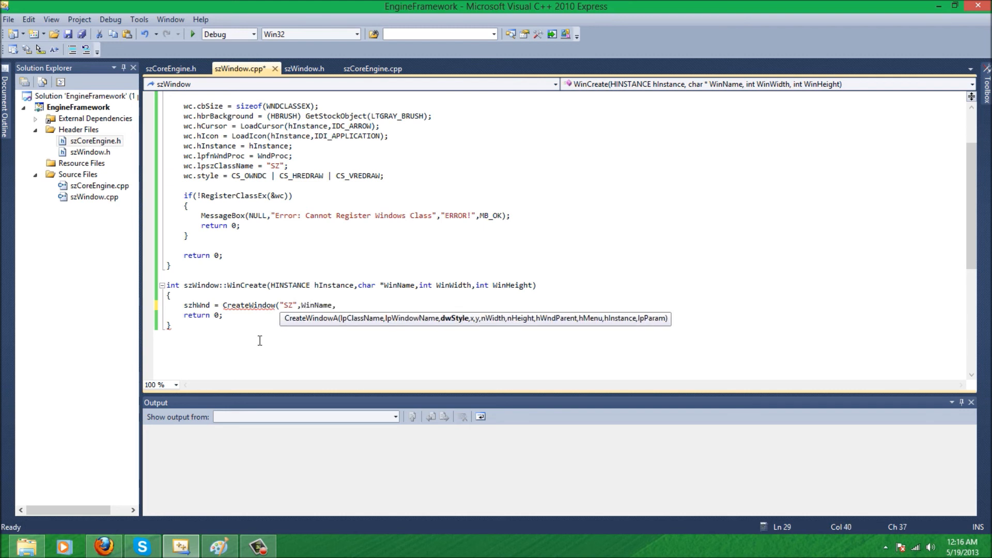
text(ws_visi)
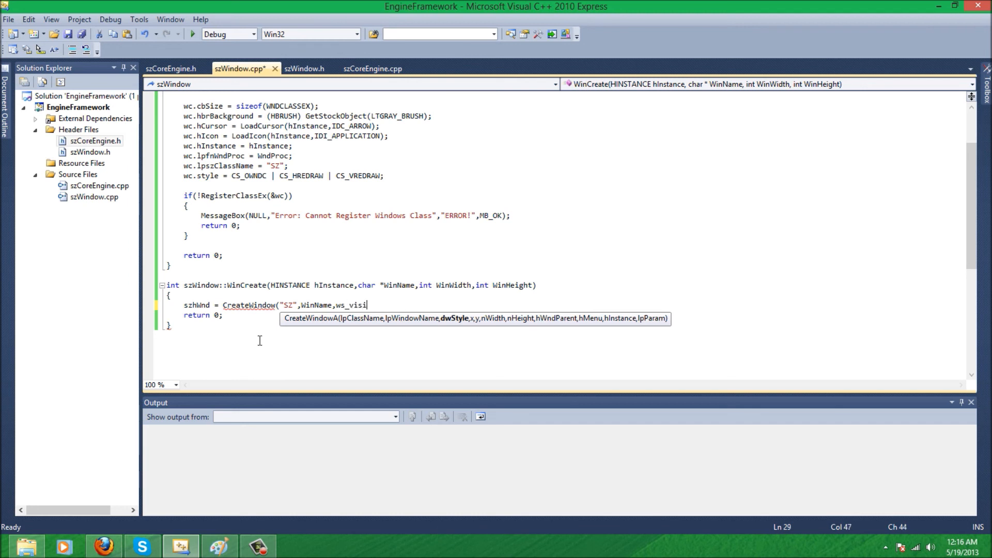
key(BackSpace)
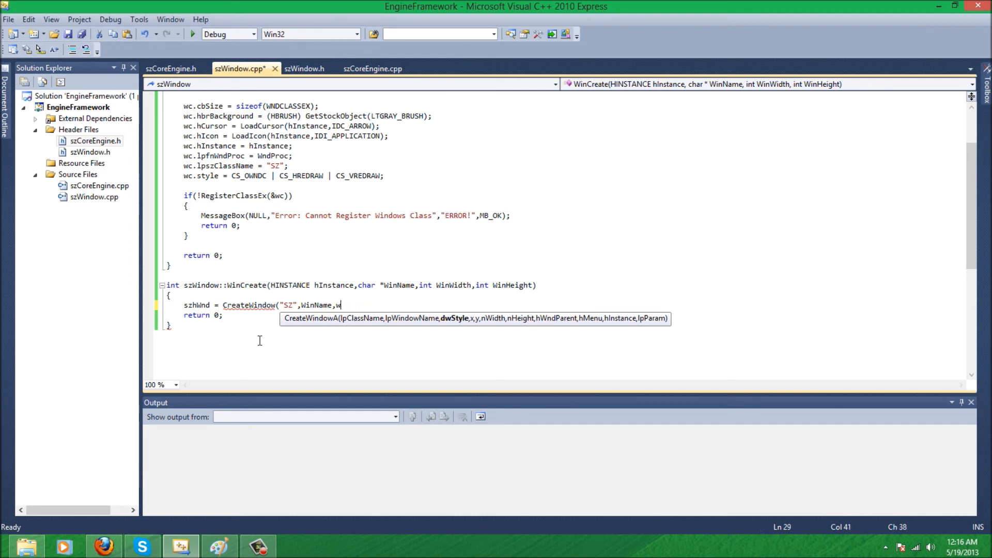
Give the window WS_VISIBLE | WS_SYSMENU | WS_MINIMIZEBOX styles and save
text(S_VISIBLE |)
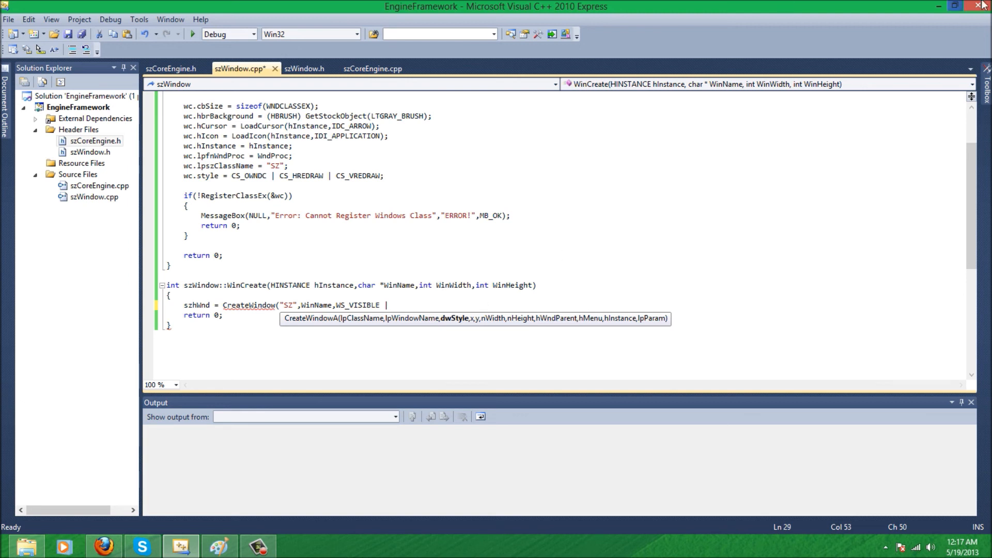
mouse_move(962, 28)
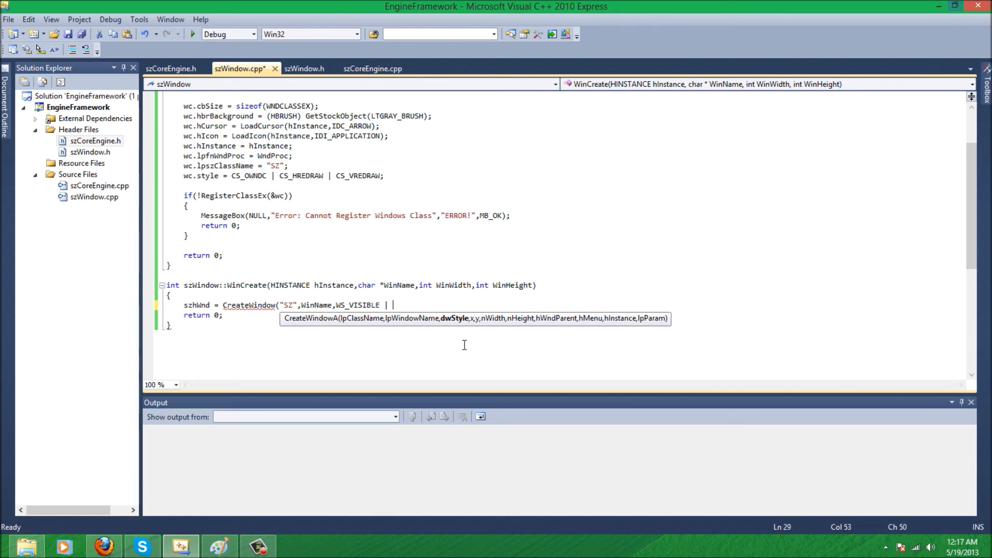
text(WS)
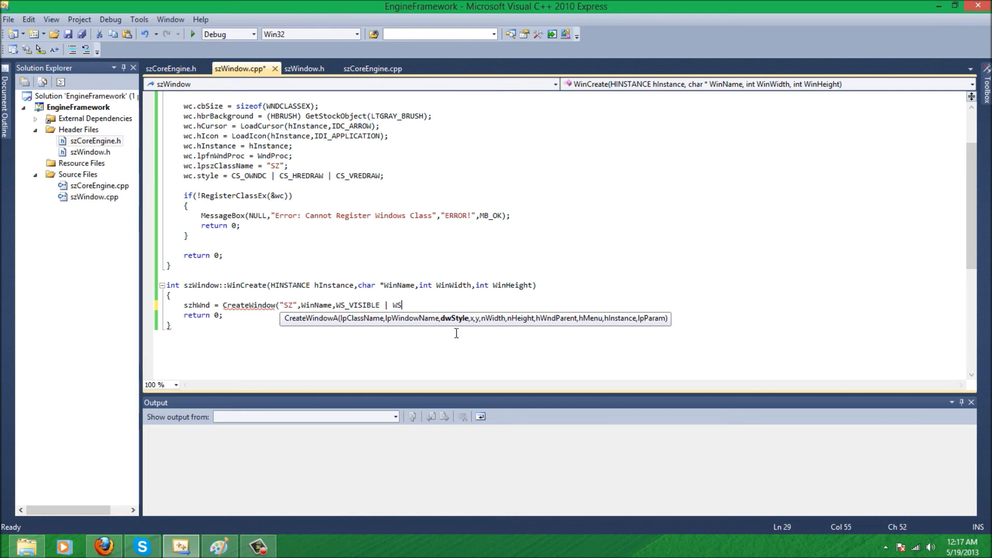
text(_SYSMENU)
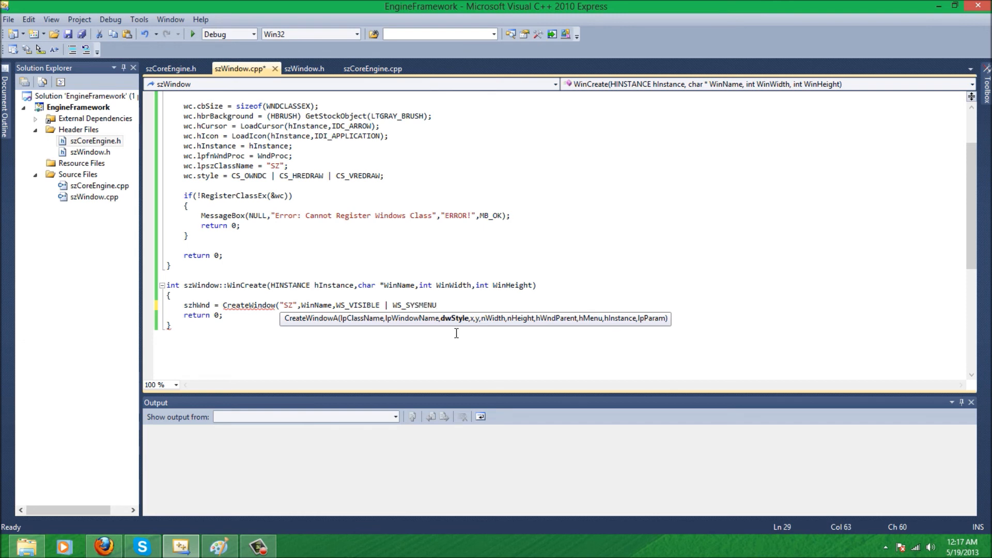
text(|)
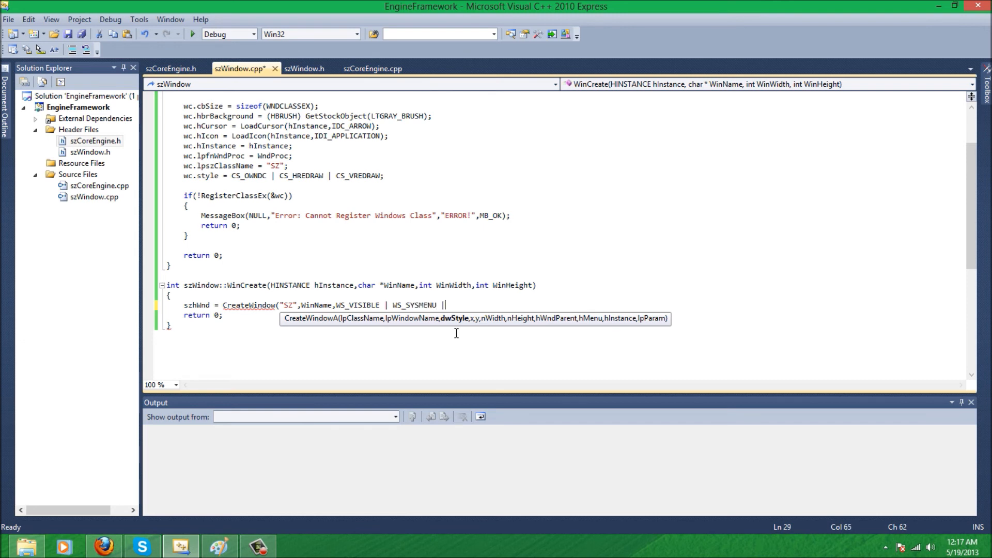
text(WS_MINI)
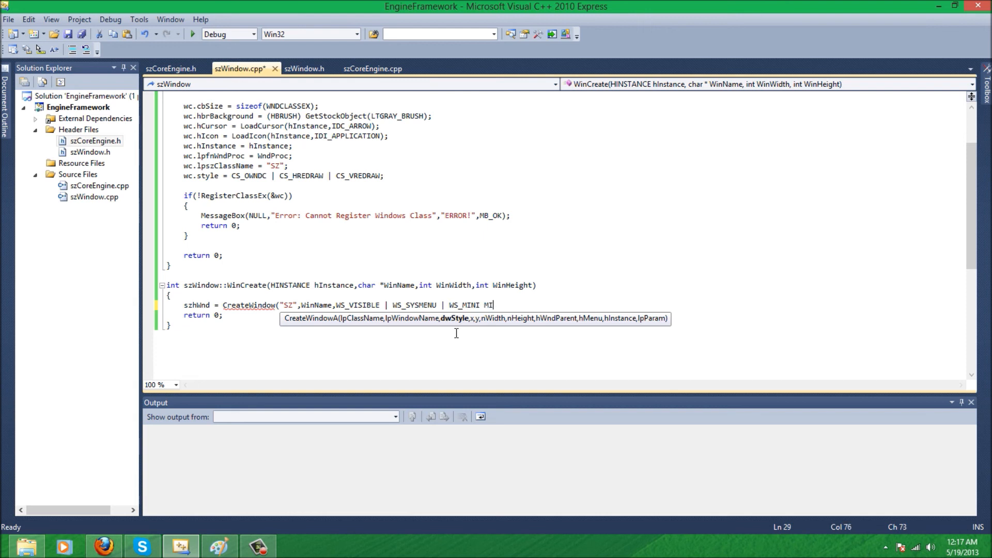
text(MIZEBO)
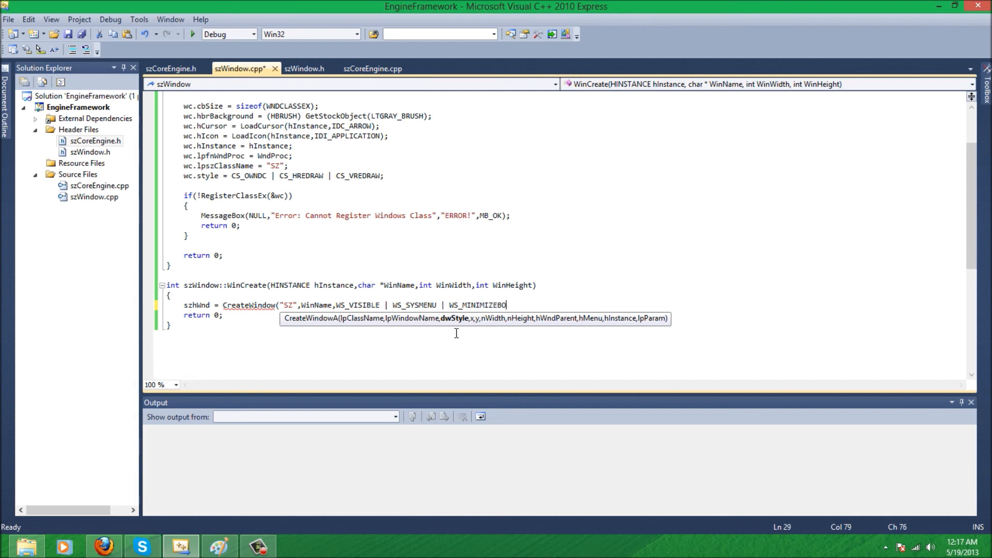
text(X)
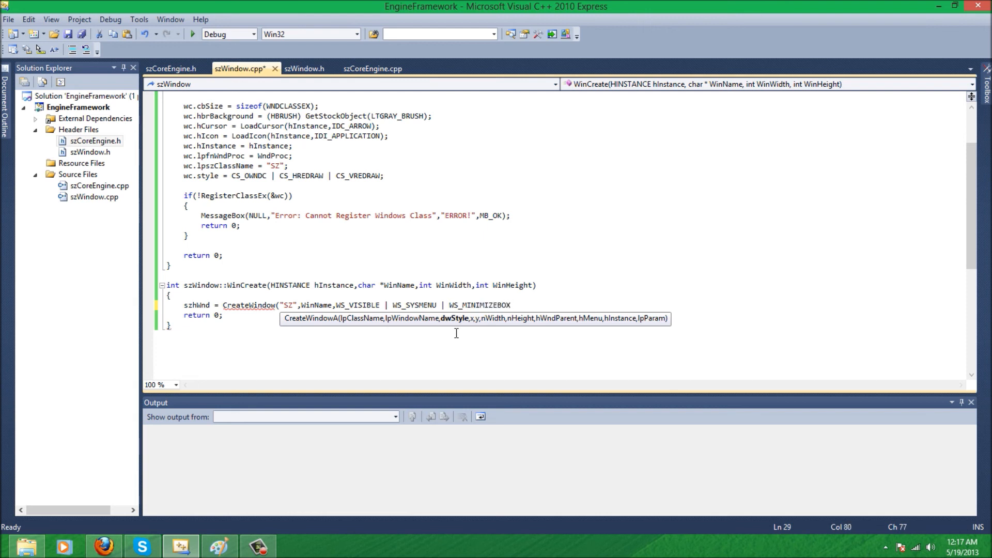
text(,)
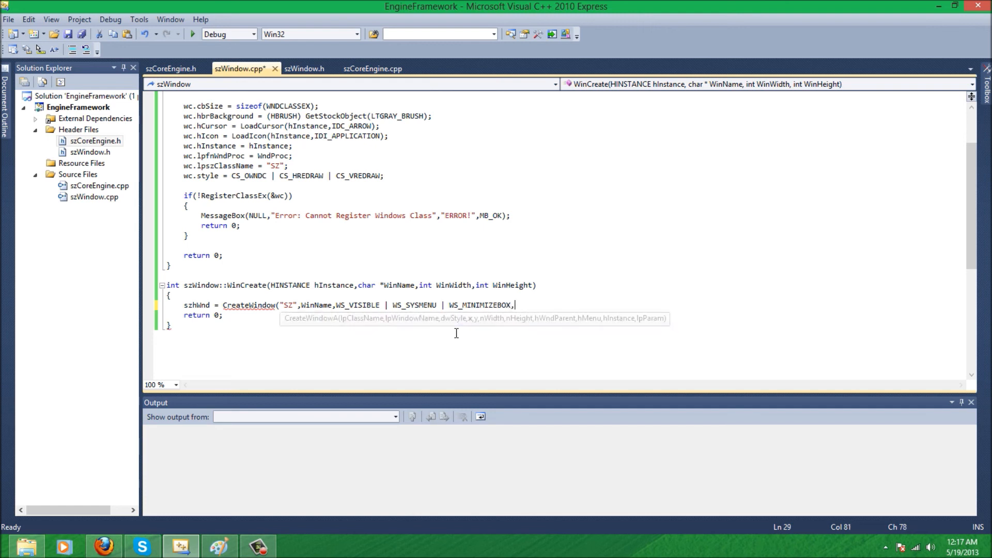
key(Ctrl+s)
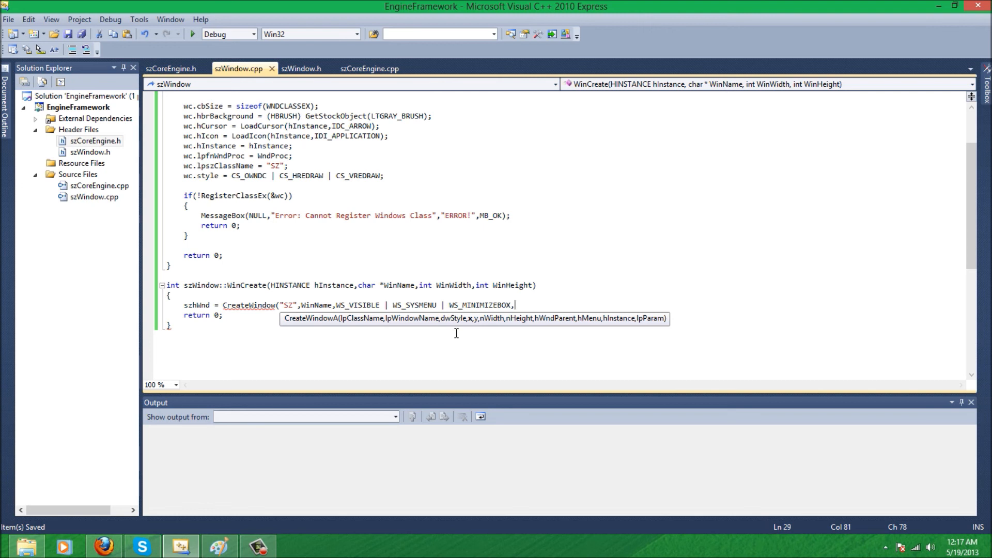
Finish the call with 0,0 position, WinWidth/WinHeight size, NULLs and hInstance
text(0)
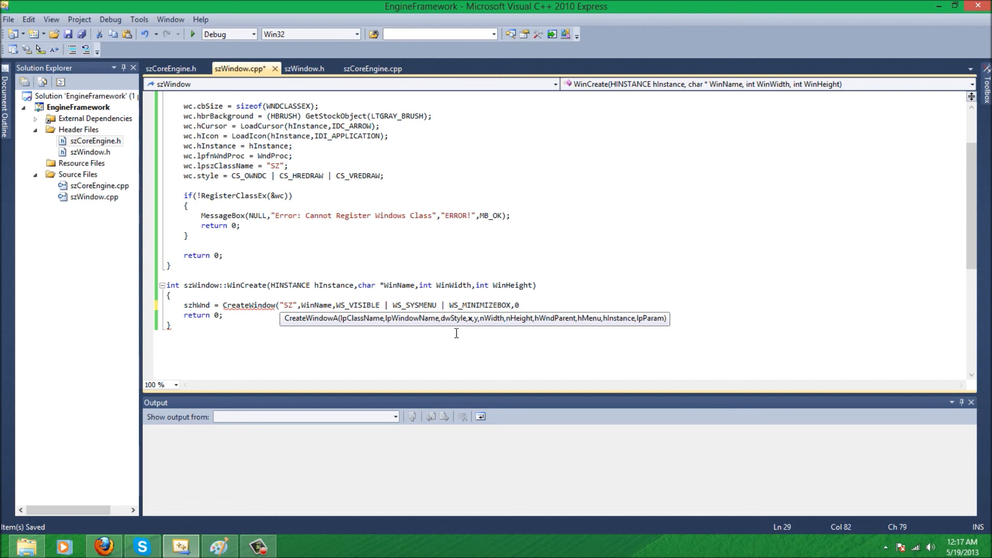
text(,0,)
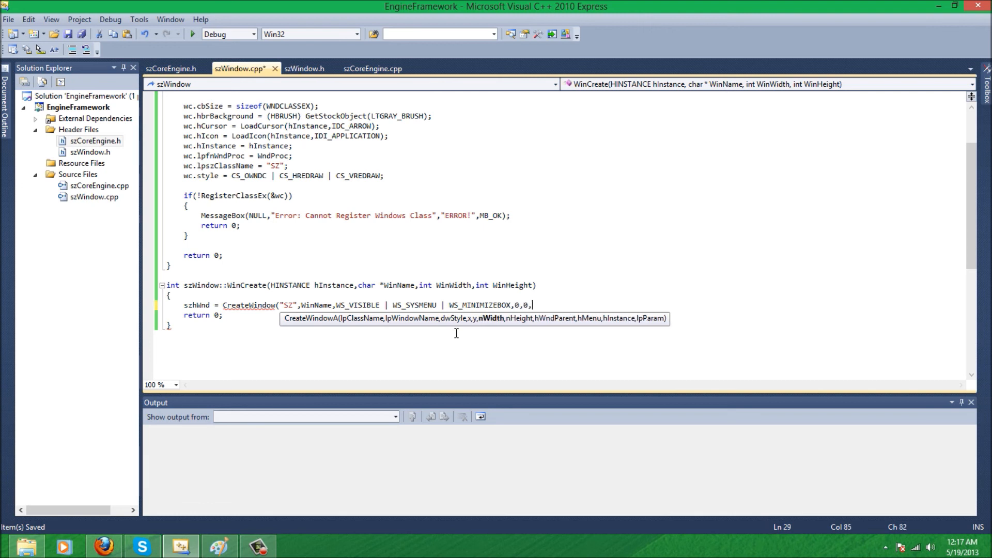
text(Win)
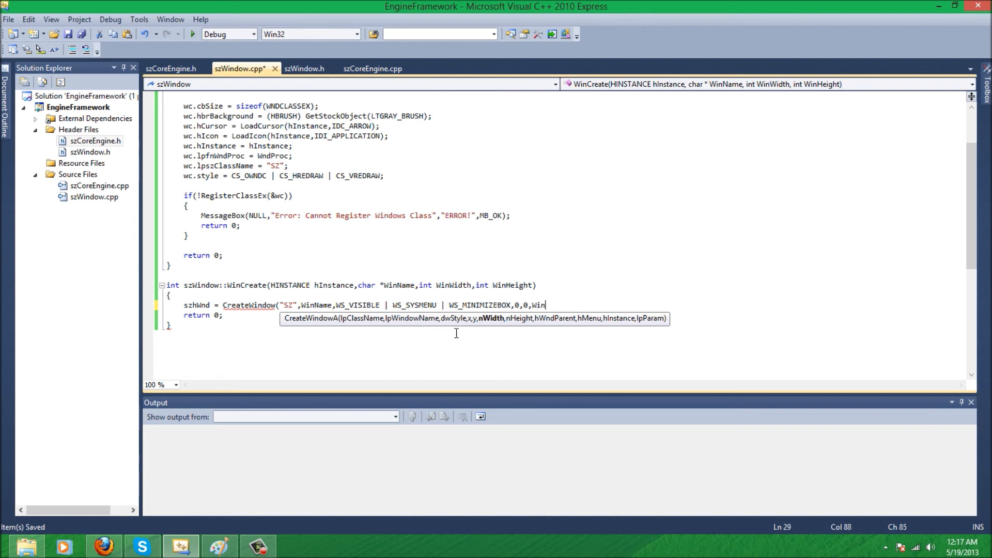
text(Width,)
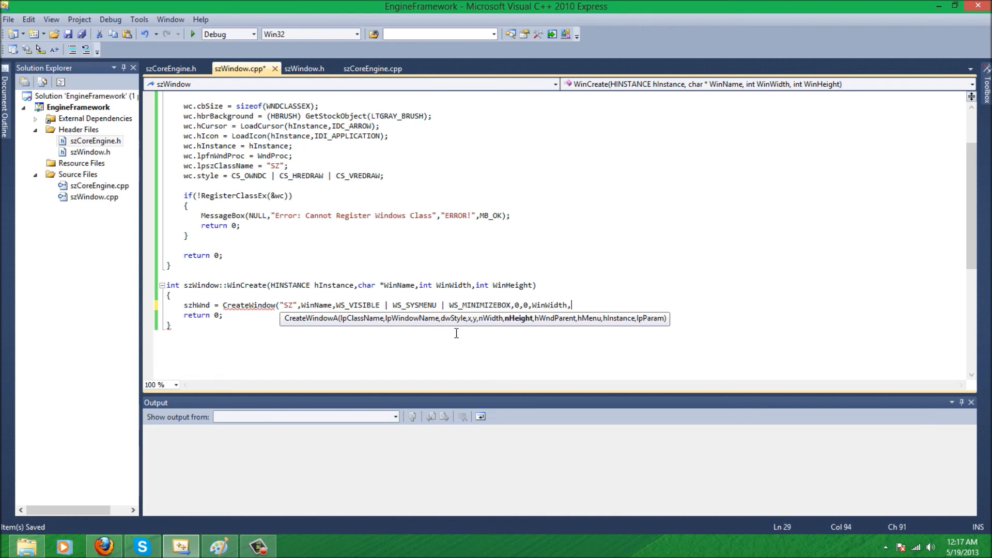
text(WinHeight)
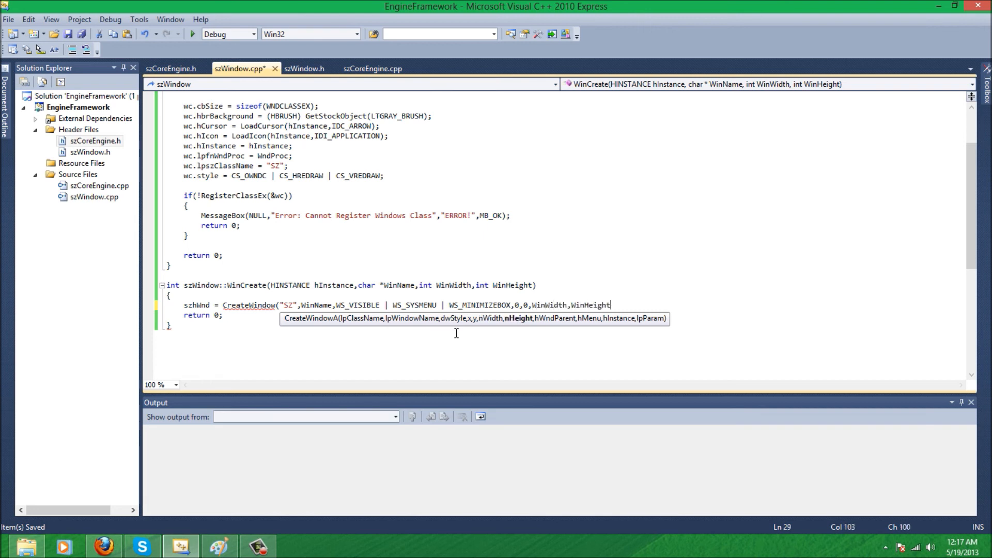
text(,)
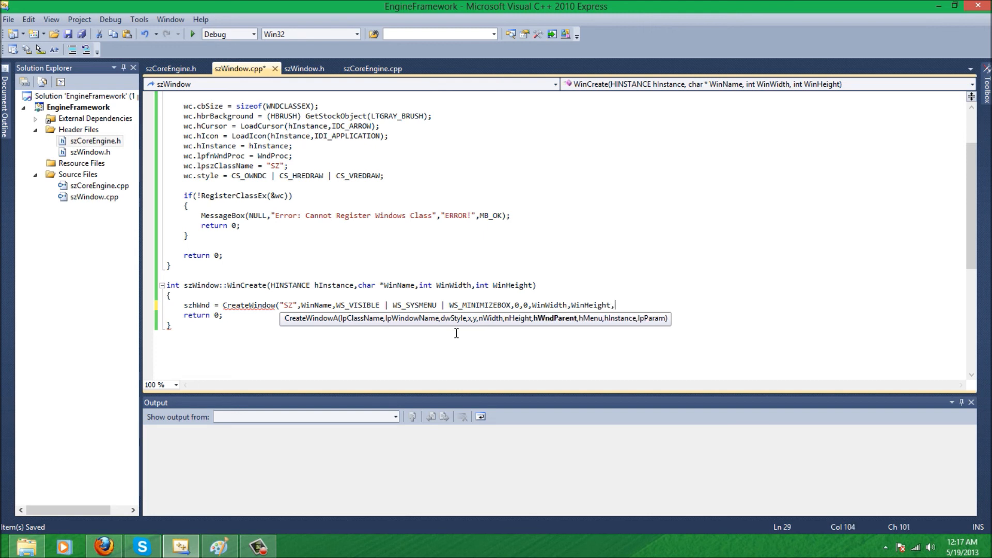
text(NULL,NUL)
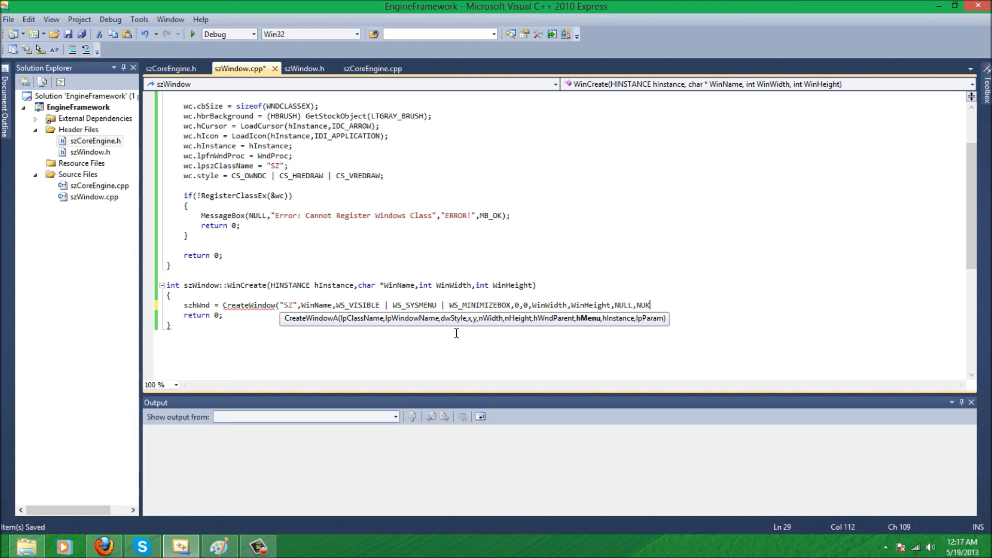
text(L)
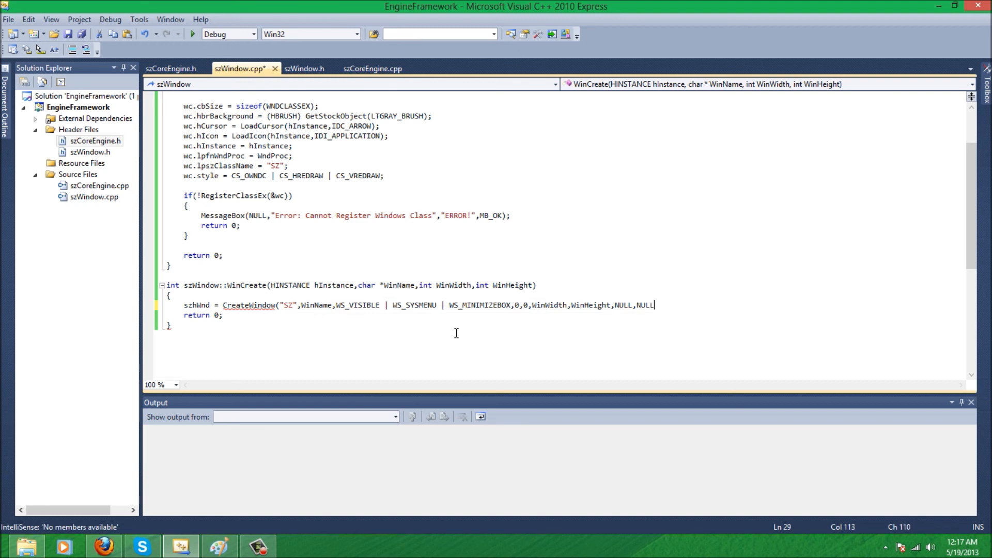
text(,hInstance,m)
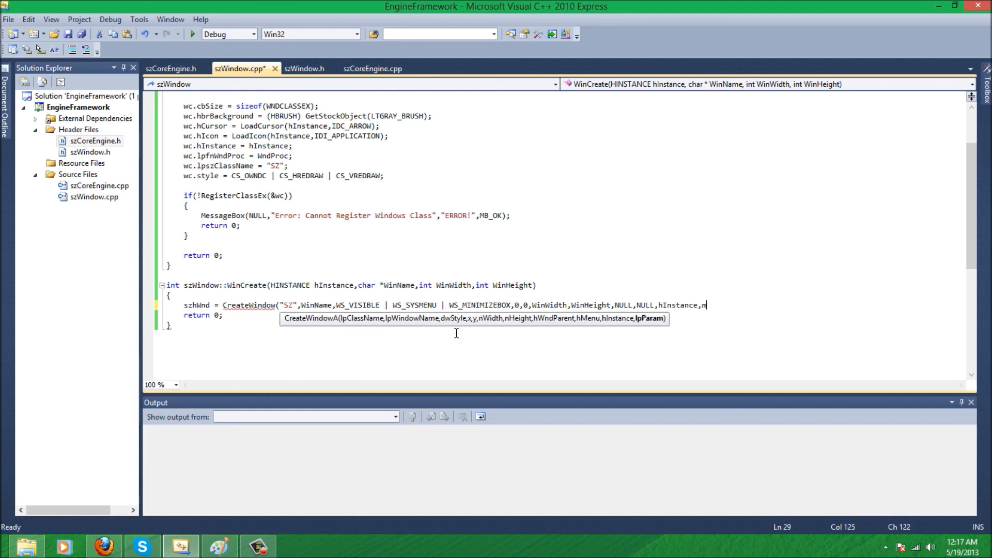
text(UKK)
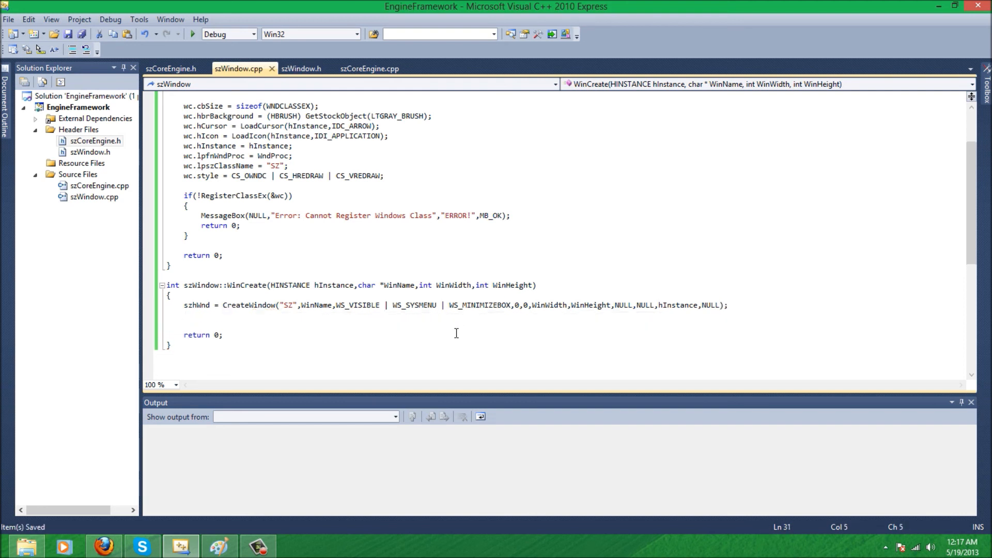
If szhWnd is null, show an "Error: Cannot Create Window" MessageBox and return 0
text(if()
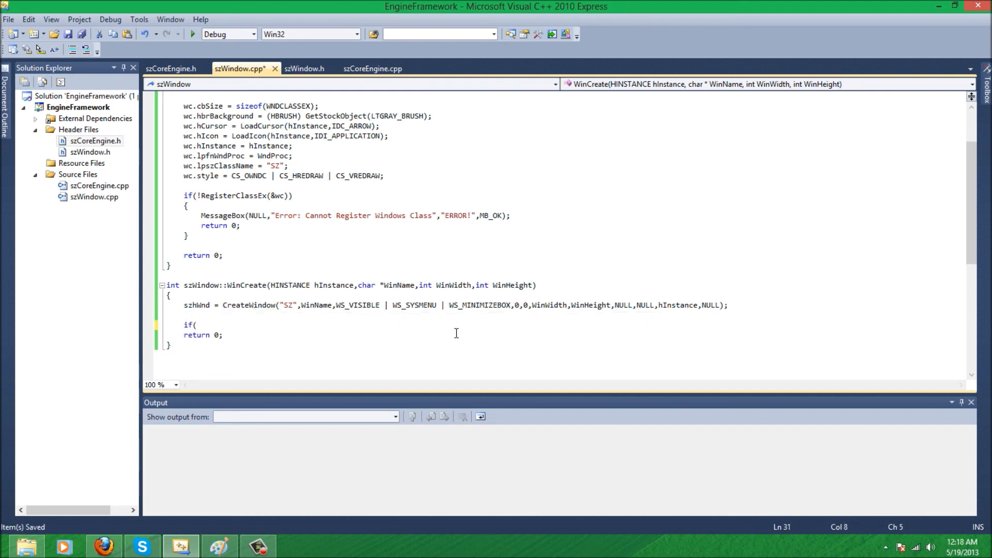
text(!szhWnd)
text({)
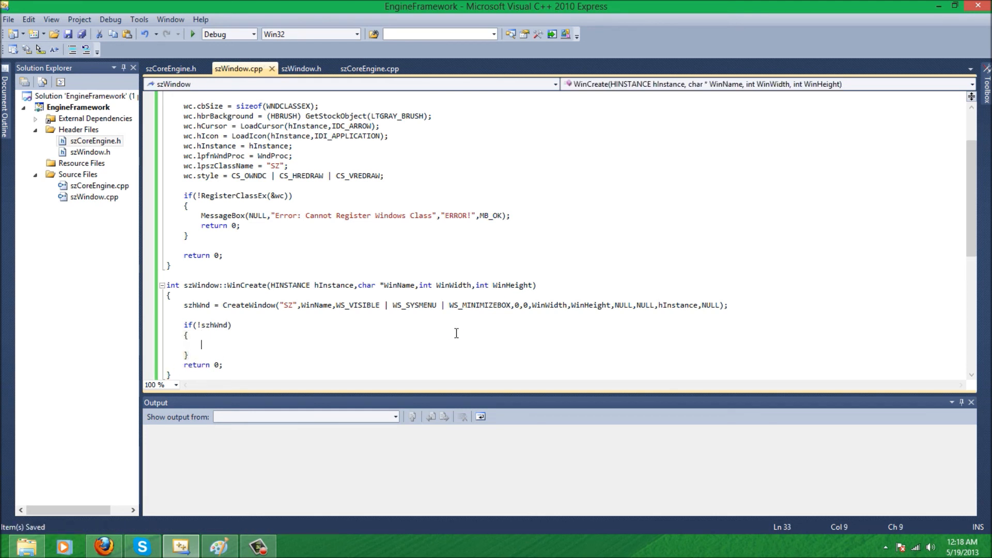
text(MessageBox()
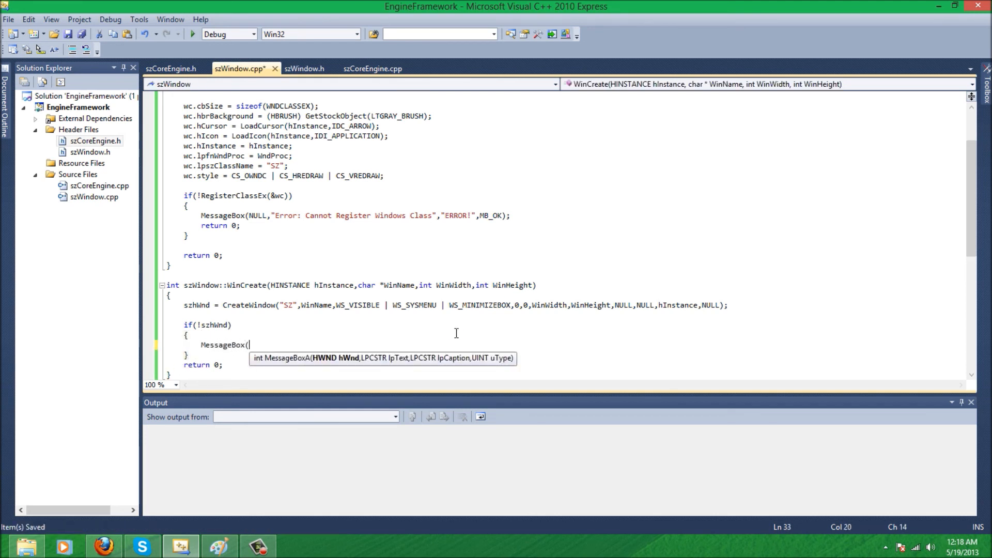
text(NULL,)
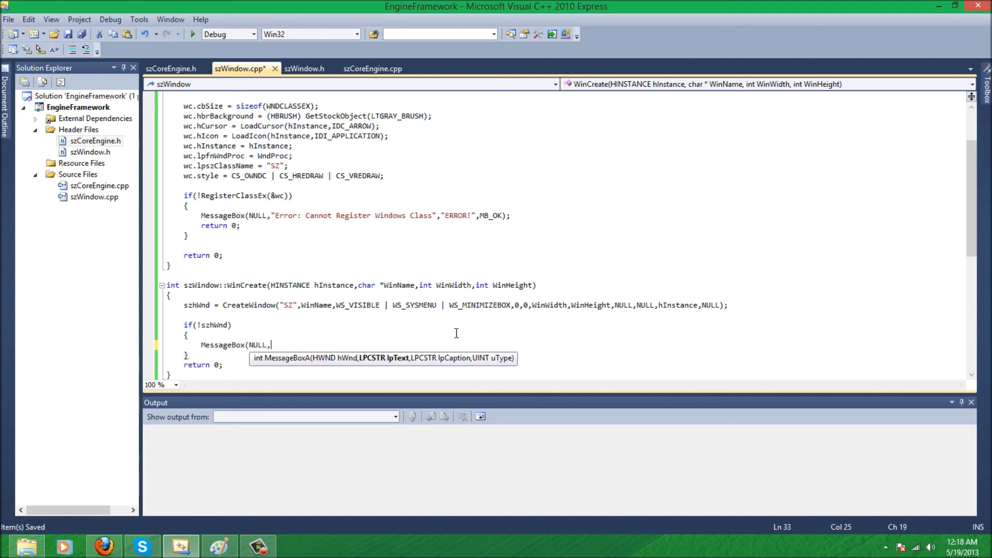
text("Error: Cannot Create Window",)
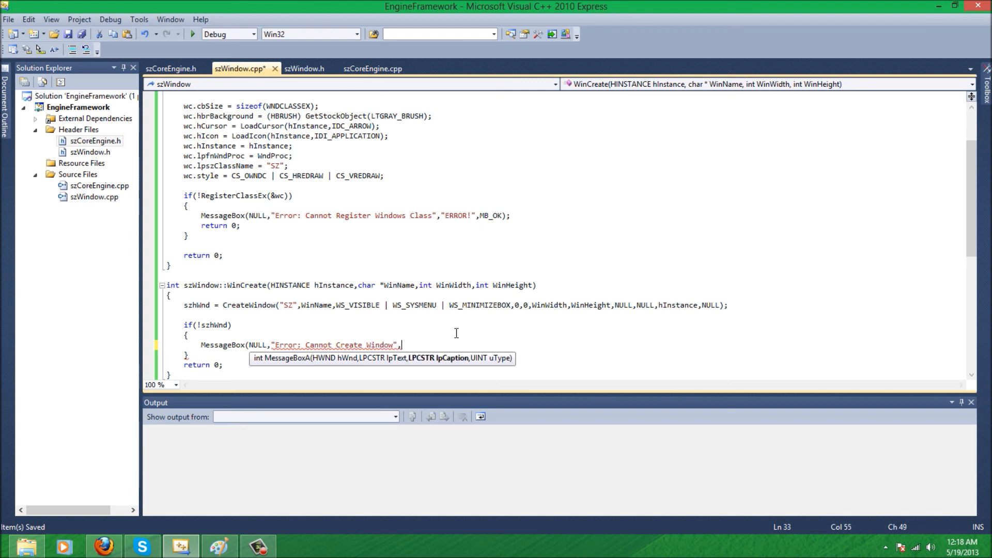
text("ERROR!",MB_0K);)
text(ret)
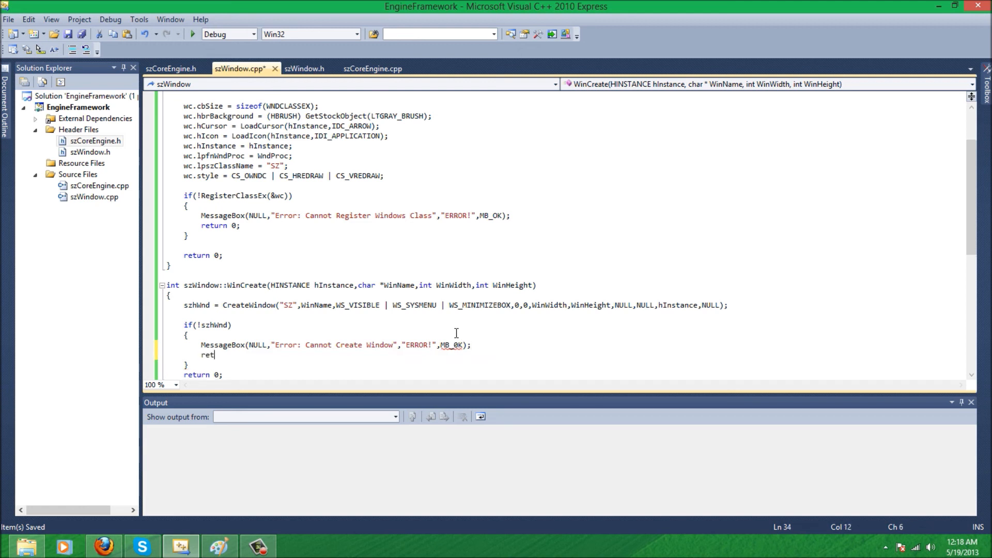
text(urn 0;)
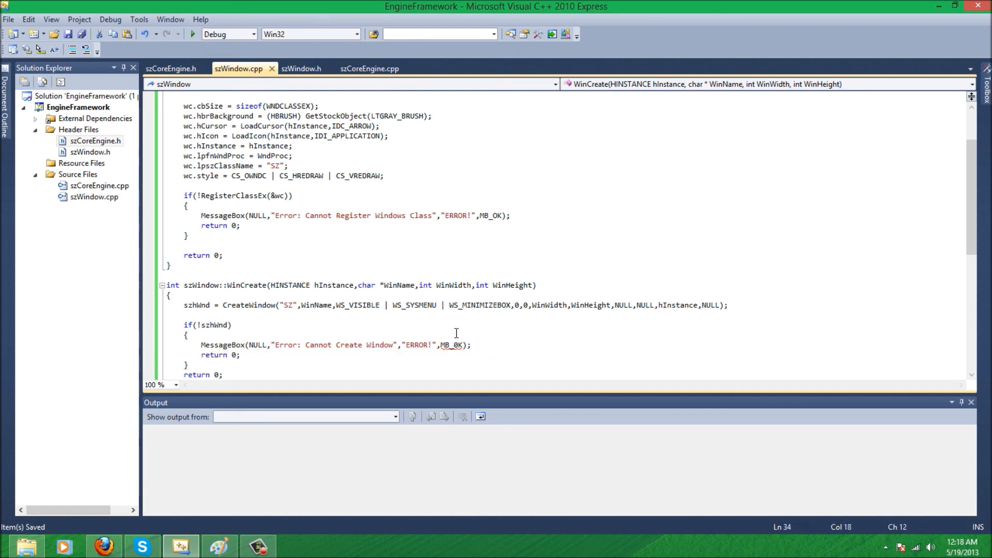
mouse_move(457, 347)
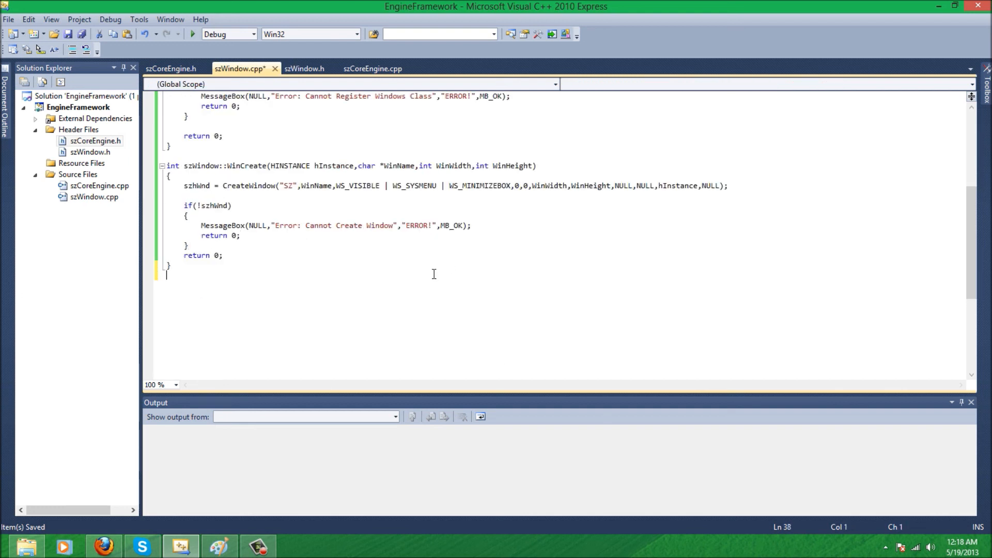
Declare int szWindow::WinLoop(MSG msg) with an empty body
text(int)
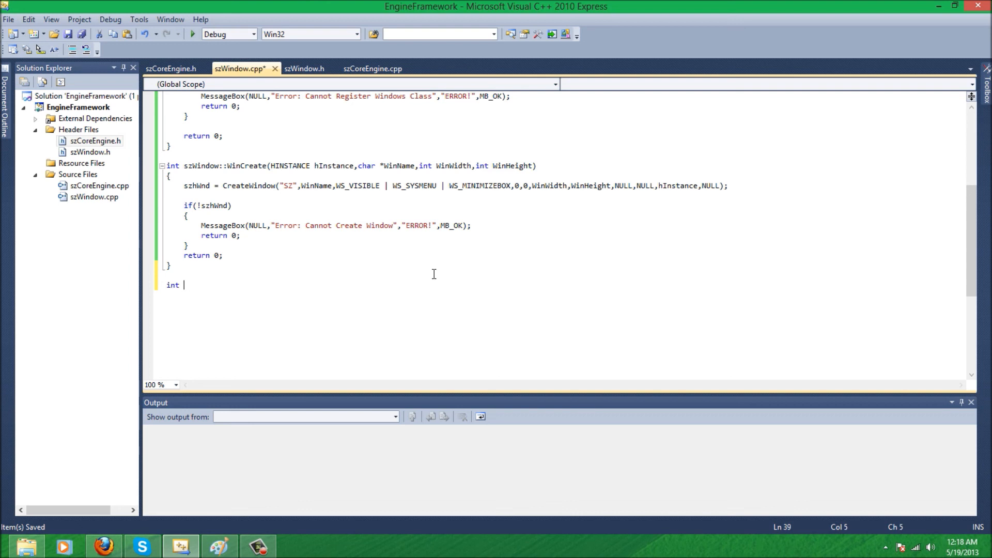
text(szW)
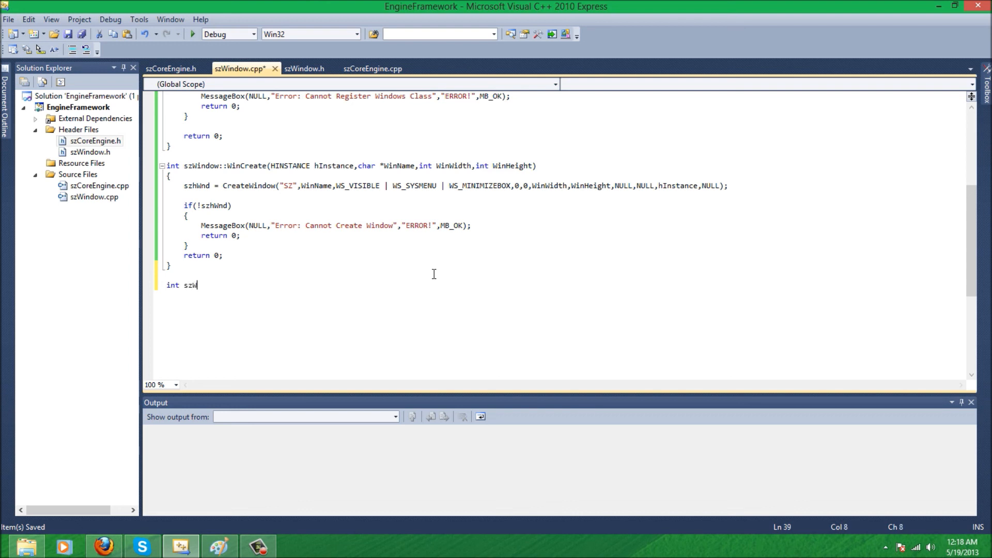
text(indow::)
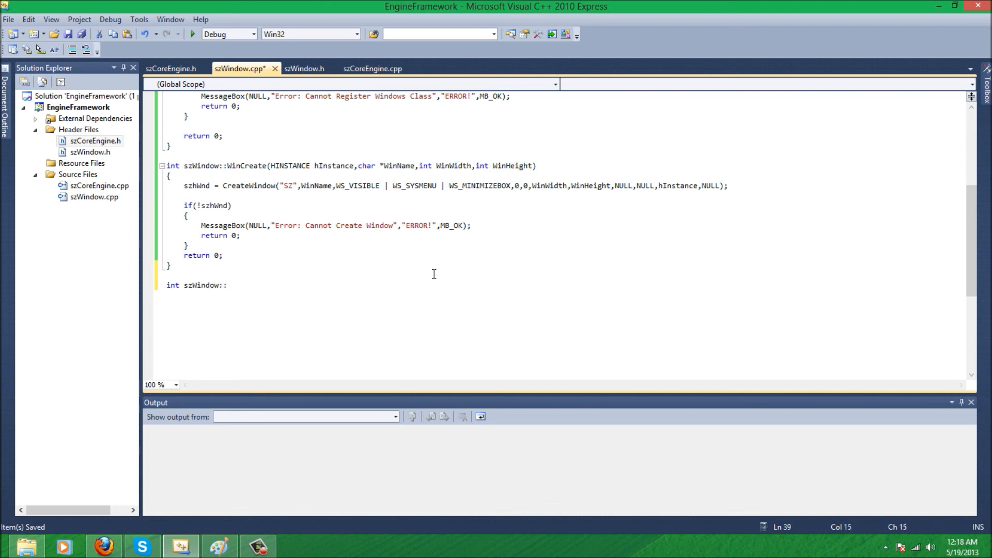
text(::)
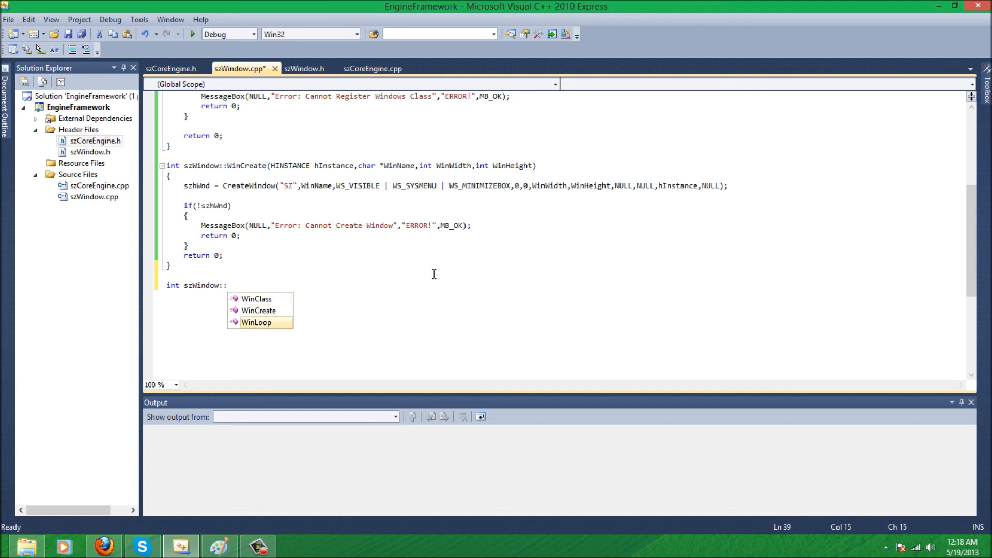
text(WinLoop(MSG)
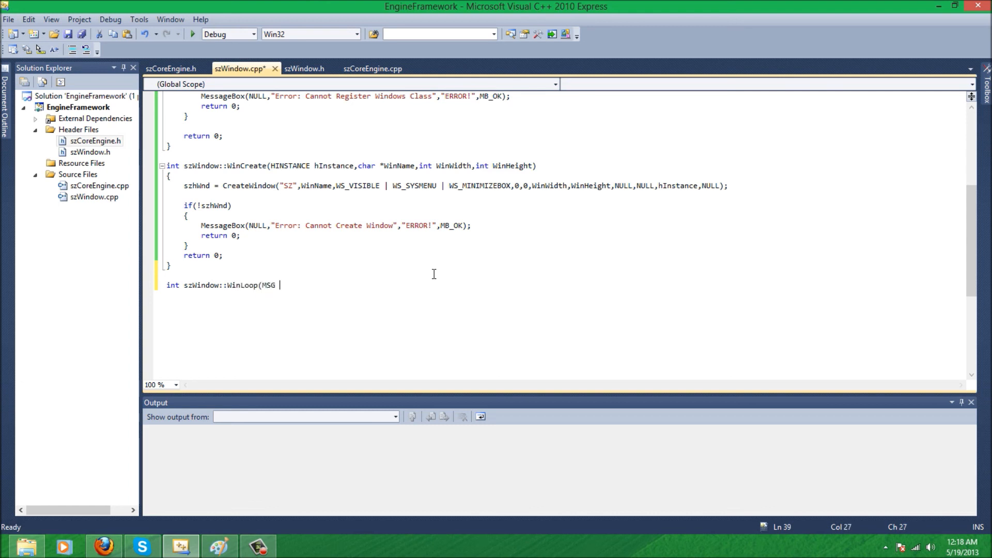
text(msg))
text({)
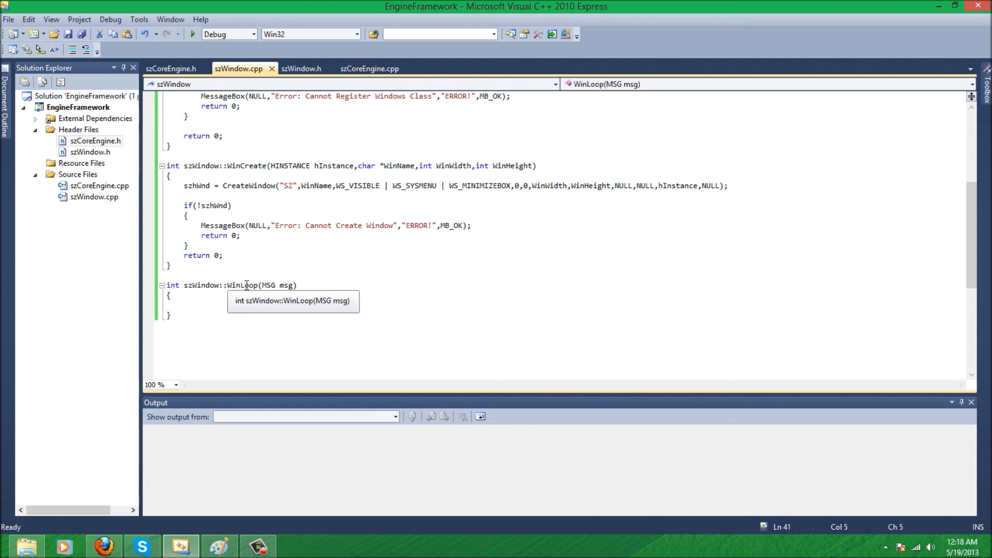
mouse_move(253, 282)
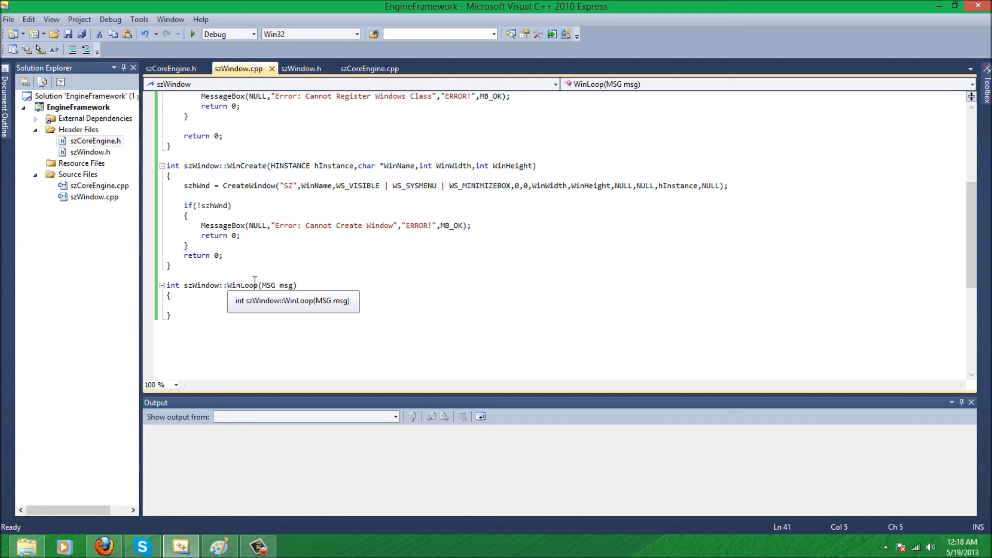
Start a while(running) loop and draft a GetMessage check, then erase it
text(while()
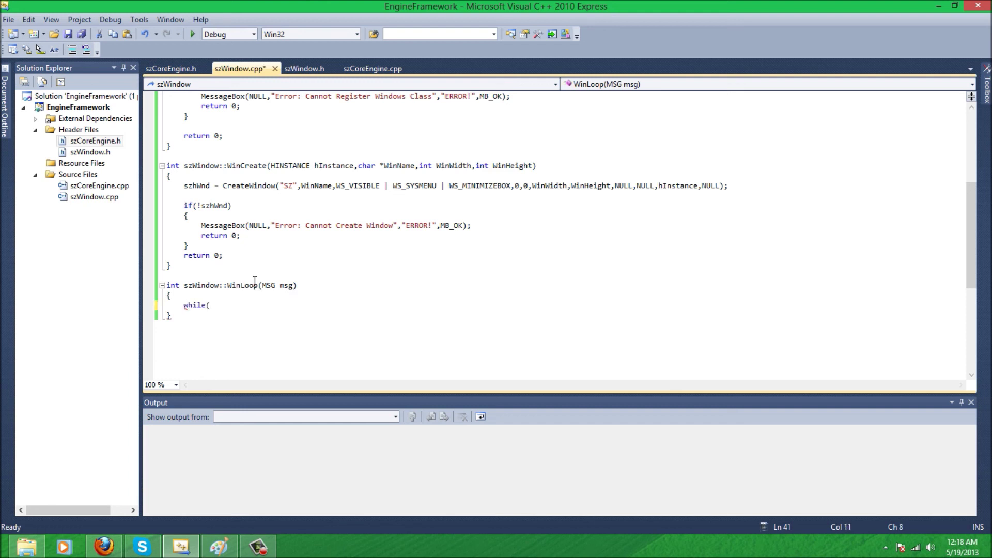
text(running)
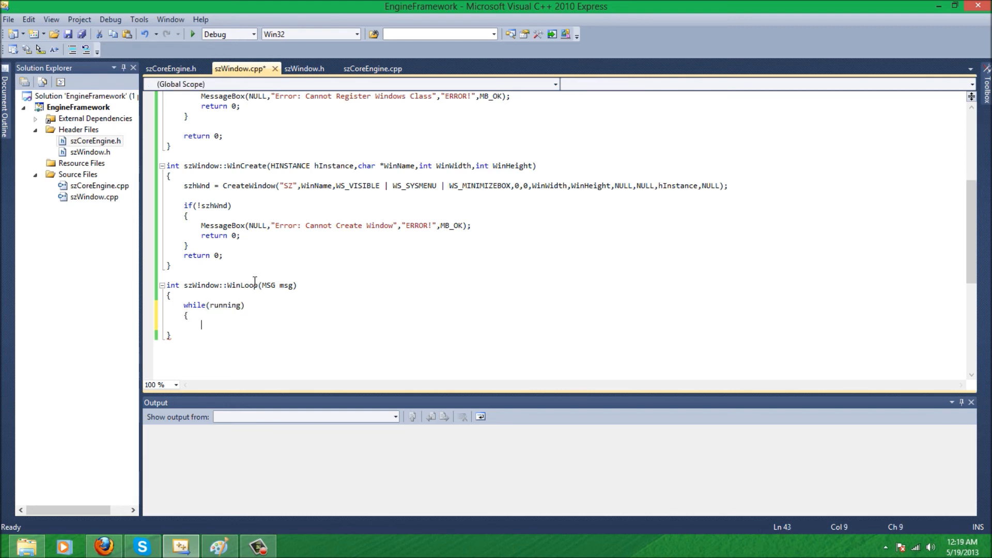
key(ctrl+s)
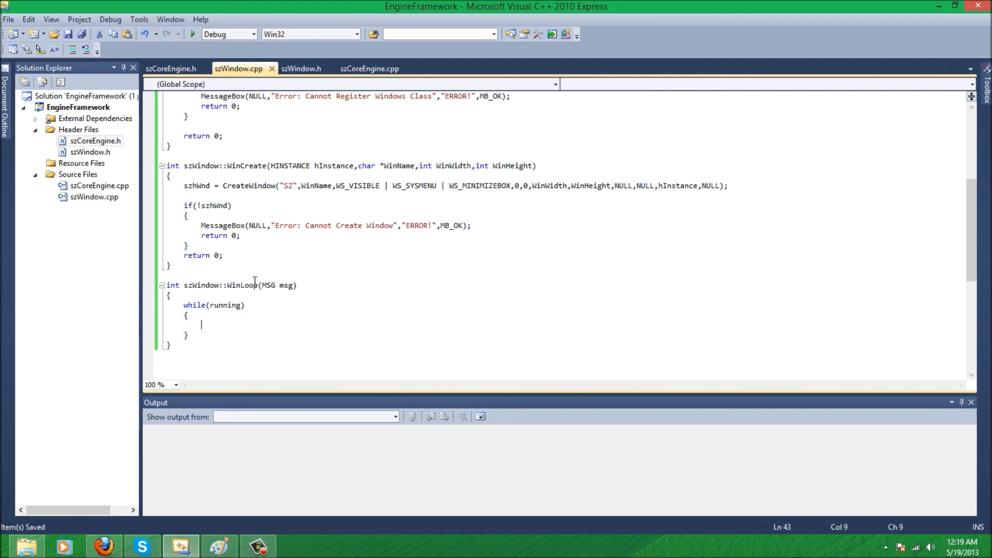
text(if)
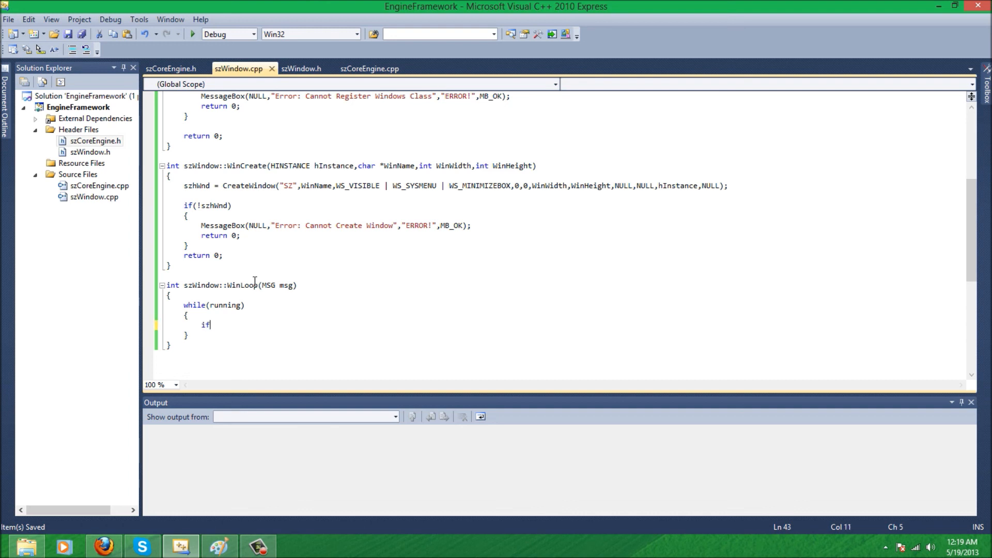
text((GetMes)
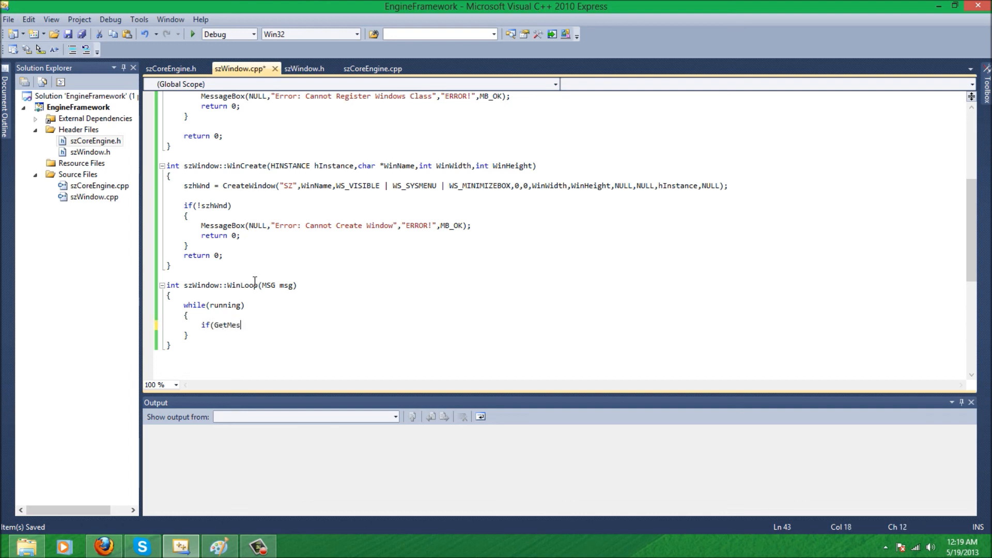
text(sage()
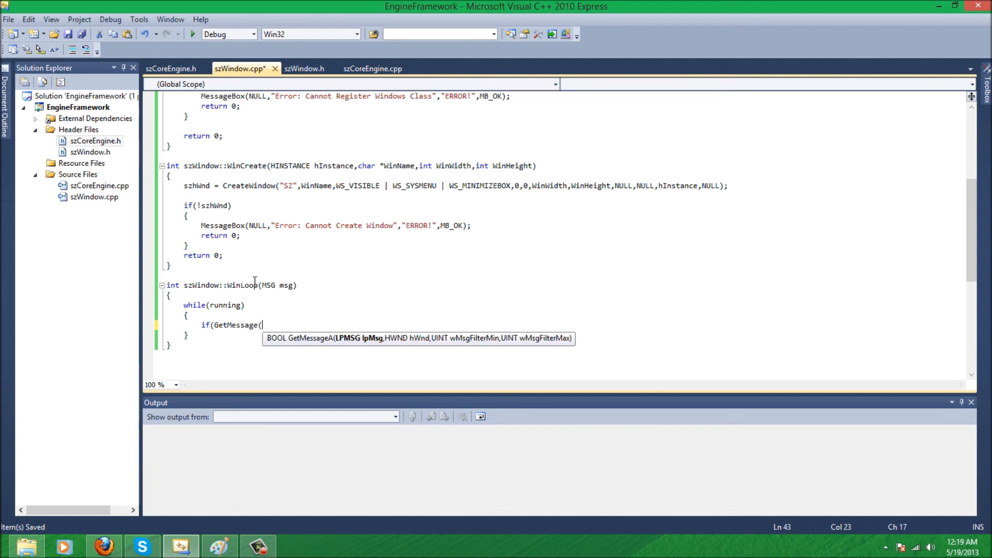
text(&ms)
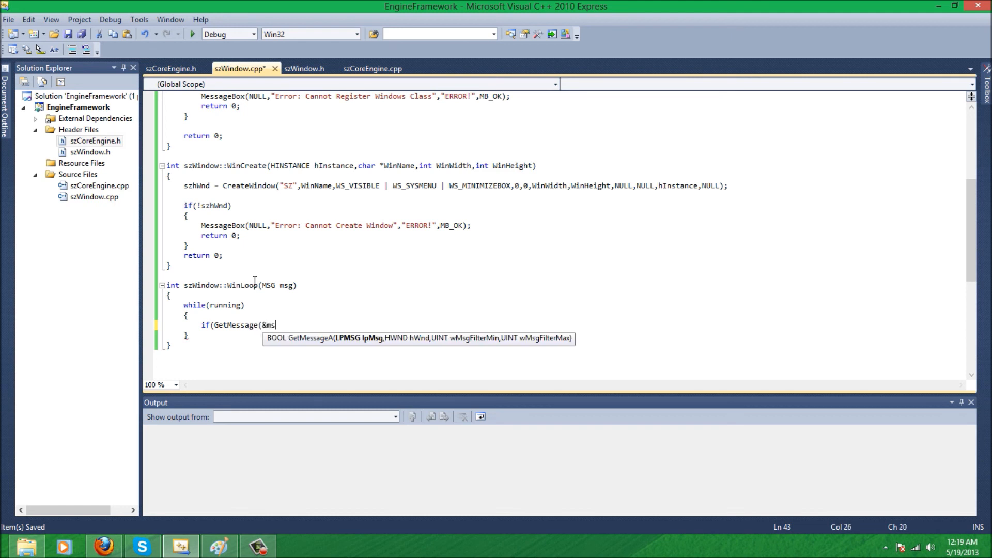
text(g,)
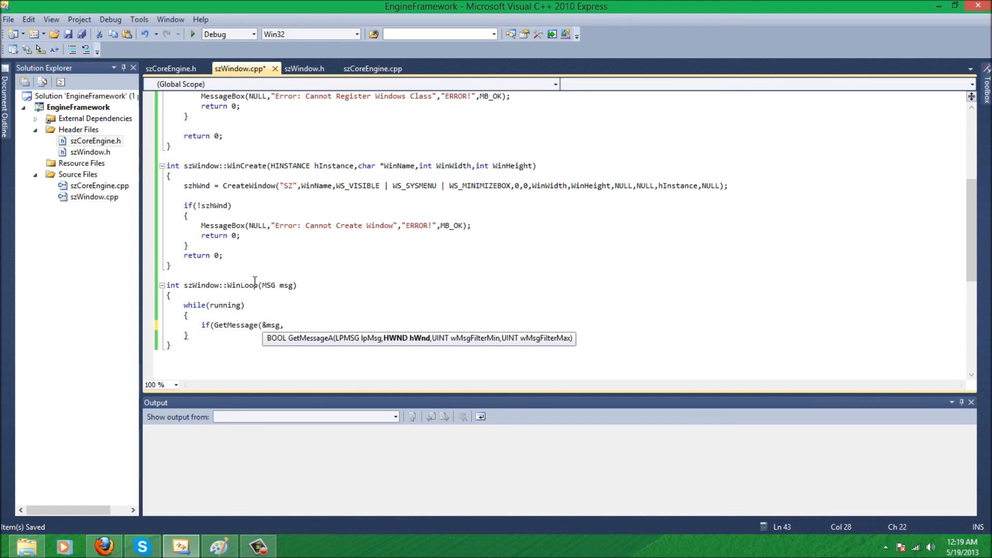
text(NULL)
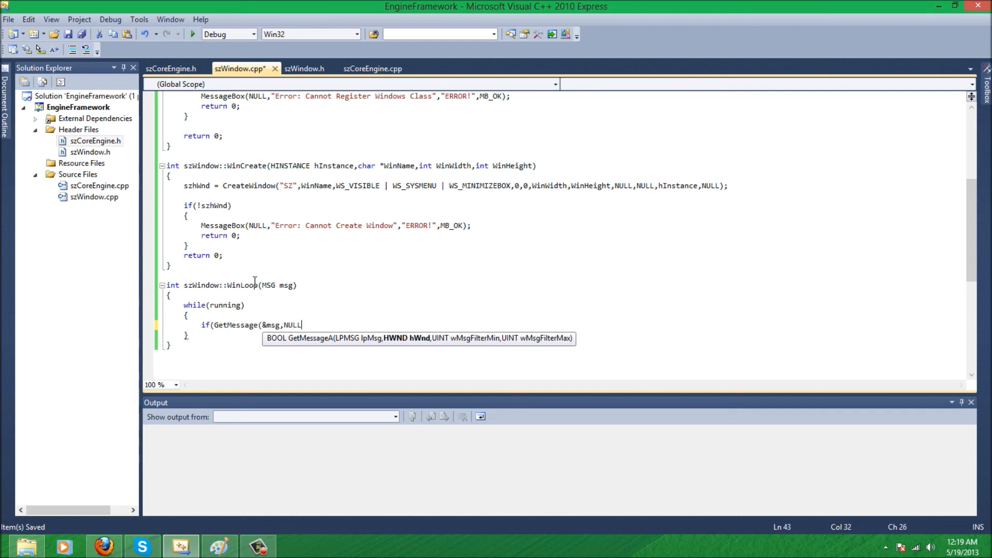
text(,)
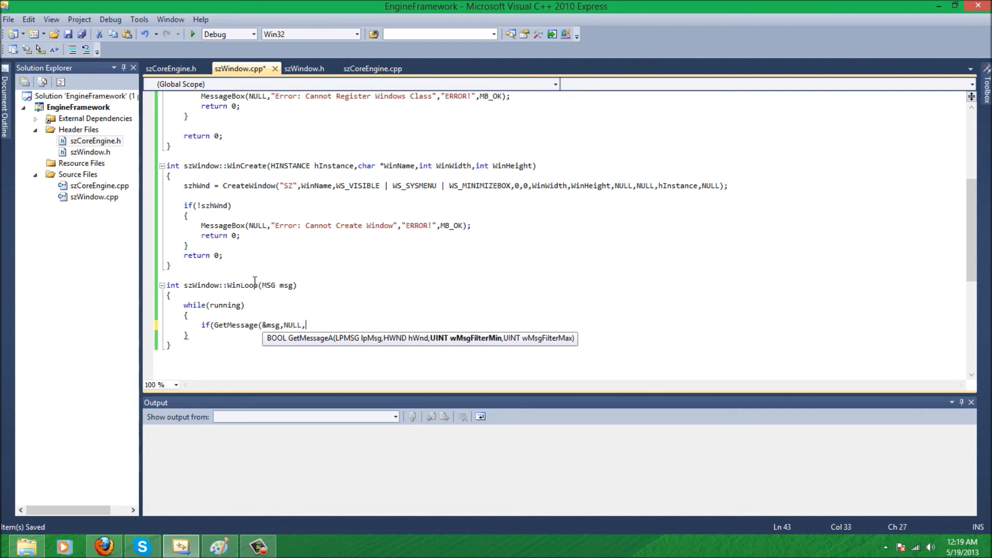
text(0,0)
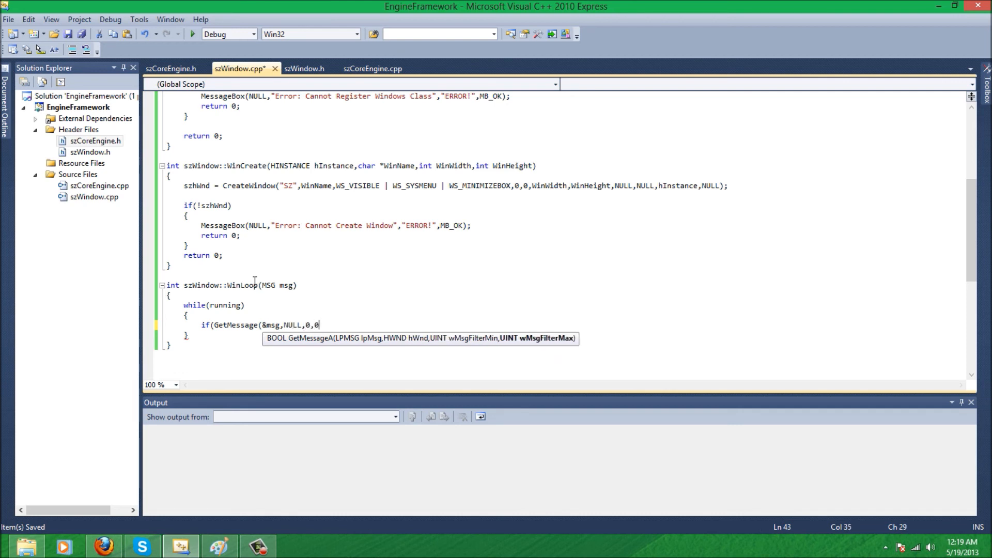
key(BackSpace)
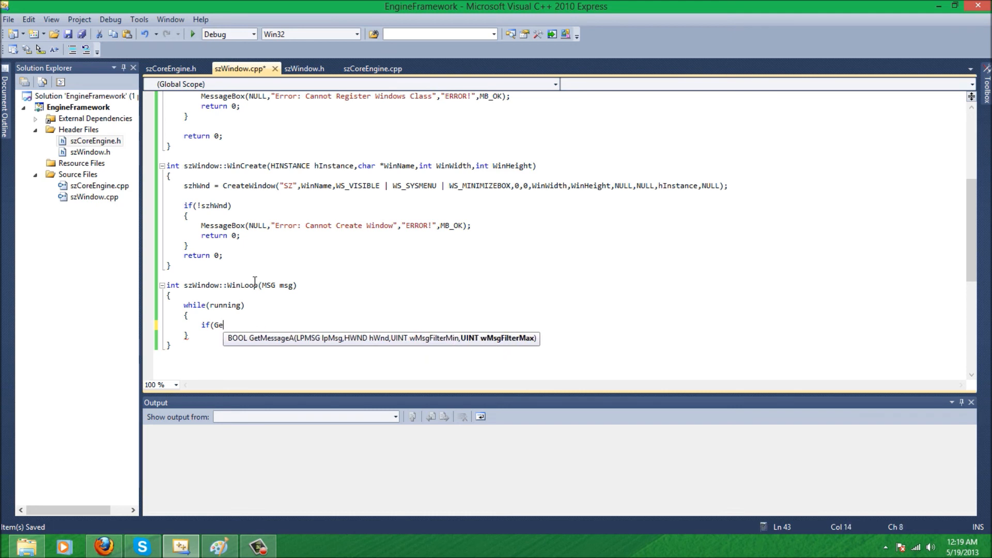
Rewrite the check as if(PeekMessage(&msg,NULL,0,0,PM_REMOVE)) with an opening brace
text(Pe)
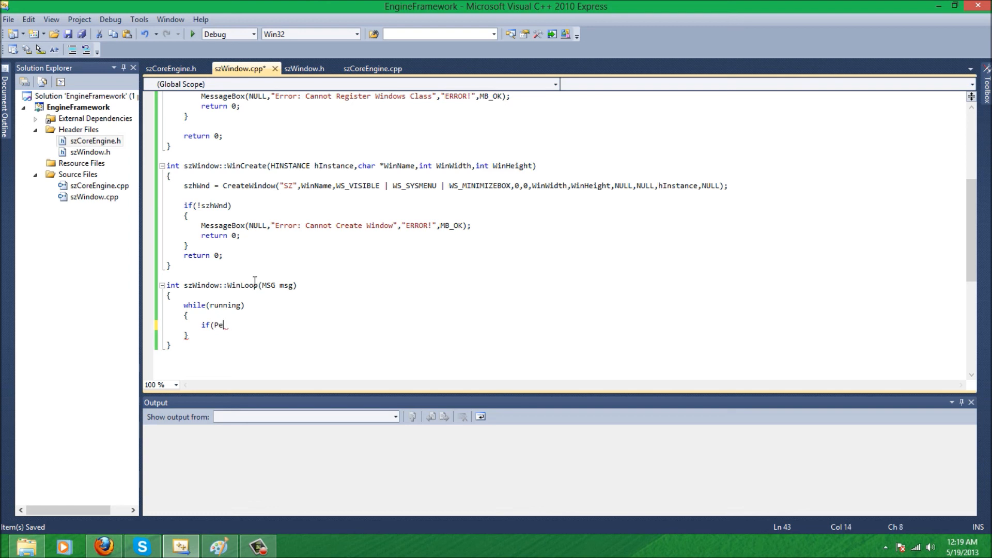
text(ekMessage()
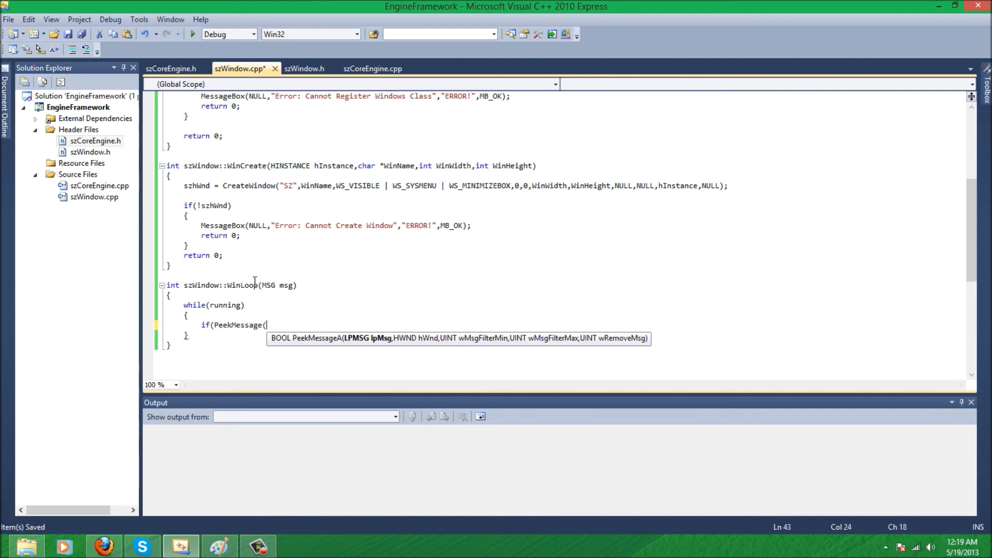
text(&msg,)
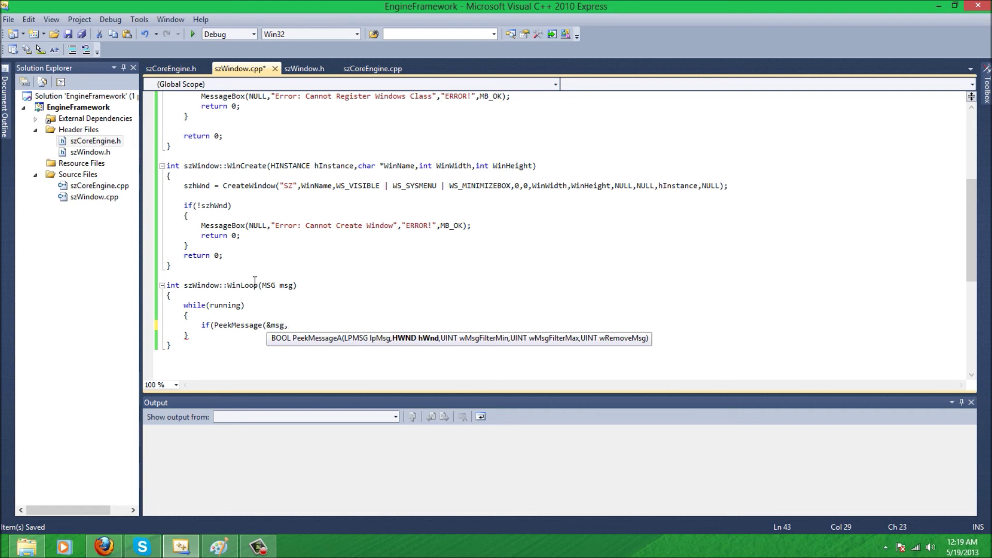
text(NULL,)
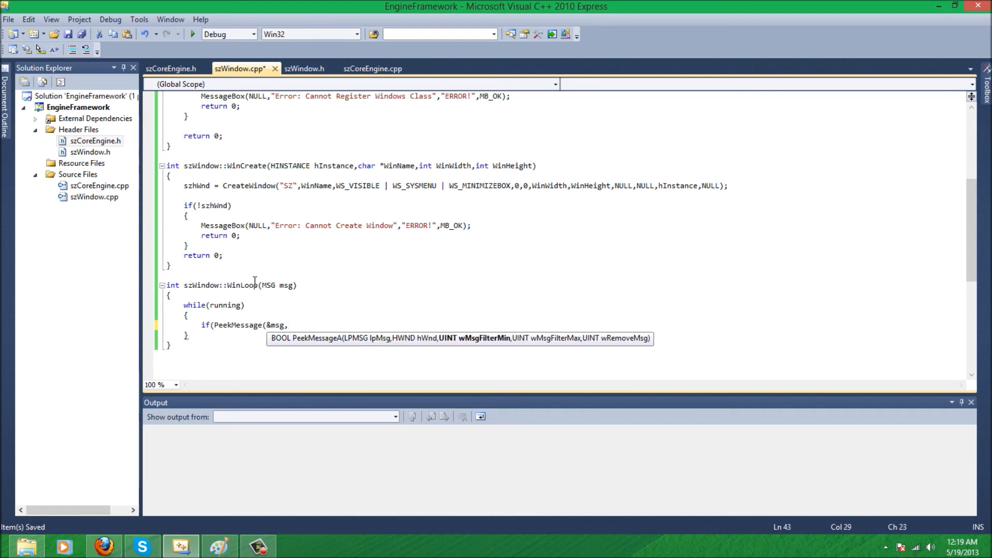
text(NULL)
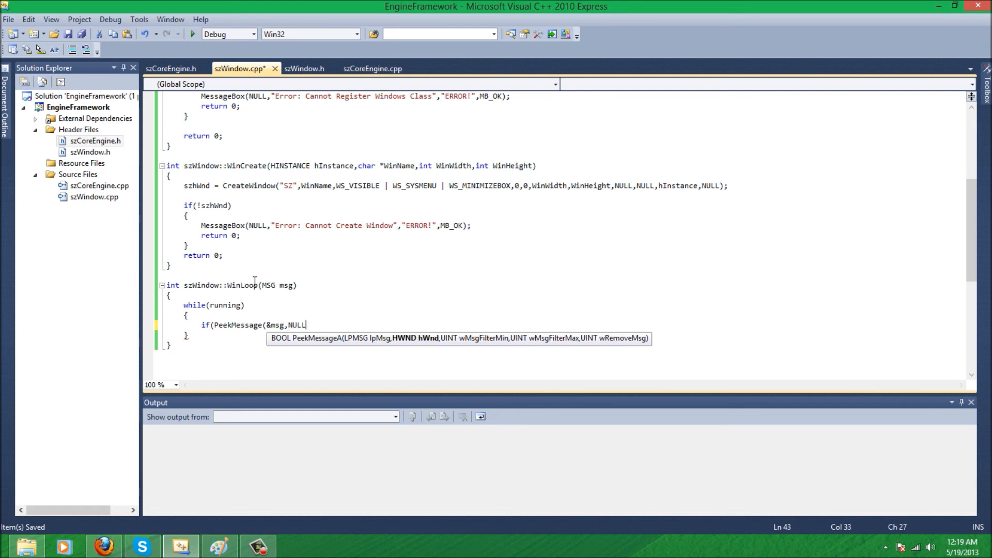
text(,0,)
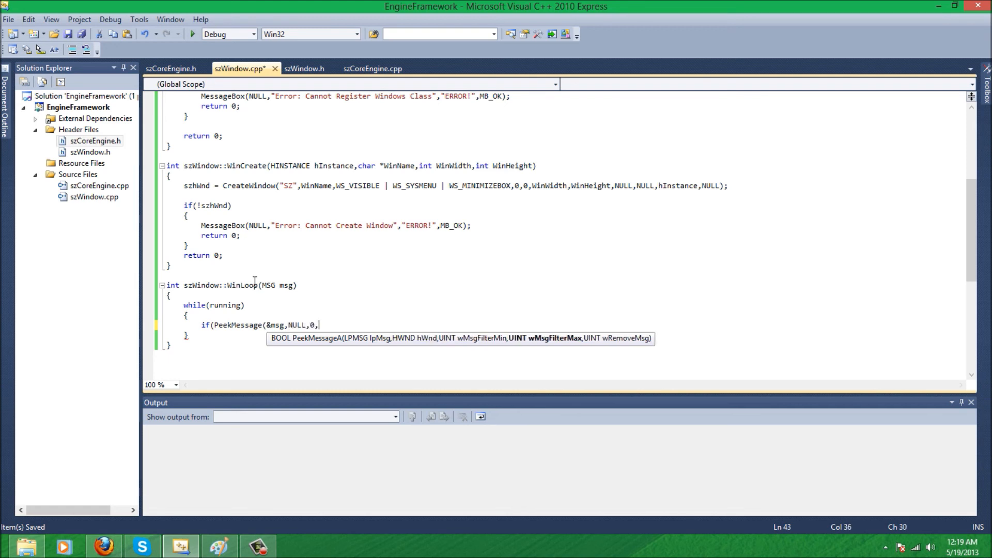
text(0,)
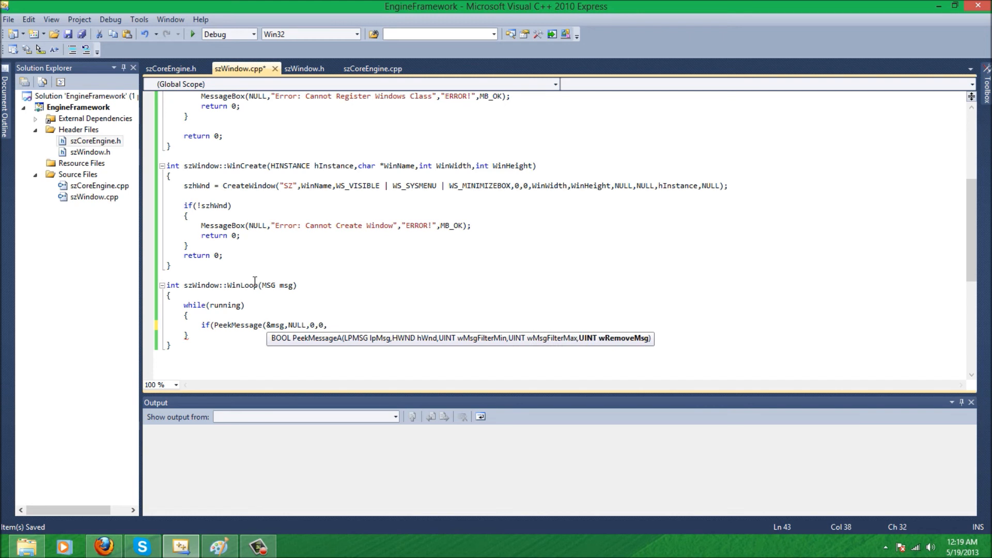
text(PM)
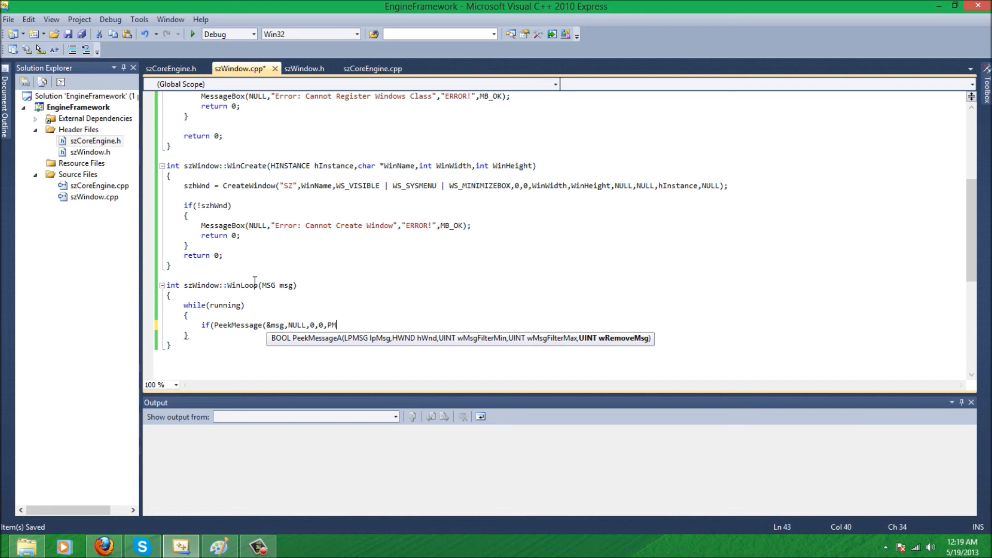
text(_REMOVE)))
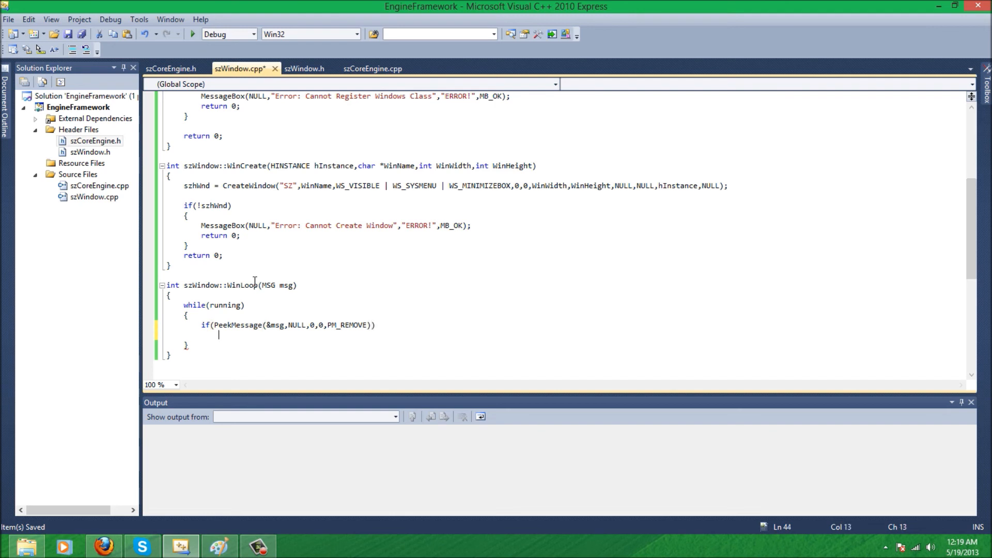
text({)
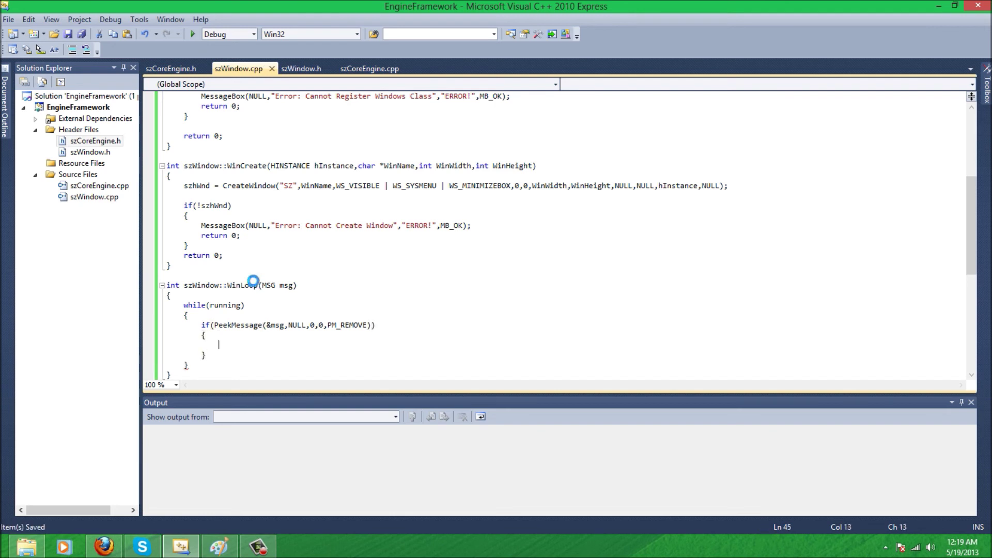
Call DispatchMessage(&msg) and TranslateMessage(&msg) inside the PeekMessage block
text(Dispatch)
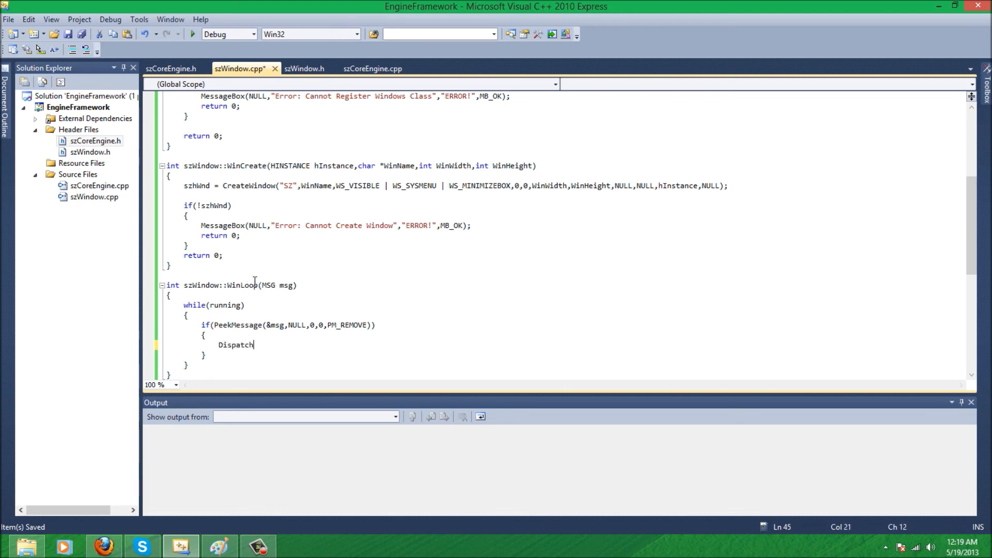
text(Message()
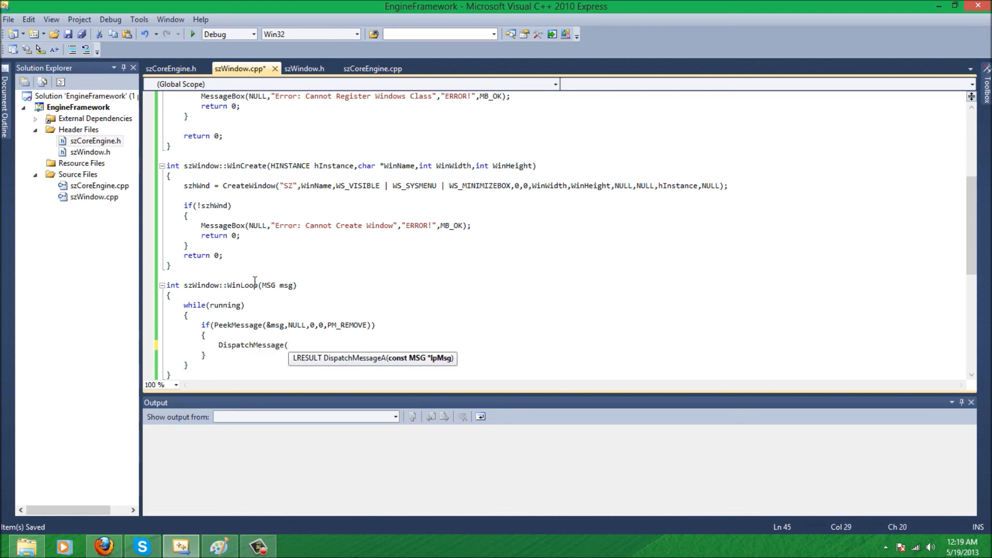
text(&msg);)
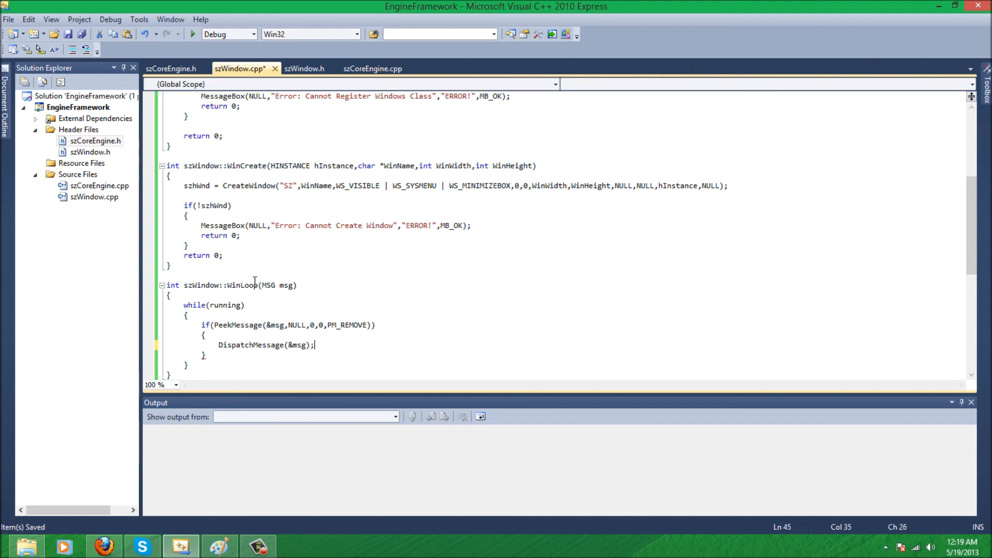
text(Transl)
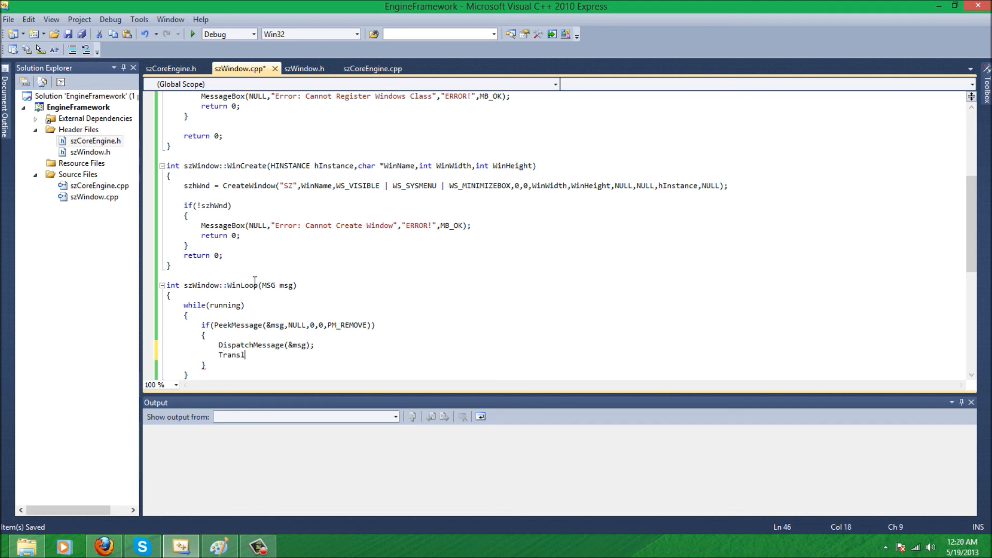
text(ateMessage()
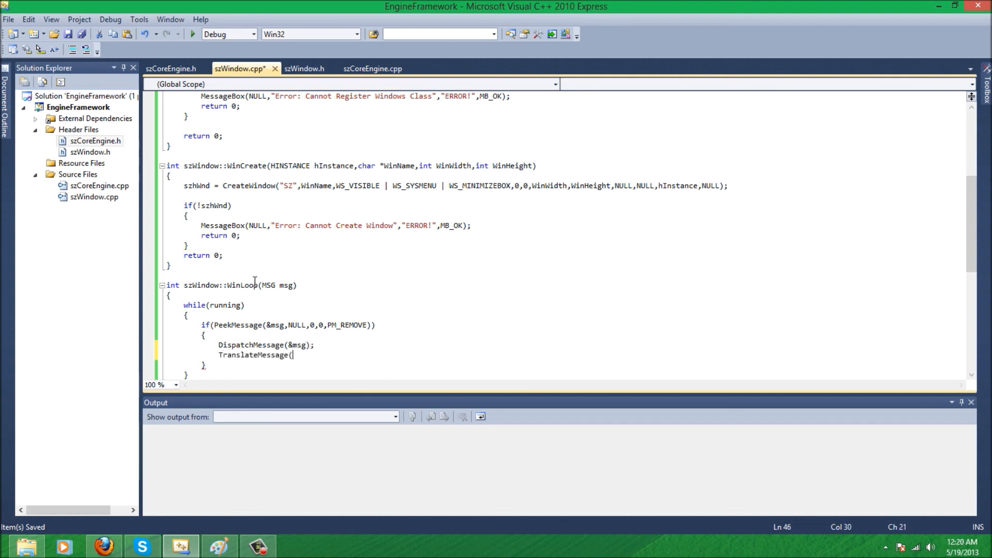
text(&msg)
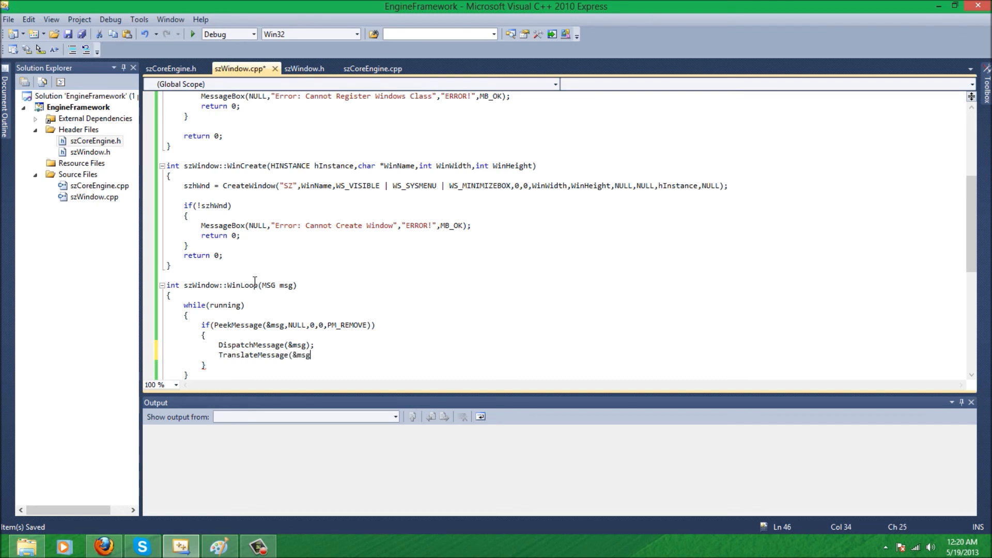
text();)
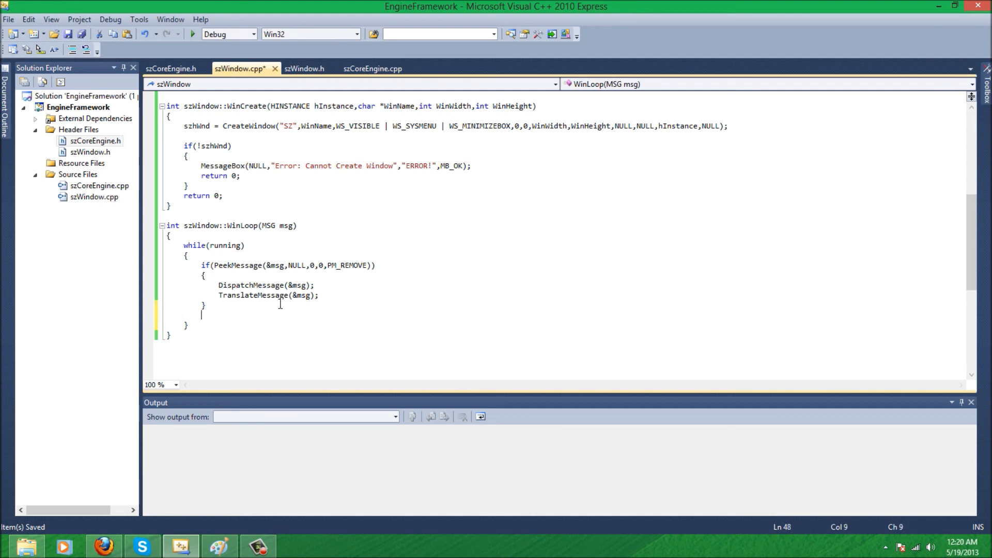
Add an empty else block after the PeekMessage branch in WinLoop
text(else)
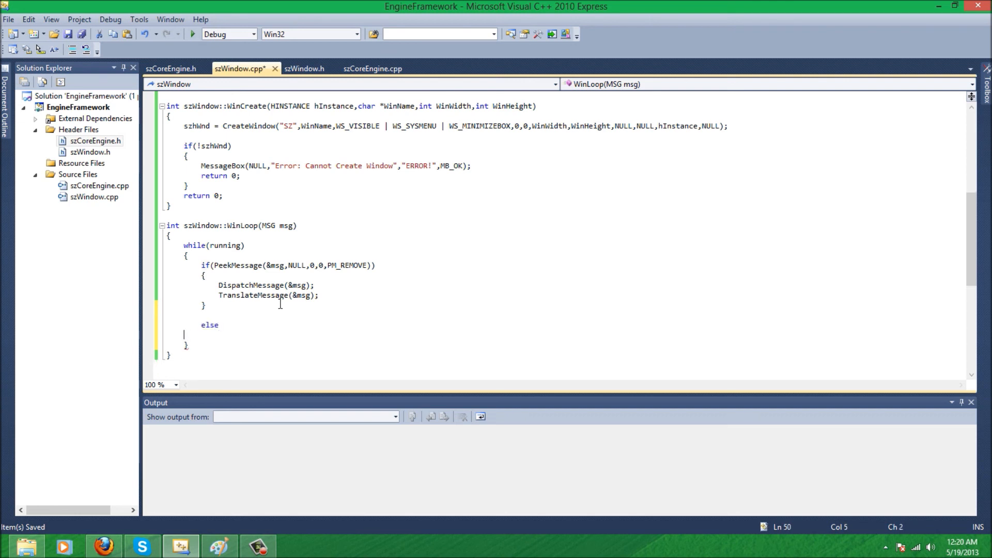
text({)
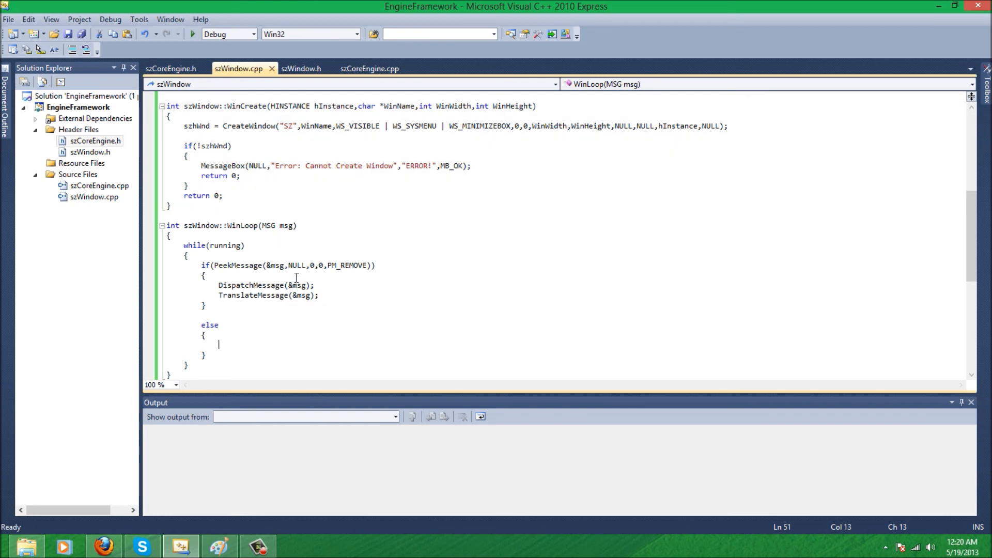
mouse_move(300, 267)
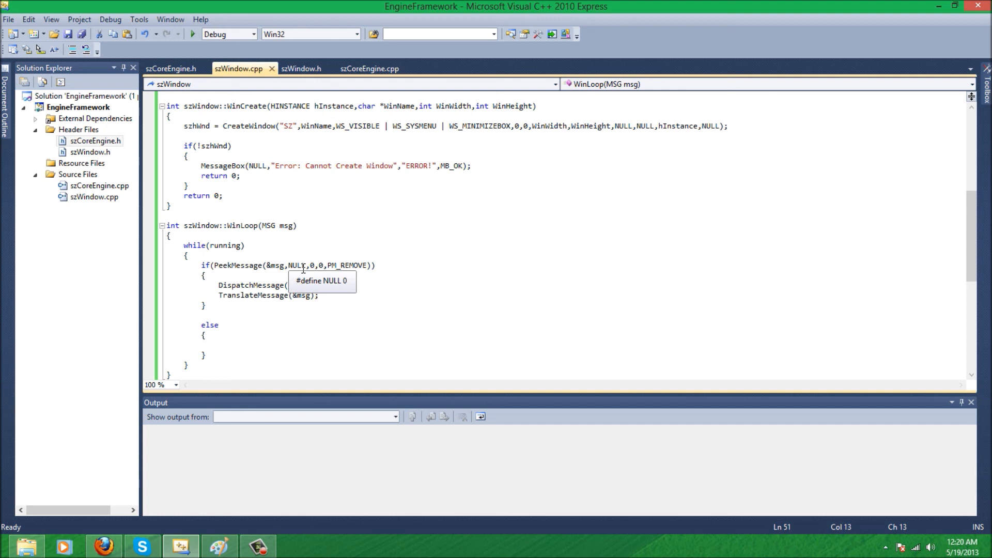
mouse_move(295, 240)
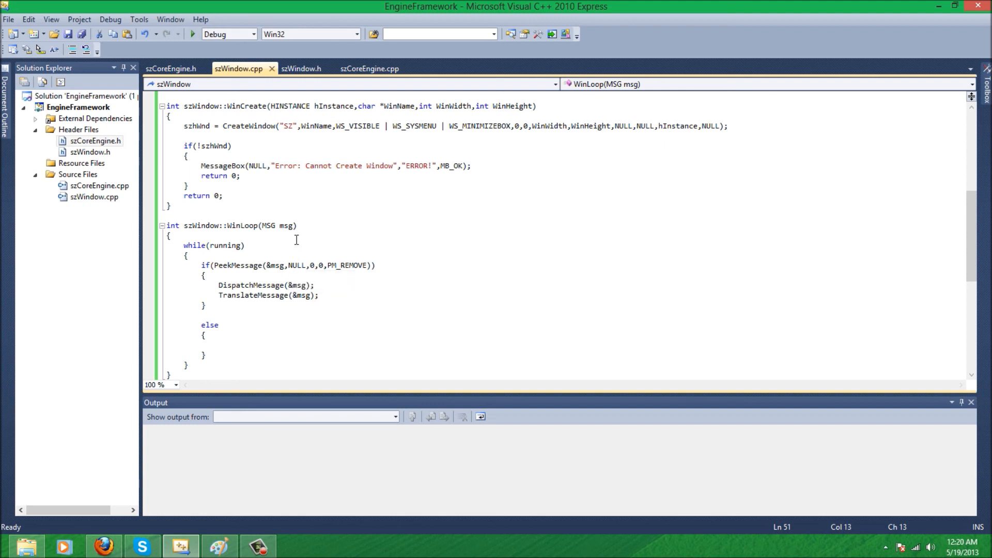
click(170, 235)
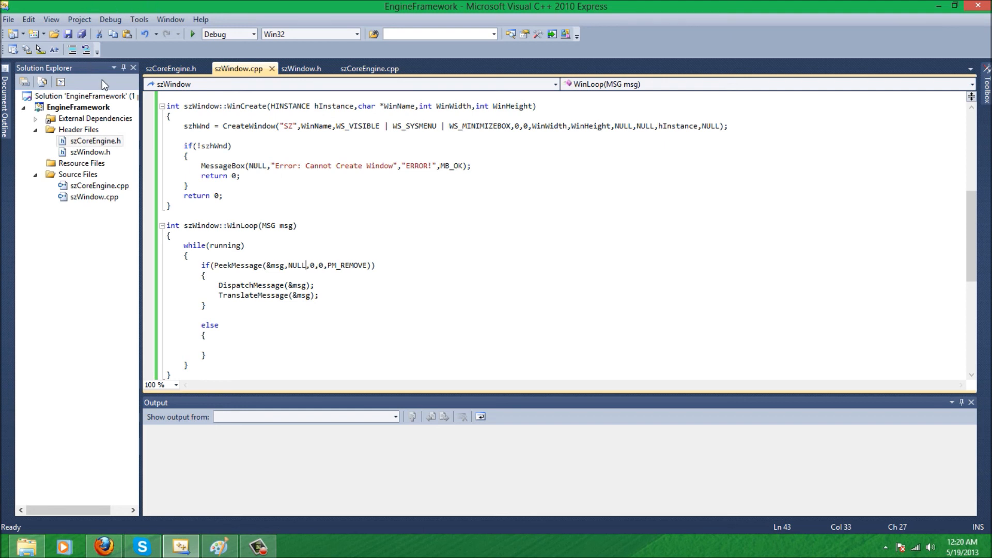
mouse_move(151, 251)
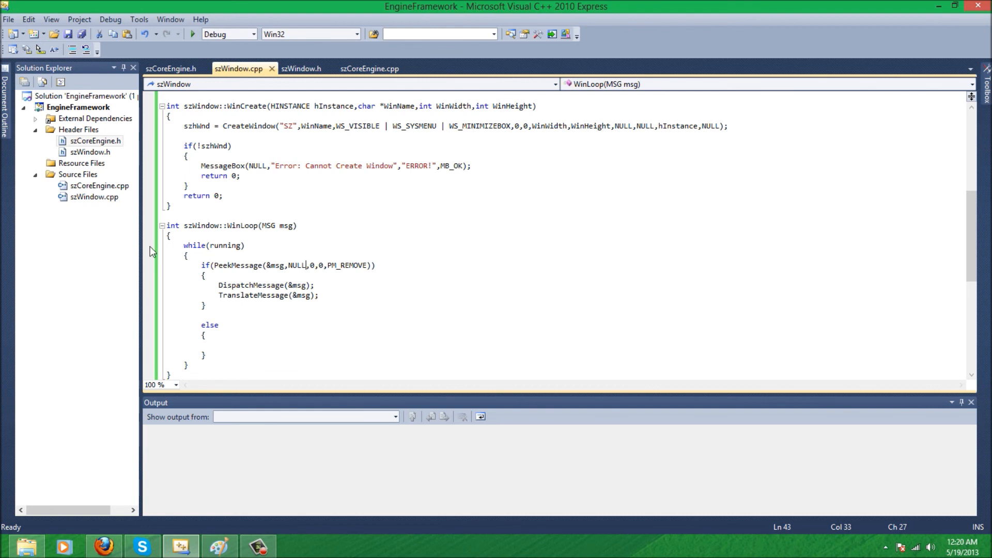
mouse_move(192, 329)
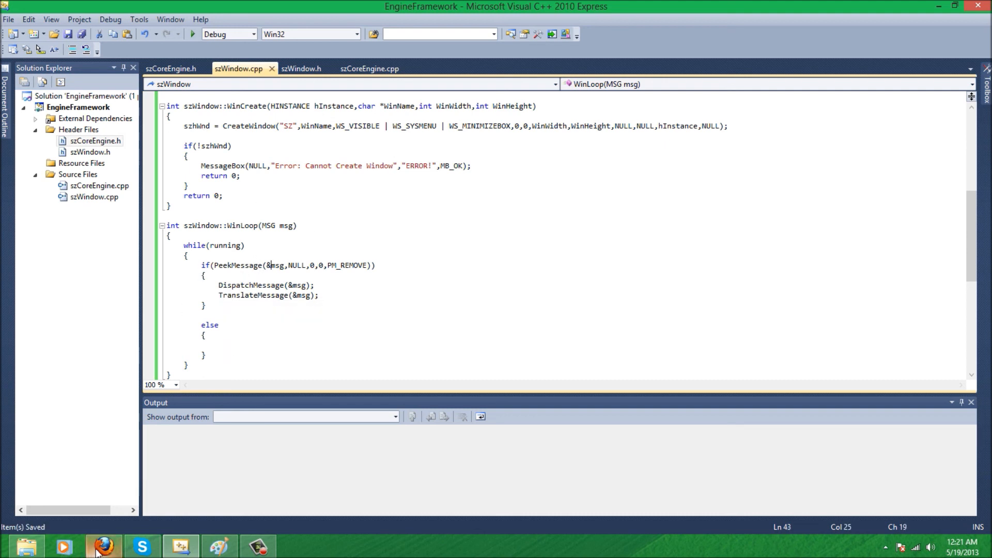
Search Google in Firefox for "windows loop peek message"
click(97, 544)
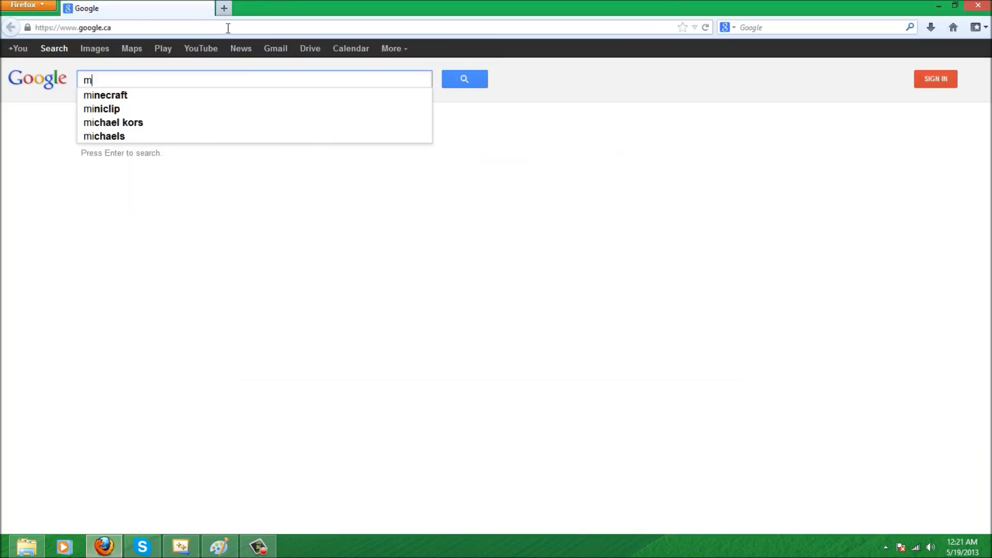
text(windows loop peek message)
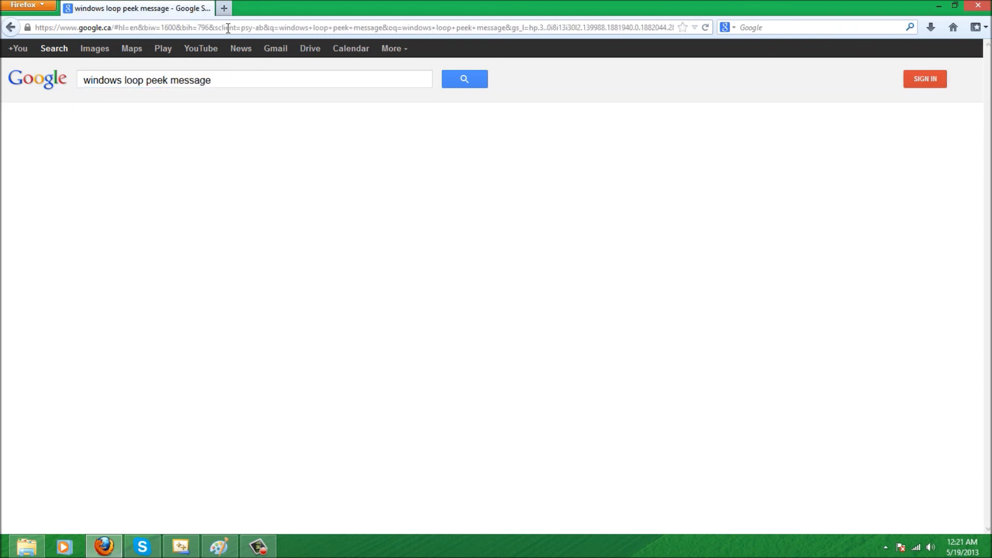
click(178, 544)
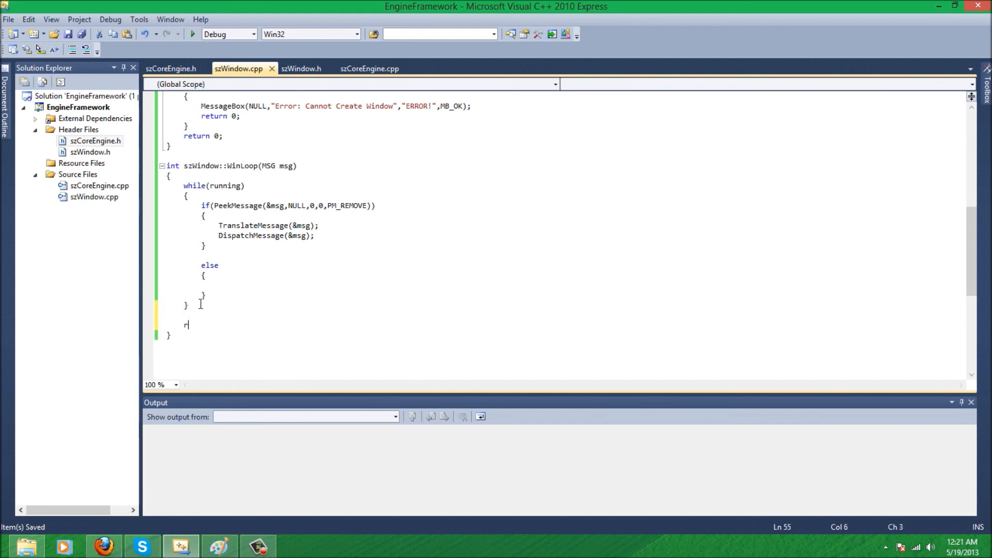
End WinLoop with return 0 and collapse the WinClass and WinCreate bodies
text(eturn 0;)
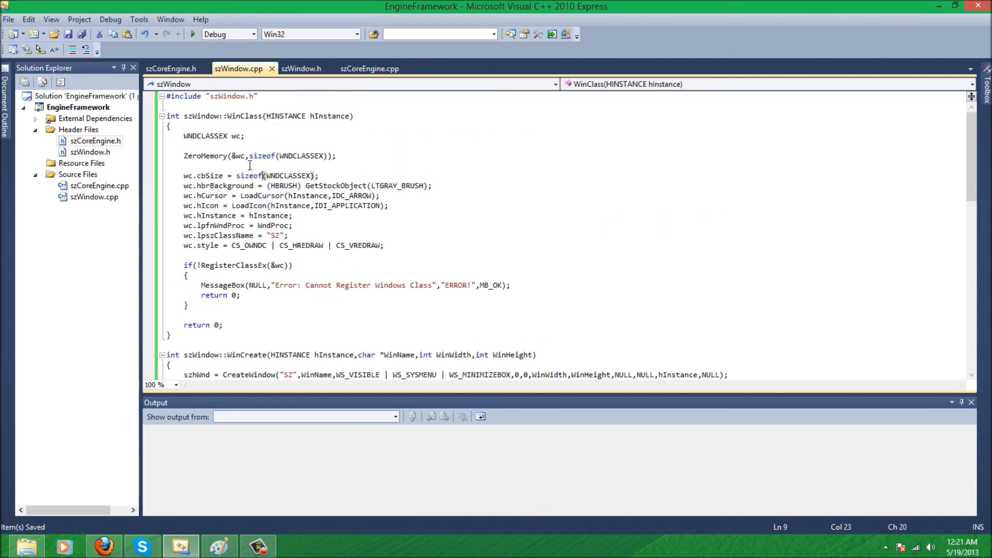
click(162, 116)
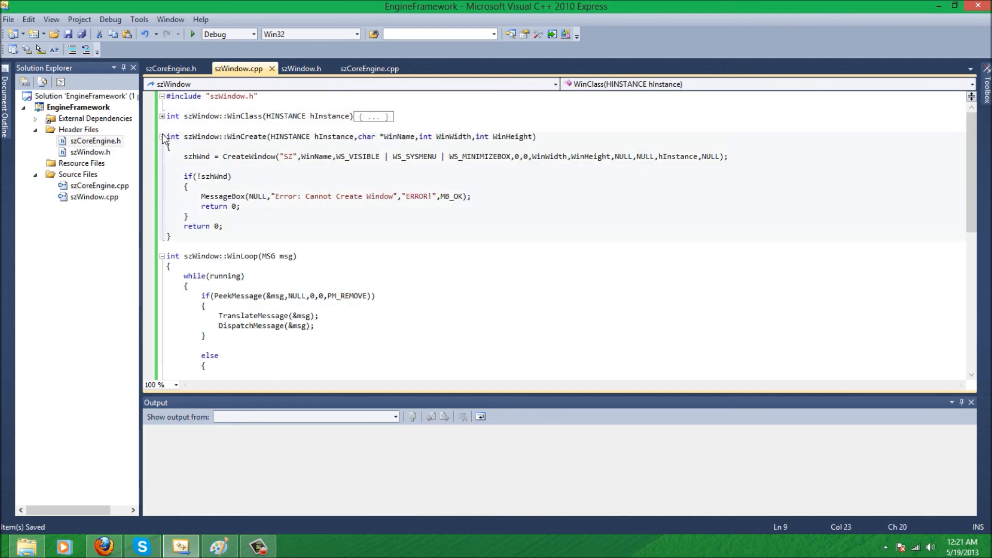
click(162, 137)
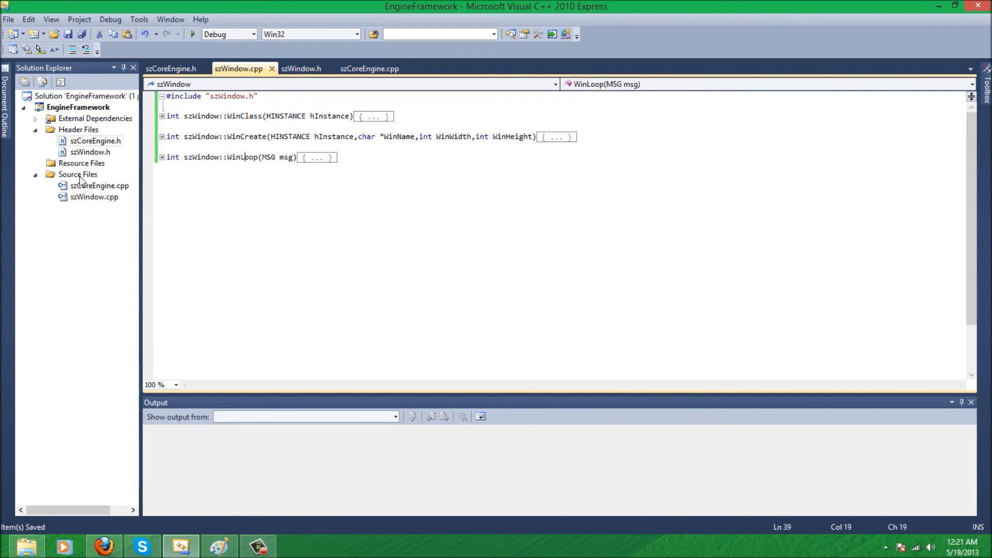
Add a new C++ source file named szMain.cpp to the Source Files folder
right_click(79, 174)
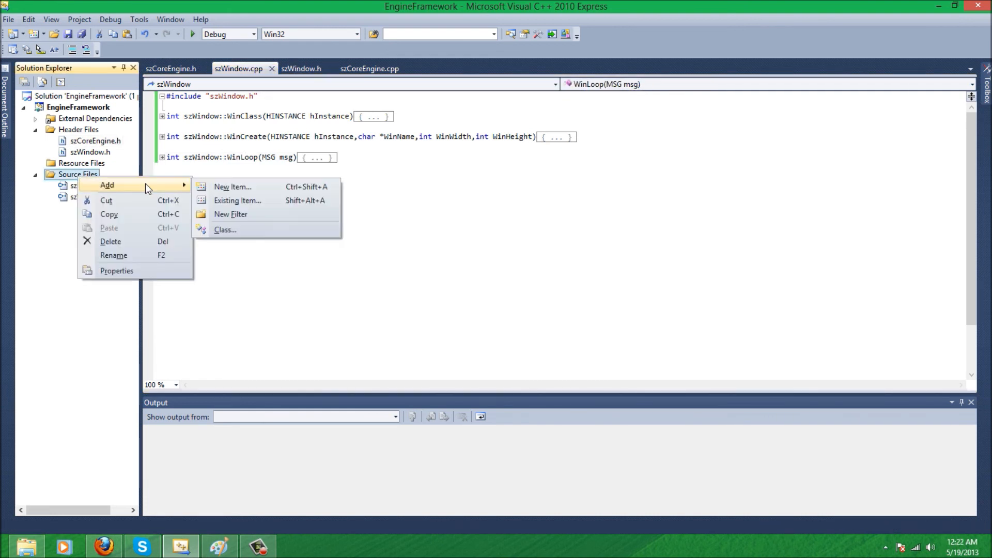
click(231, 186)
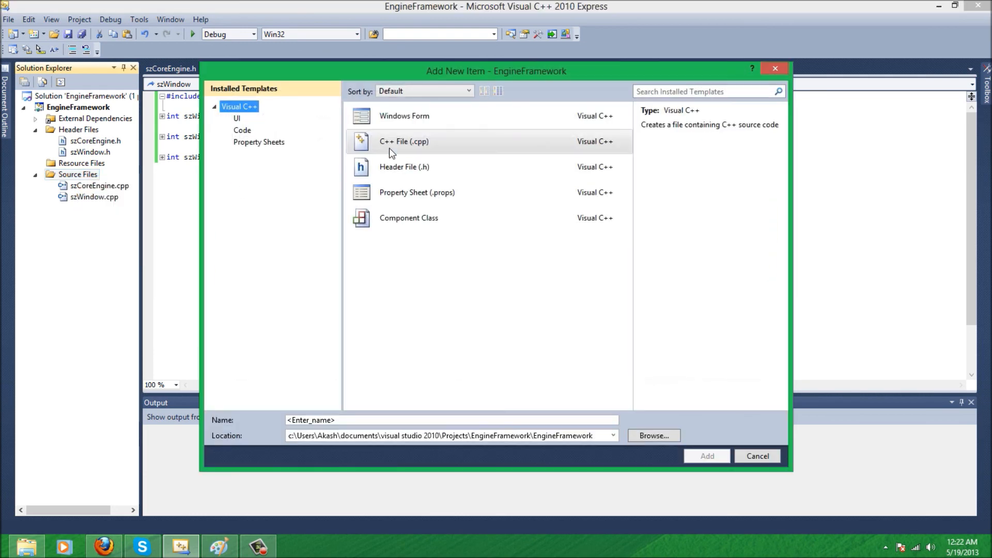
click(707, 455)
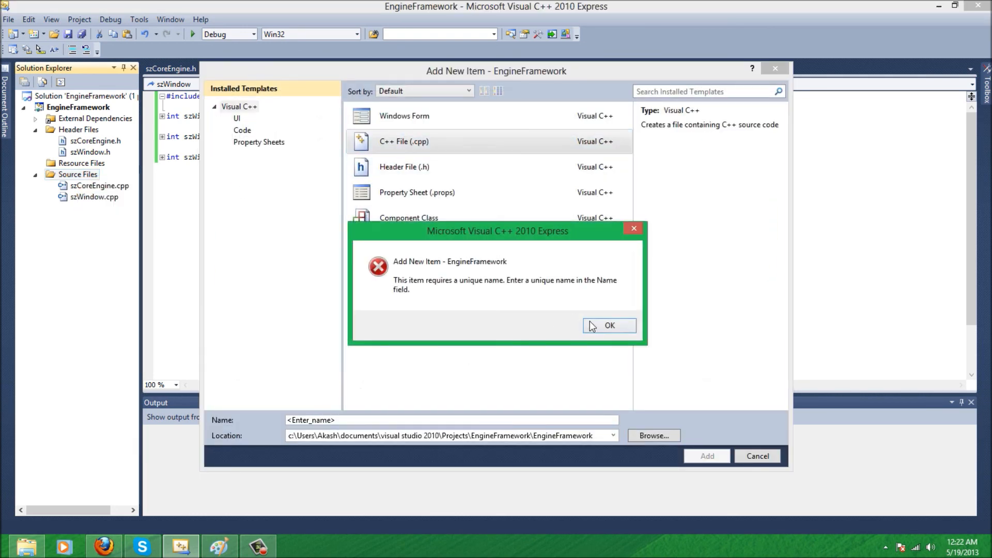
click(609, 325)
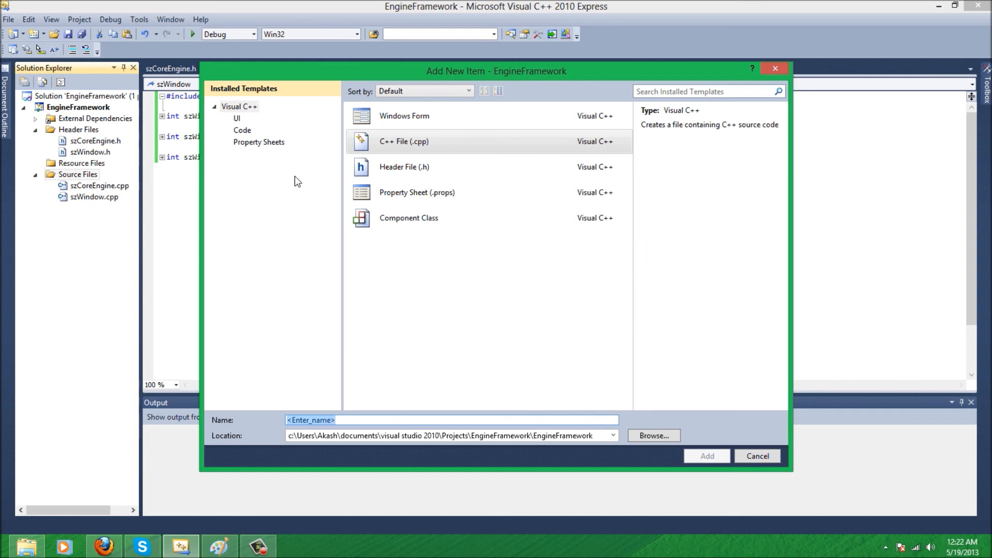
text(szMain)
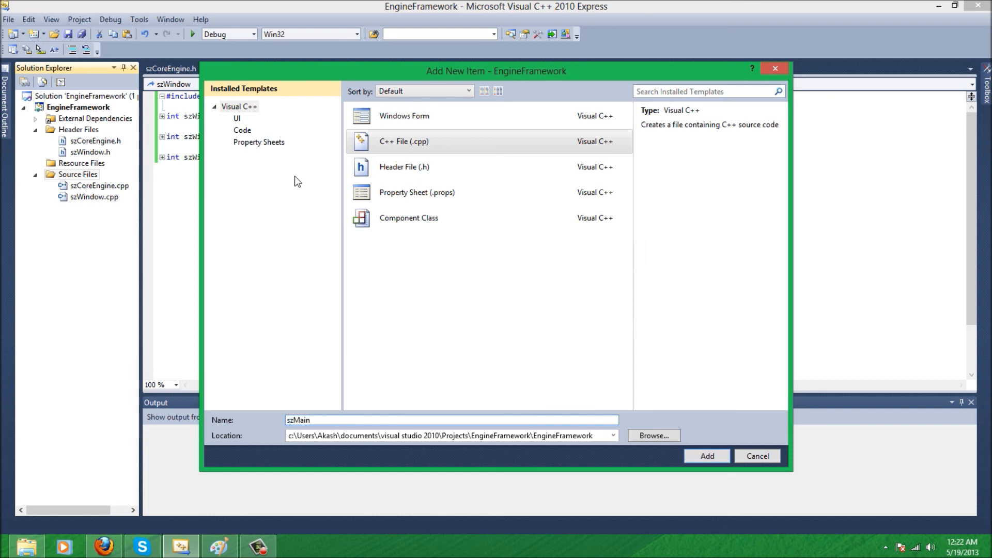
click(706, 455)
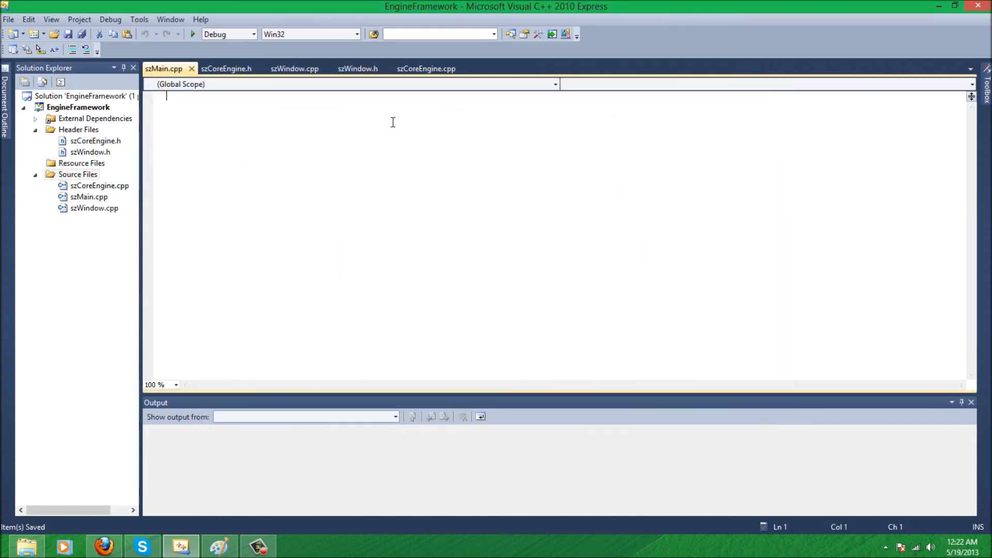
Begin szMain.cpp with the line #include "szWindow.h"
text(#include)
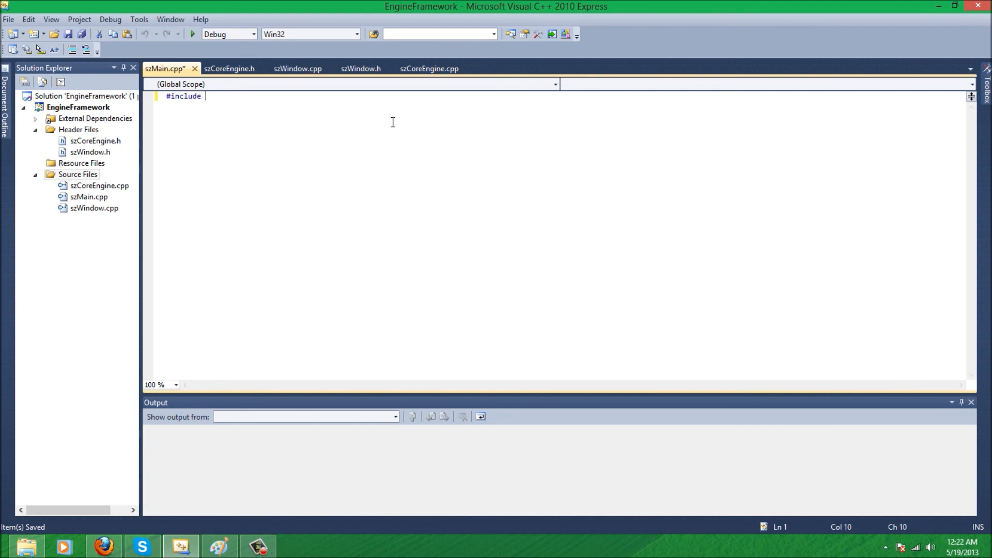
text("szCoreEngine.h)
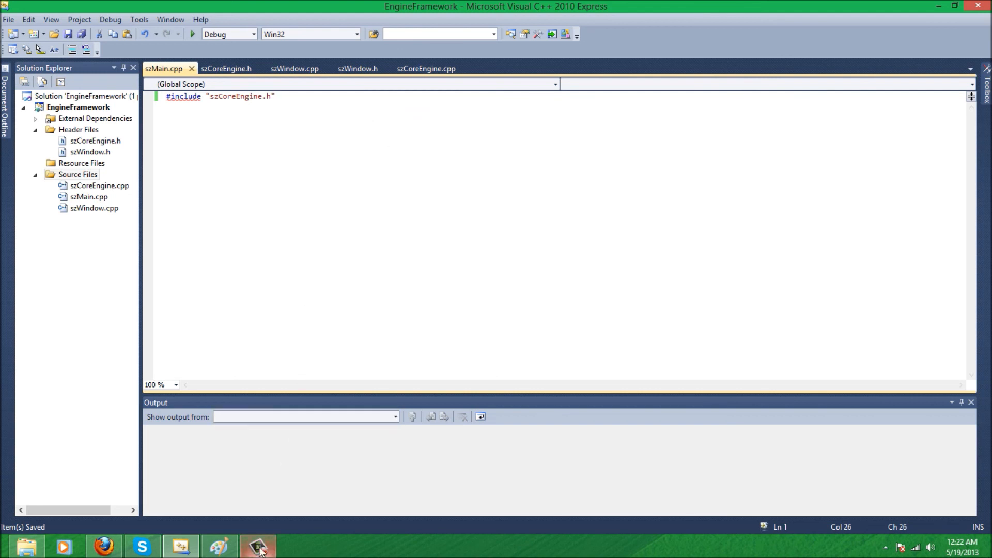
click(258, 546)
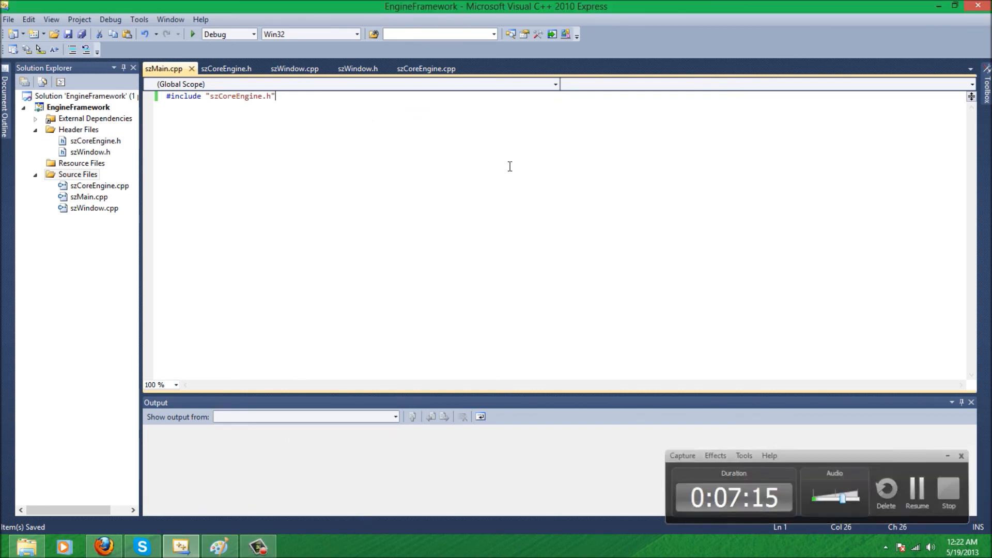
text(#include <glew.h>)
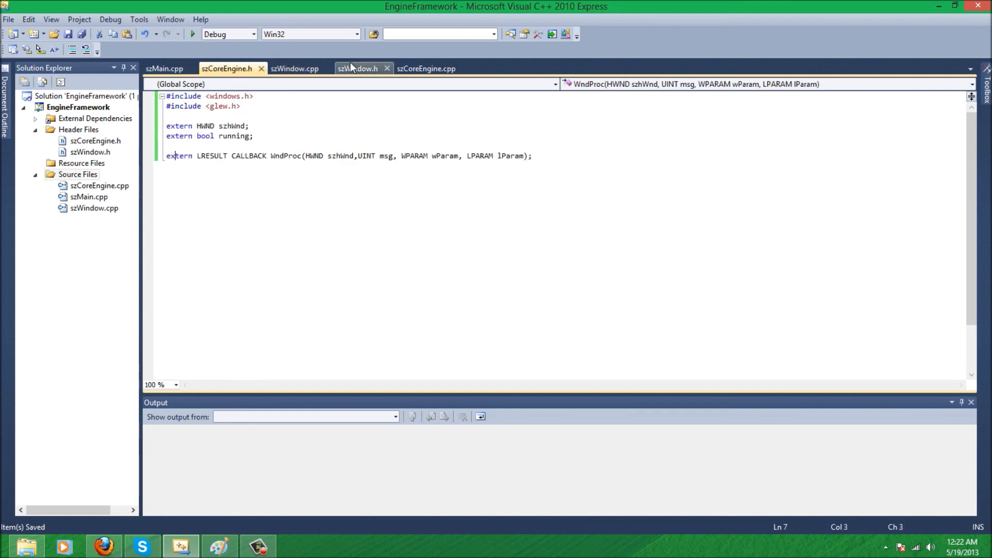
Review the szCoreEngine.h and szWindow.h declarations for reference before continuing
click(164, 69)
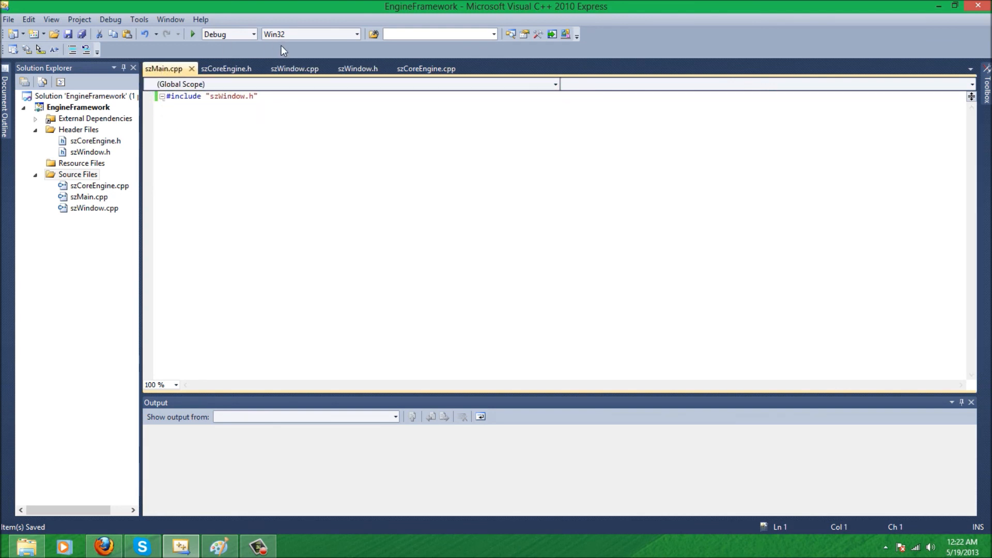
click(357, 68)
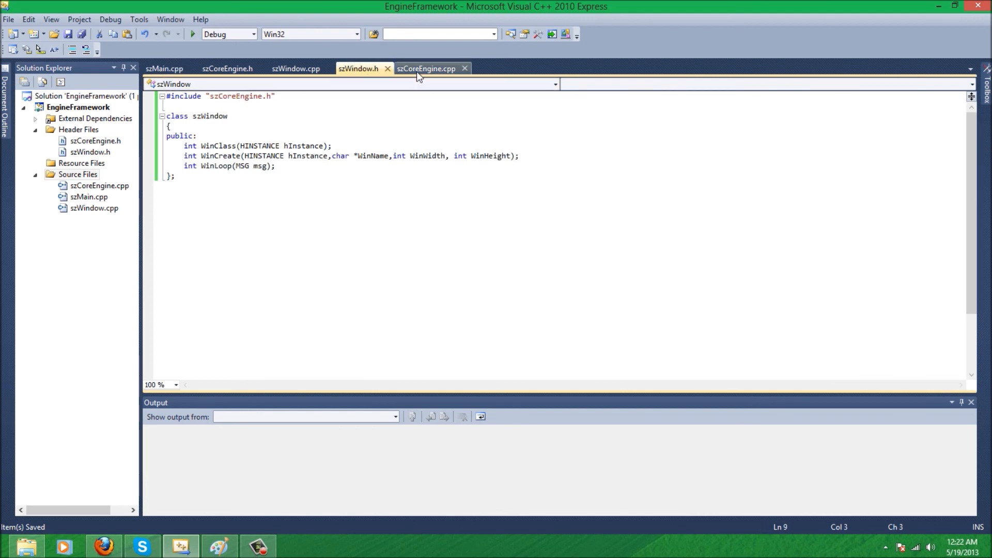
click(167, 68)
text(#include "szWindow.h)
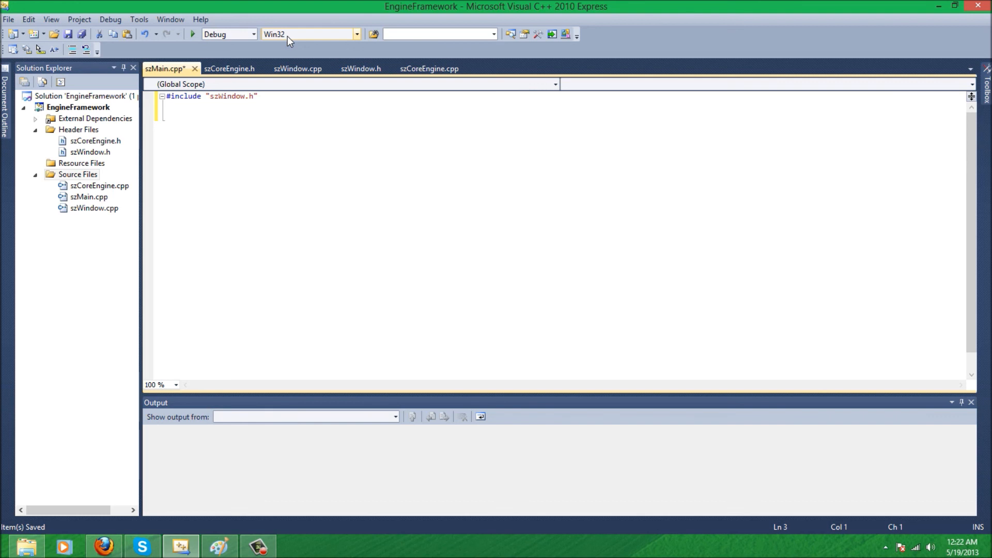
Start the entry function int WINAPI WinMain(HINSTANCE hInstance, HINSTANCE hPrevious,
text(i)
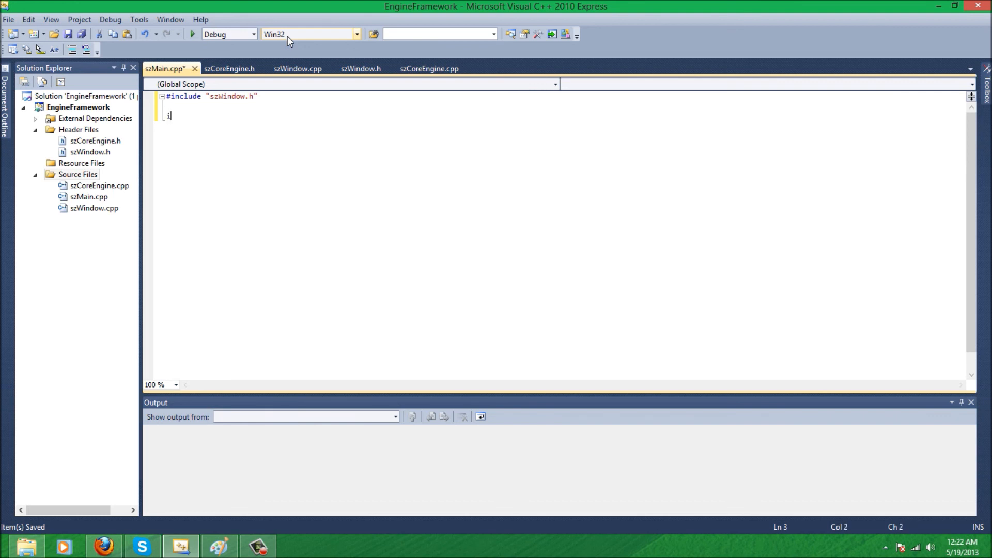
text(nt WINAPI)
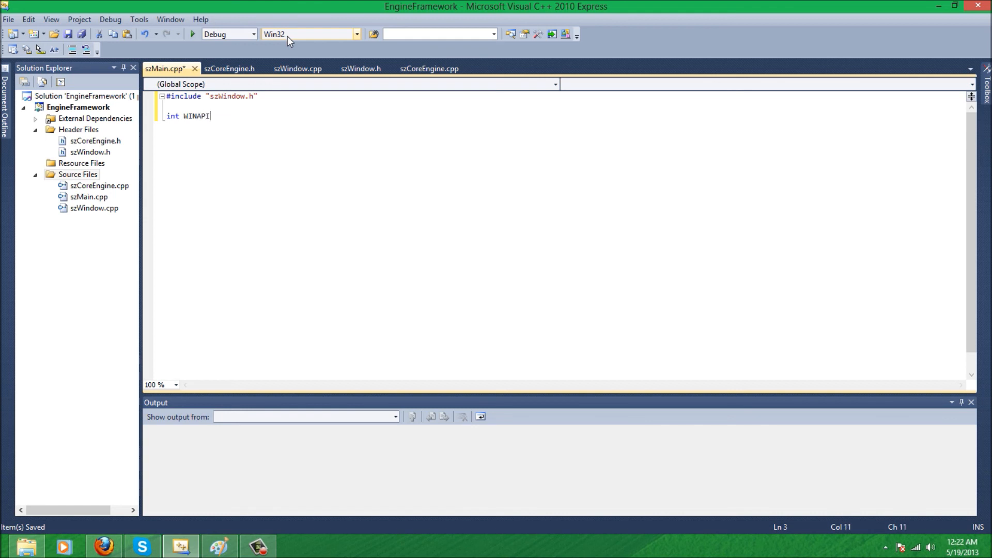
text(W)
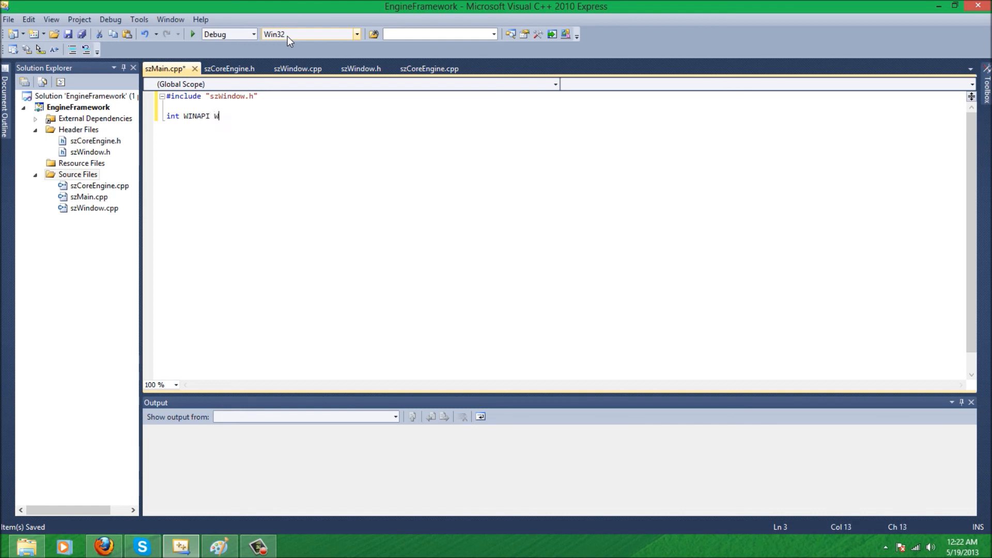
text(inMain()
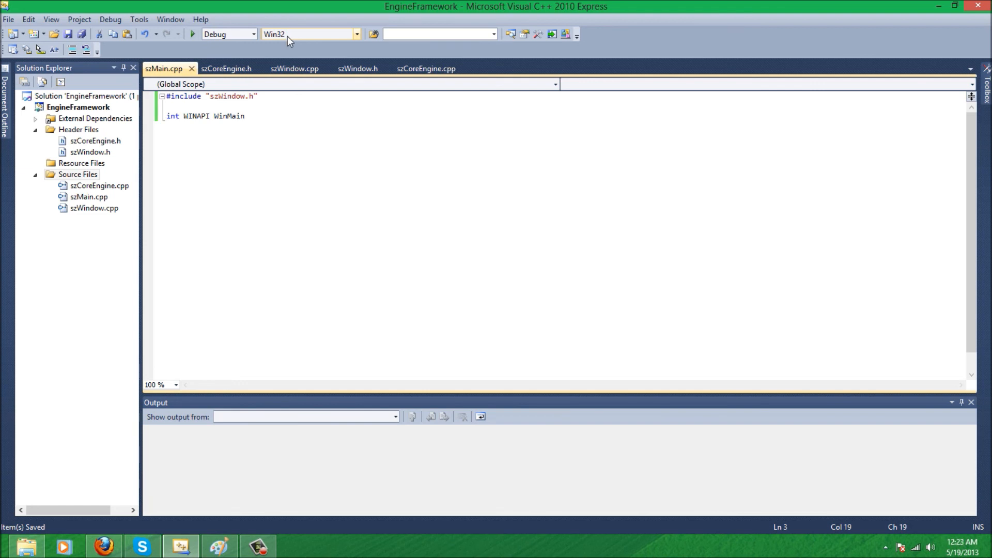
text((HIN)
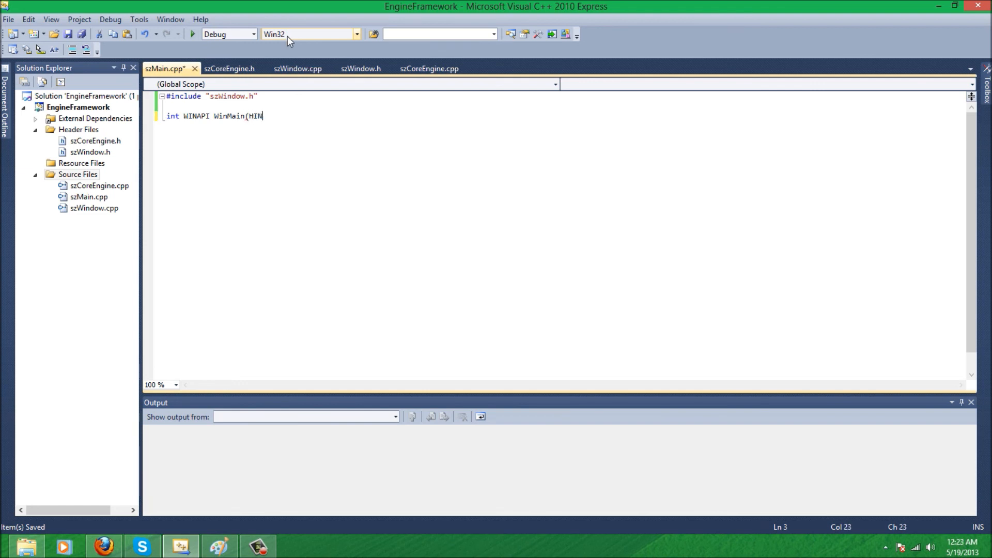
text(STANCE h)
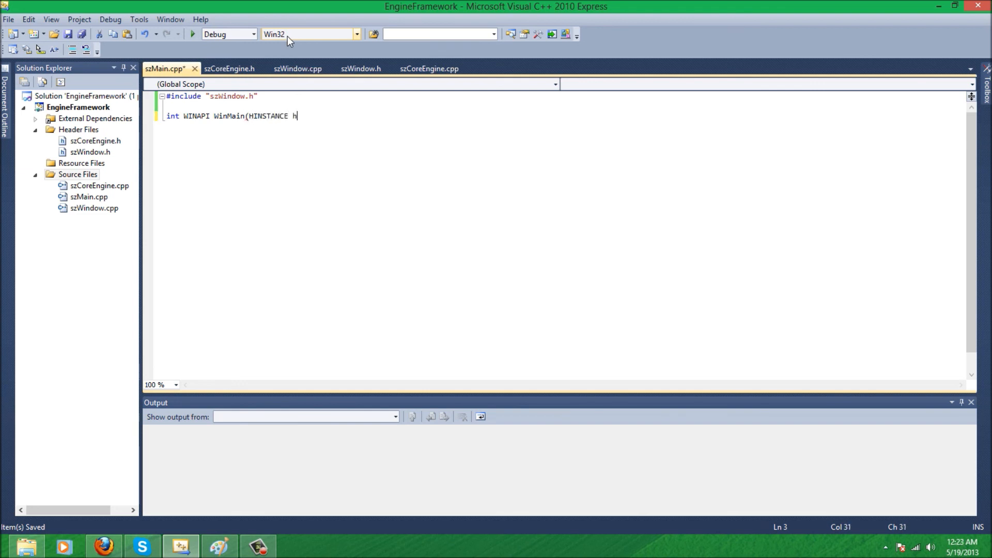
text(Instance,)
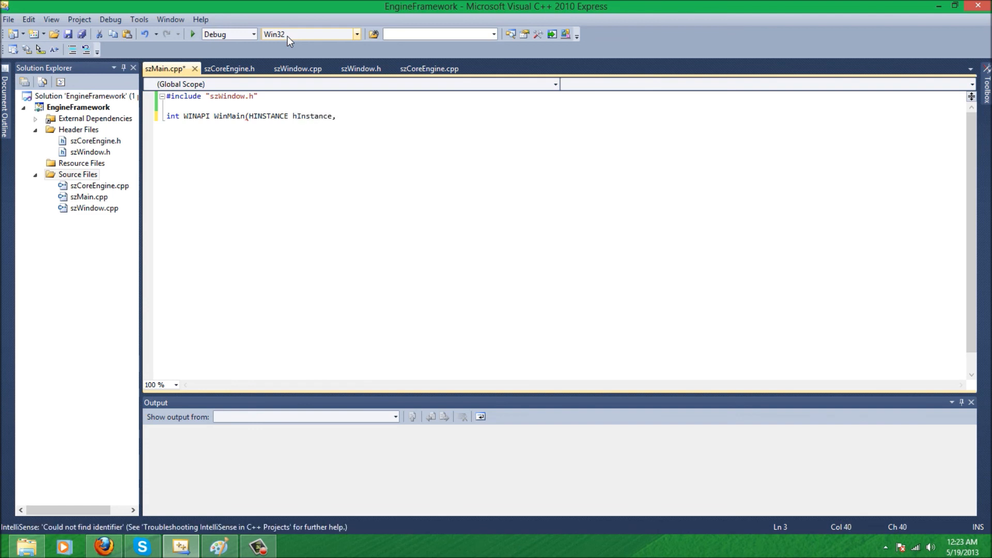
text(,HINSTA)
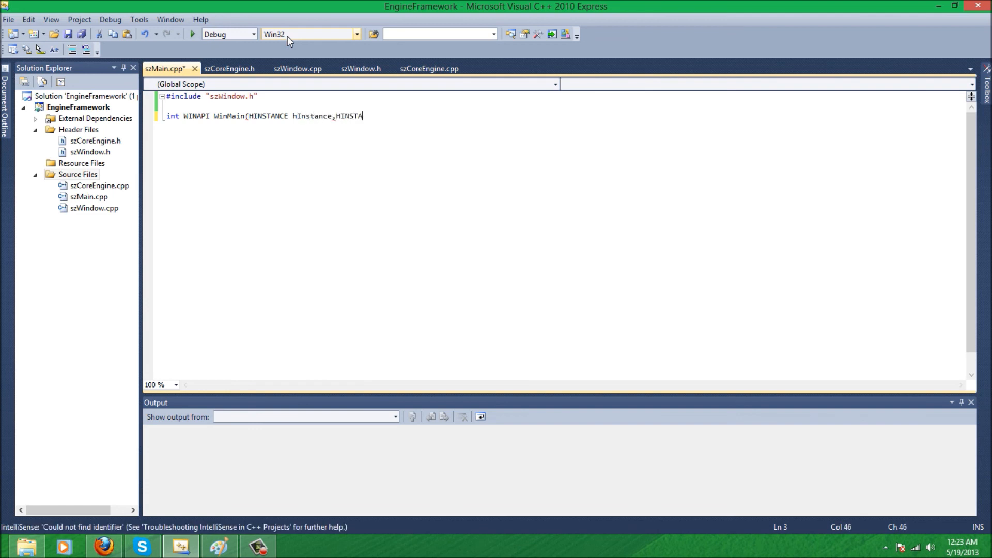
text(NCE_hP)
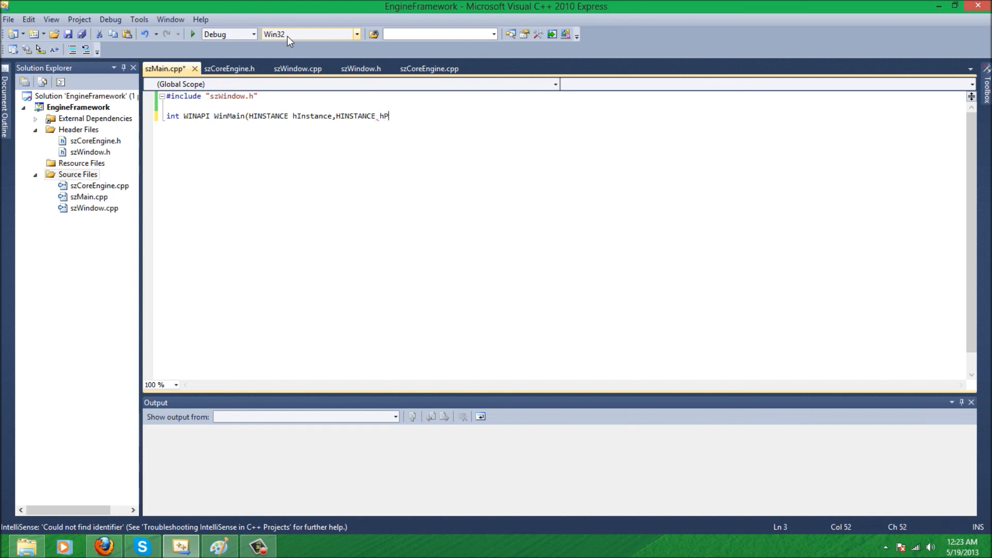
text(revious,m)
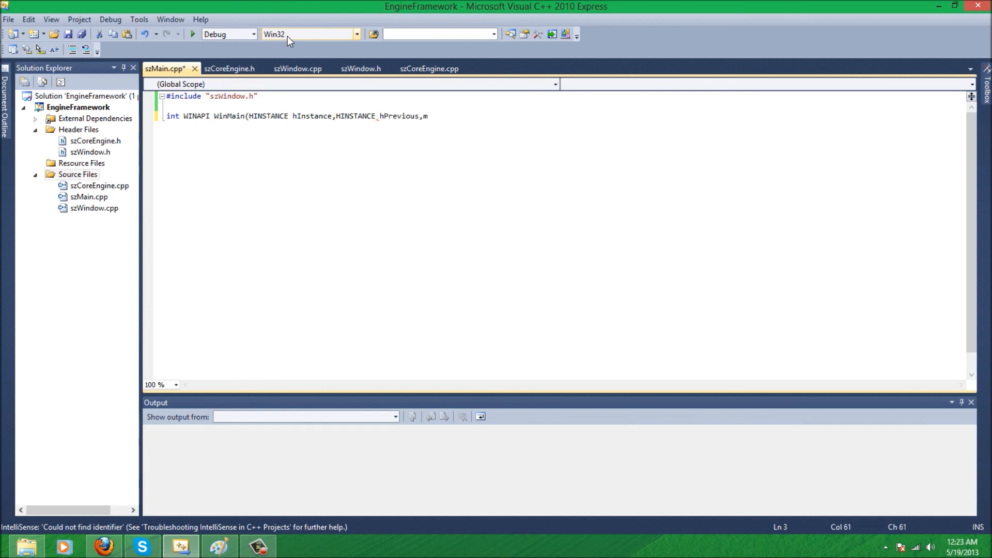
key(Backspace)
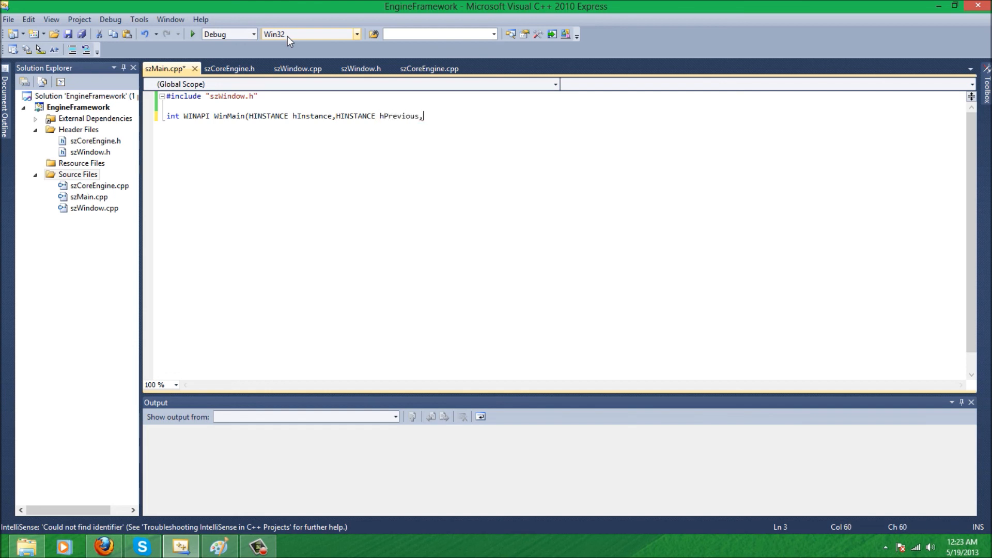
Finish WinMain with LPSTR lpCmdLine, int nCmdShow and an empty body, then save szMain.cpp
text(LPSTR)
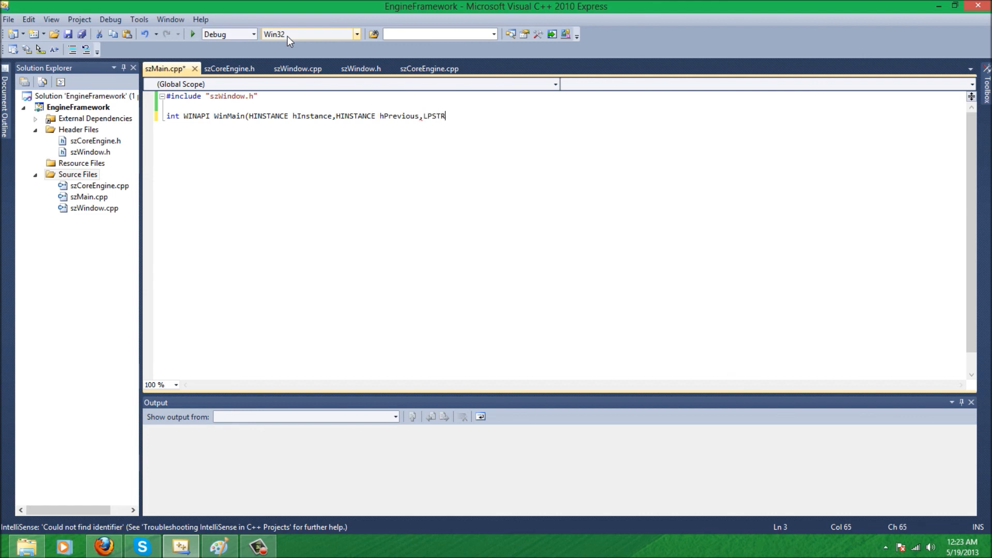
text(lpCmd)
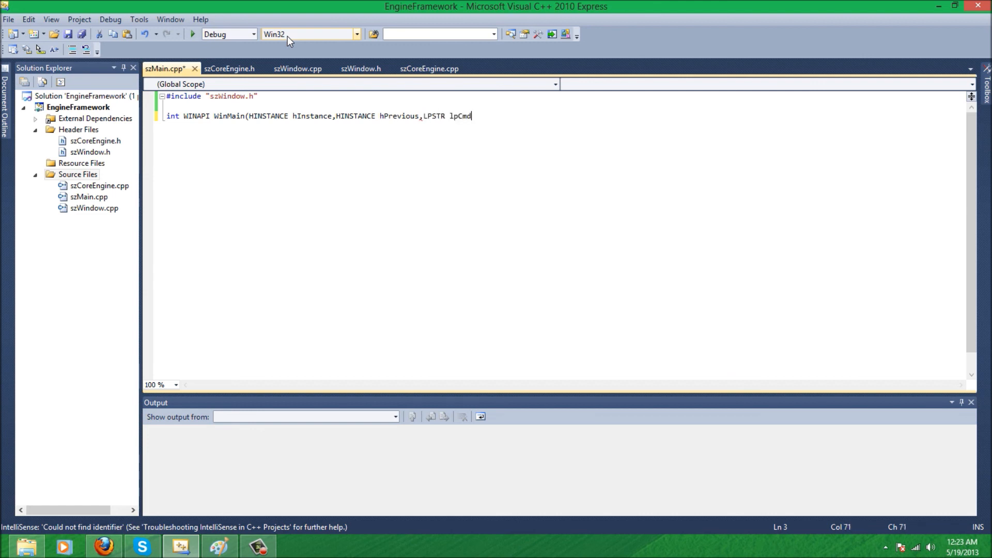
text(Line,int)
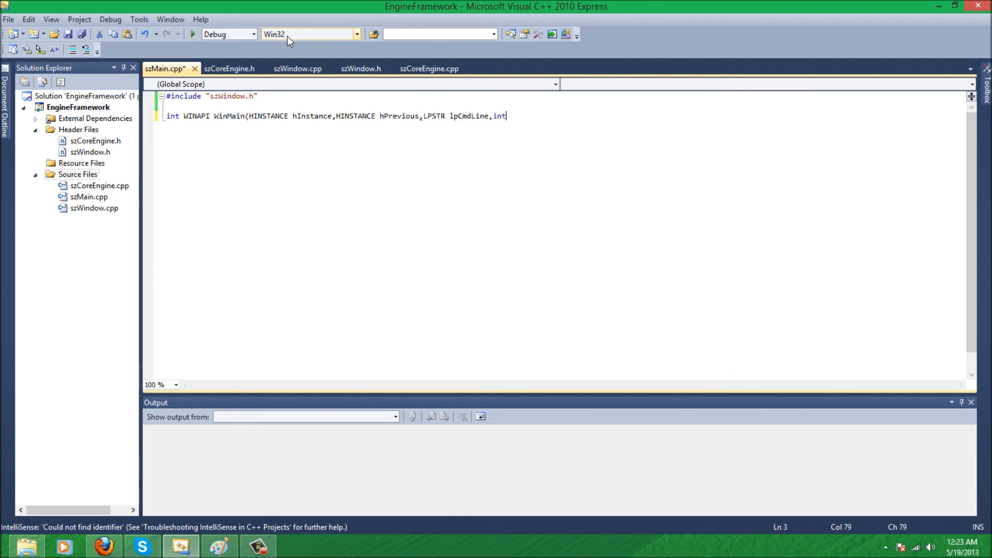
text(nCmdSh)
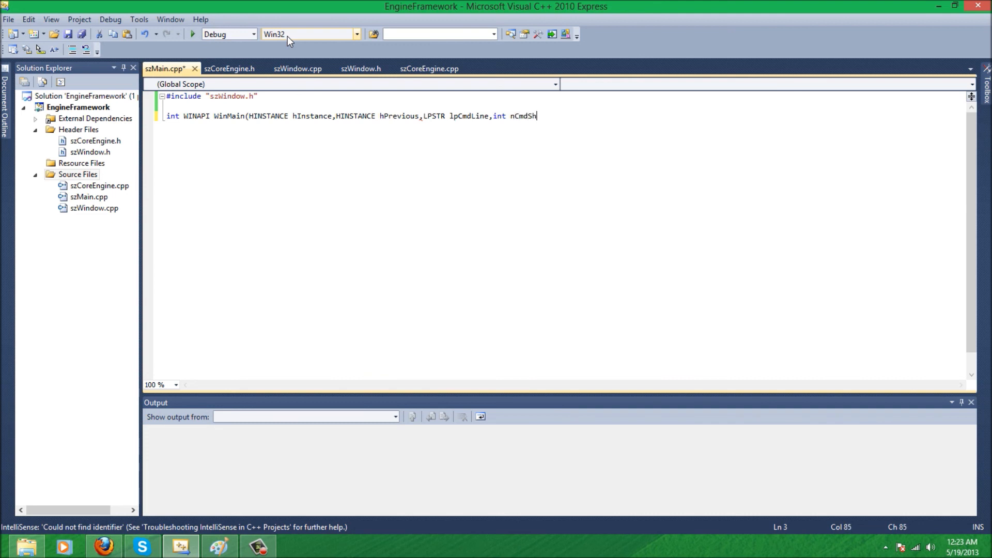
text(wo)
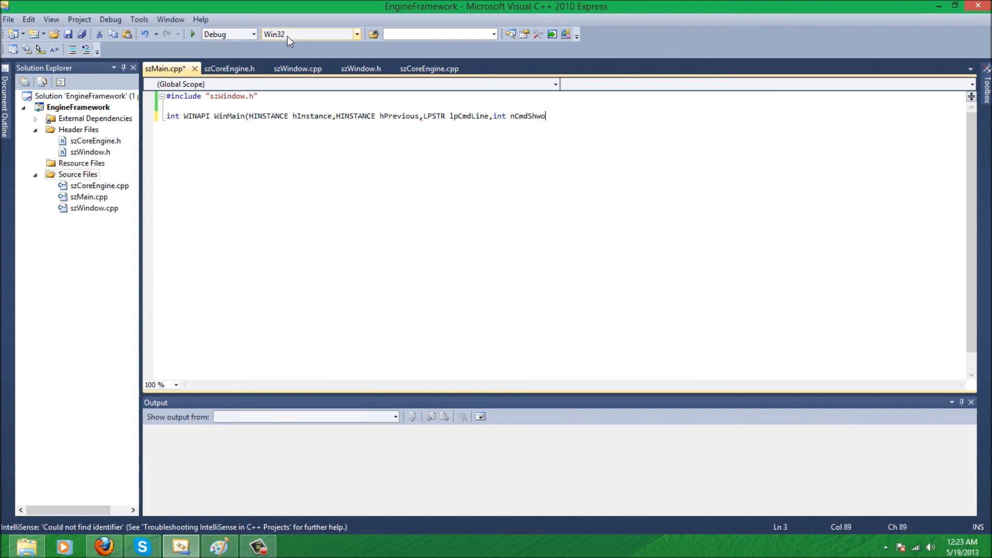
key(Backspace)
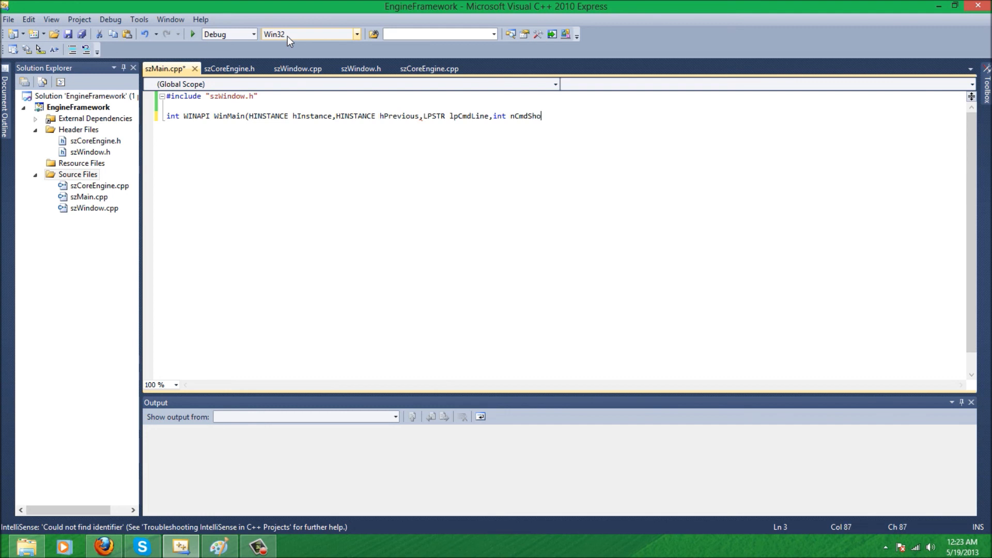
text(w_)
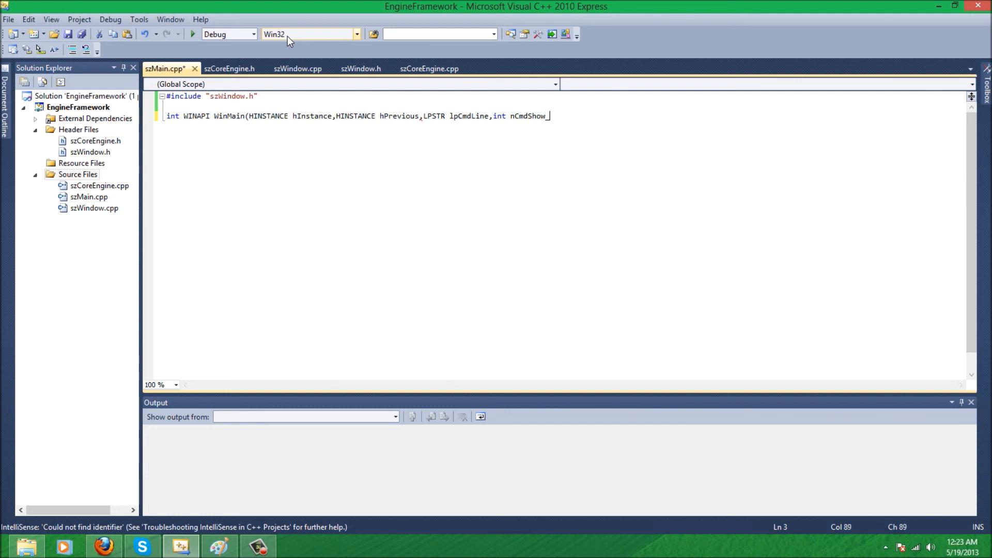
text(){)
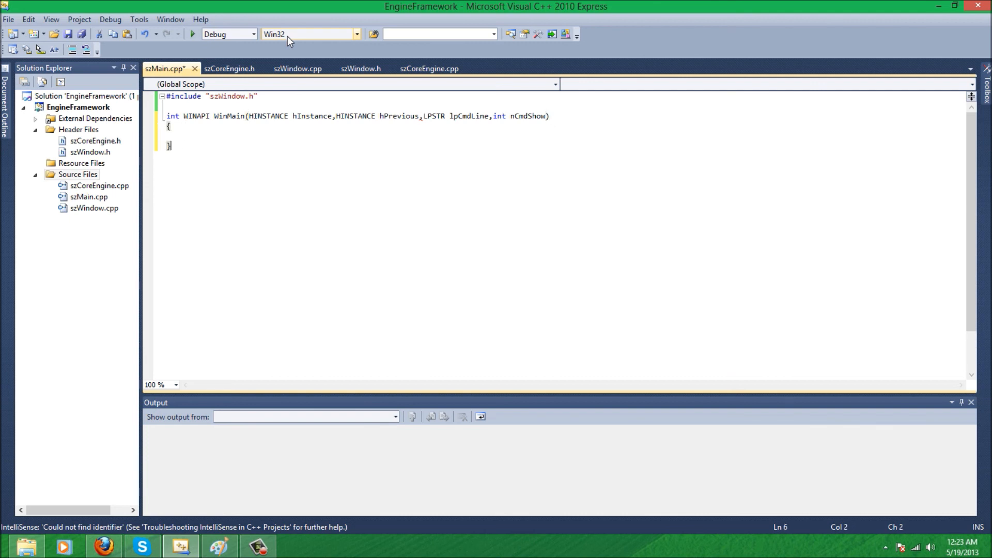
key(Ctrl+s)
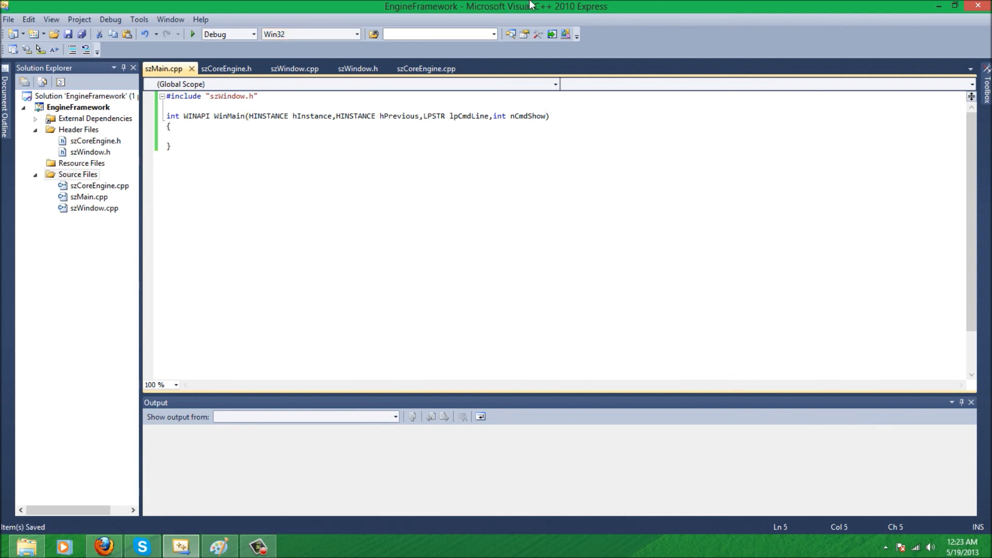
click(181, 136)
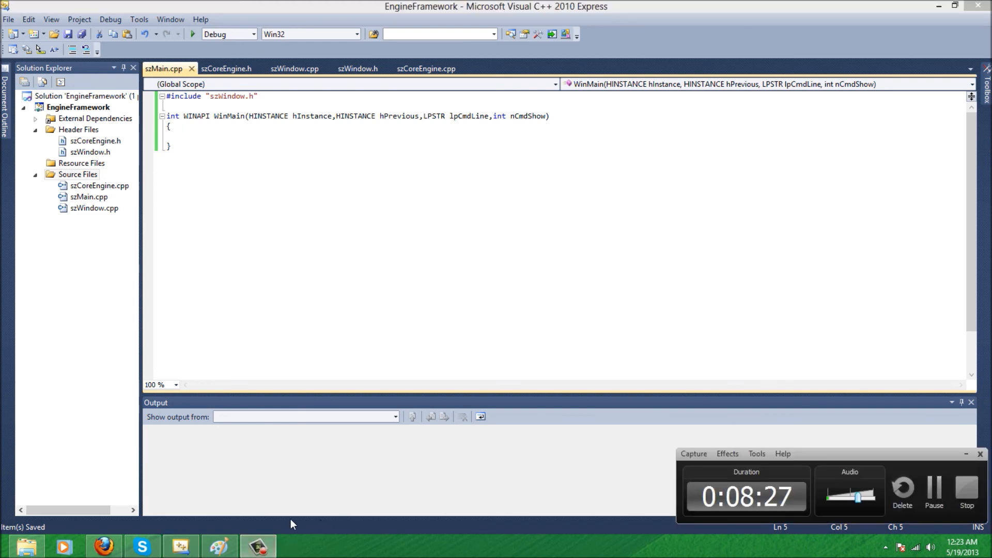
click(191, 132)
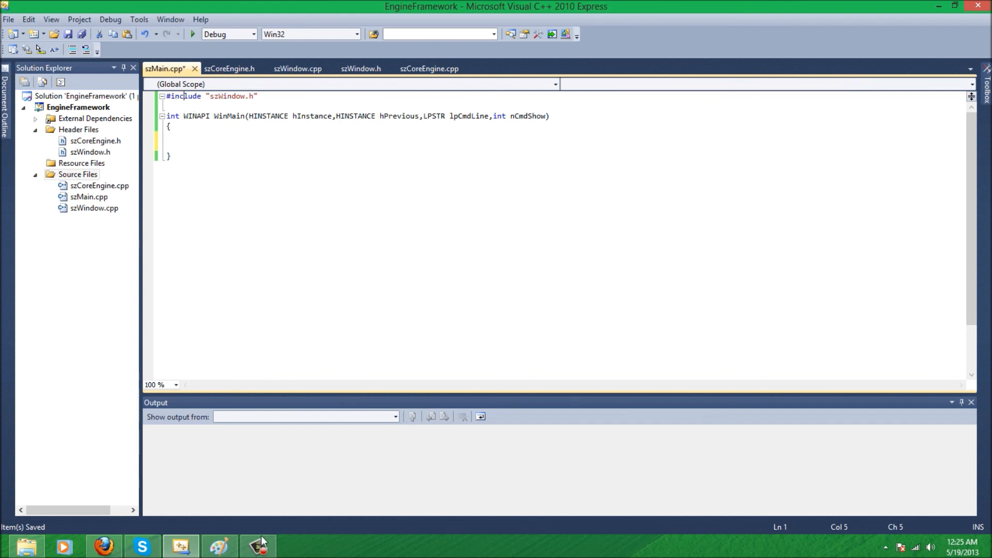
mouse_move(268, 115)
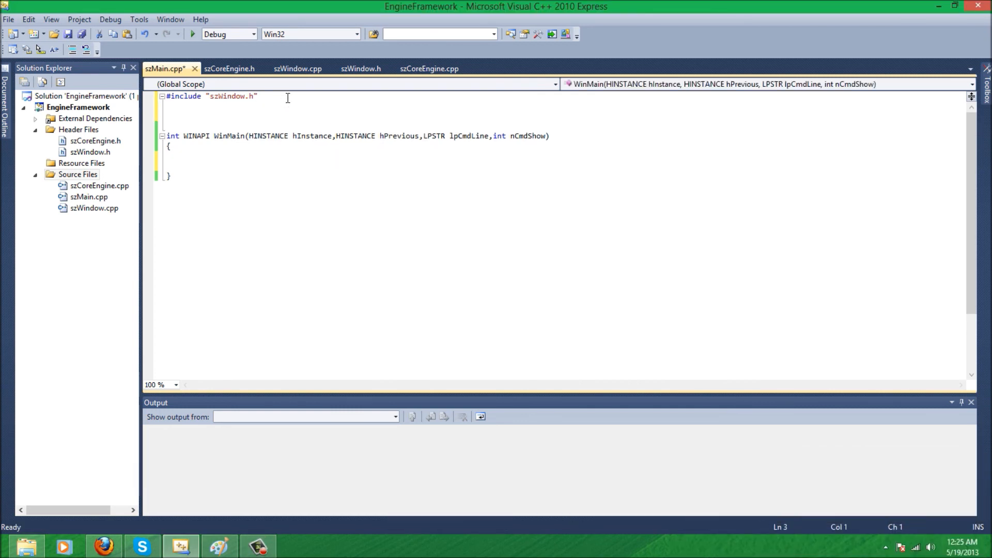
Write LRESULT CALLBACK WndProc(HWND szhWnd, UINT msg, WPARAM wParam, LPARAM lParam) with an empty body
text(LRESULT)
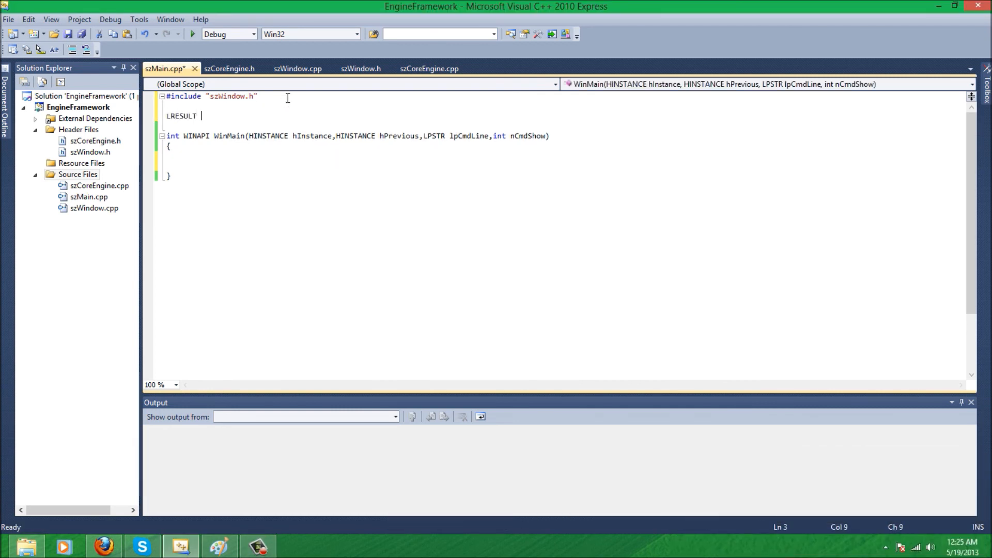
text(Cal)
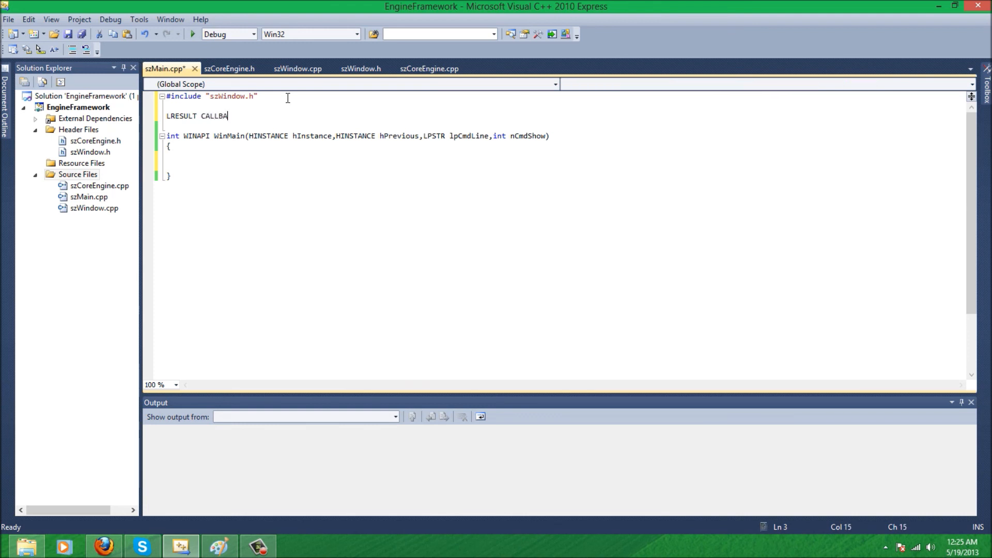
text(CK)
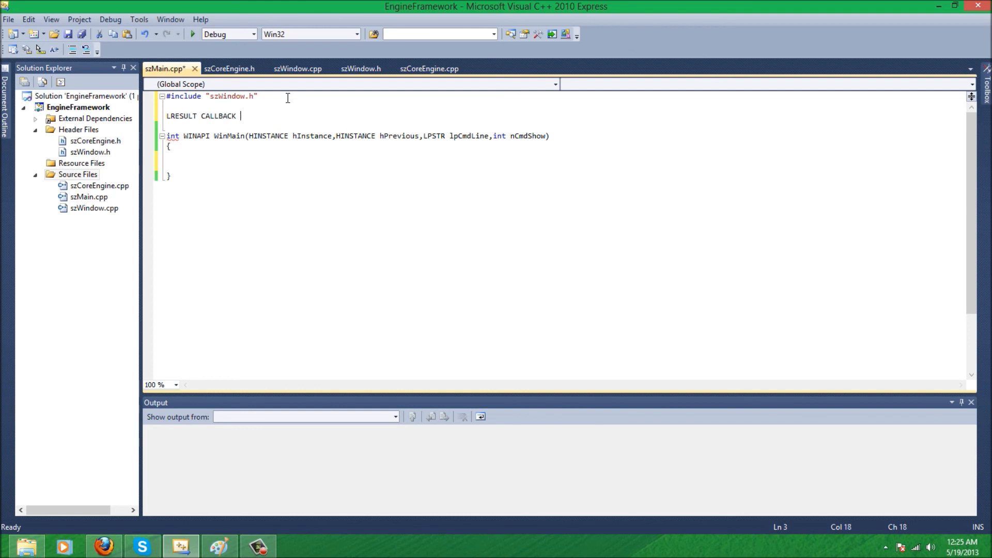
text(WndProc)
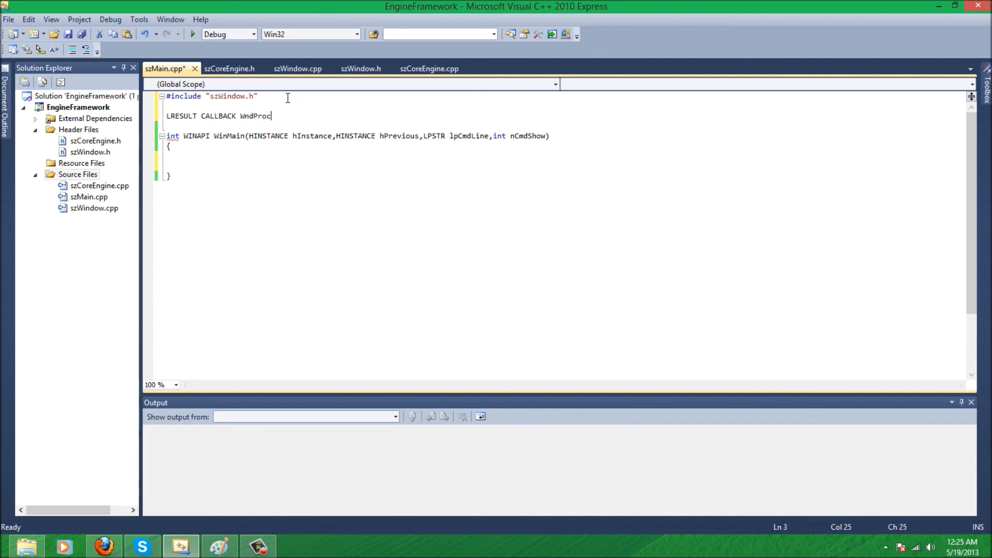
text((HWND)
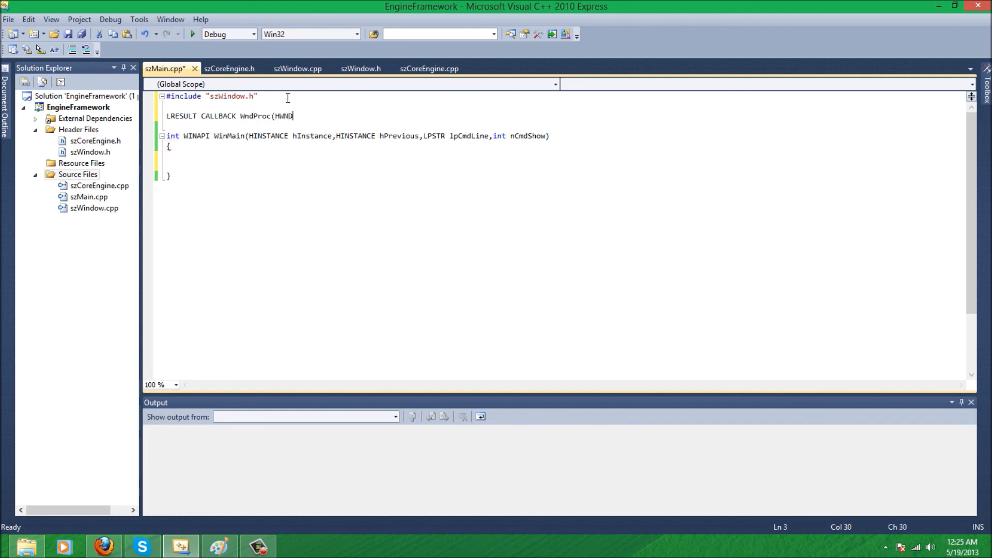
text(szHw)
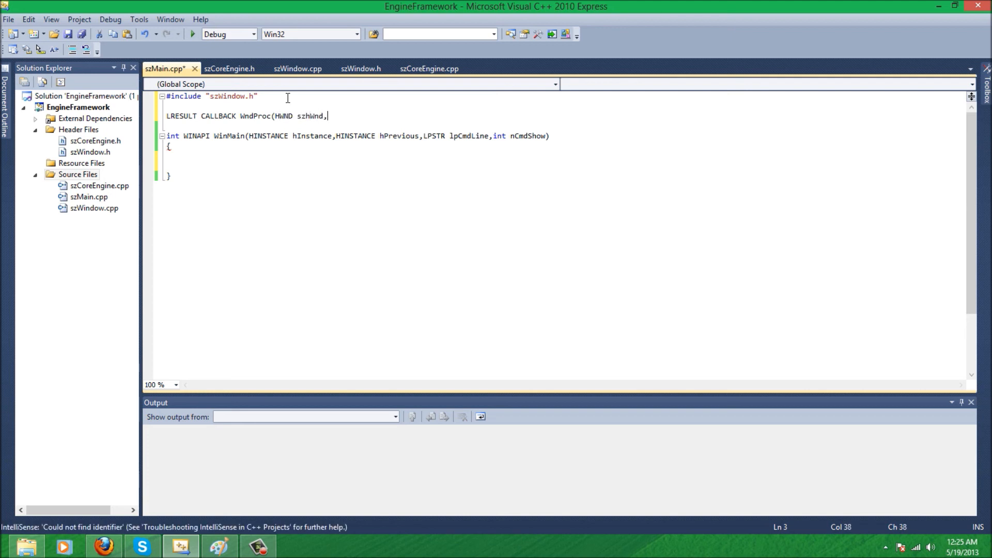
text(UINT msg,)
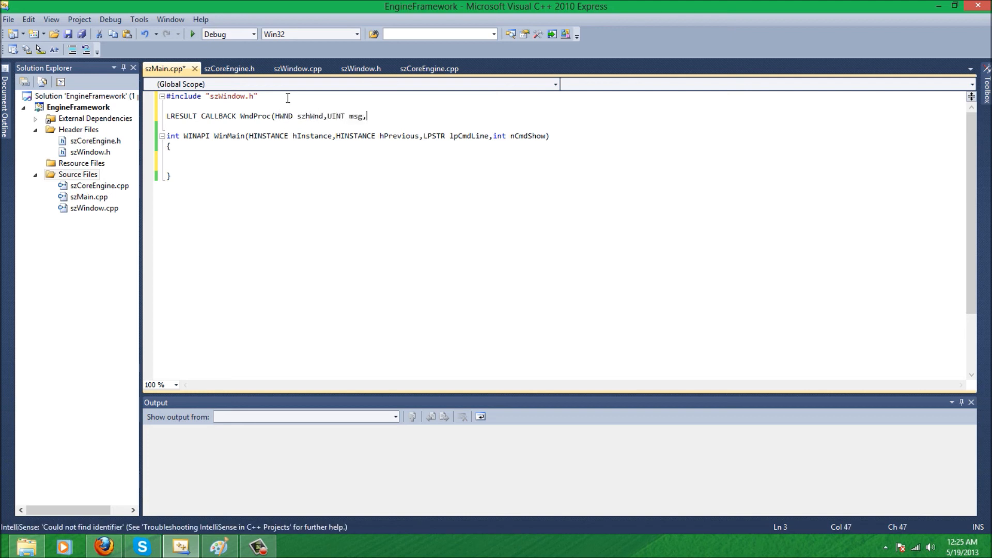
text(WPARAM wP)
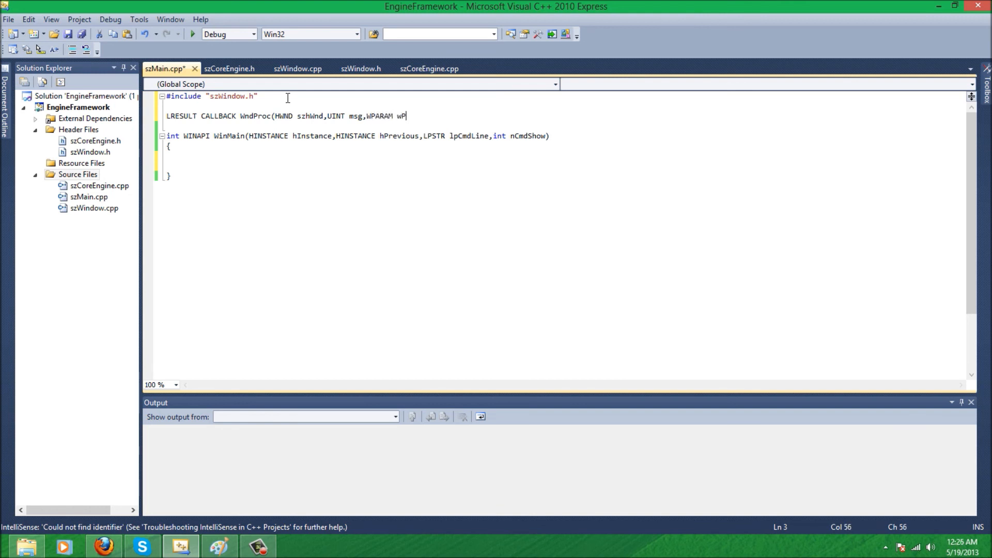
text(aram, L)
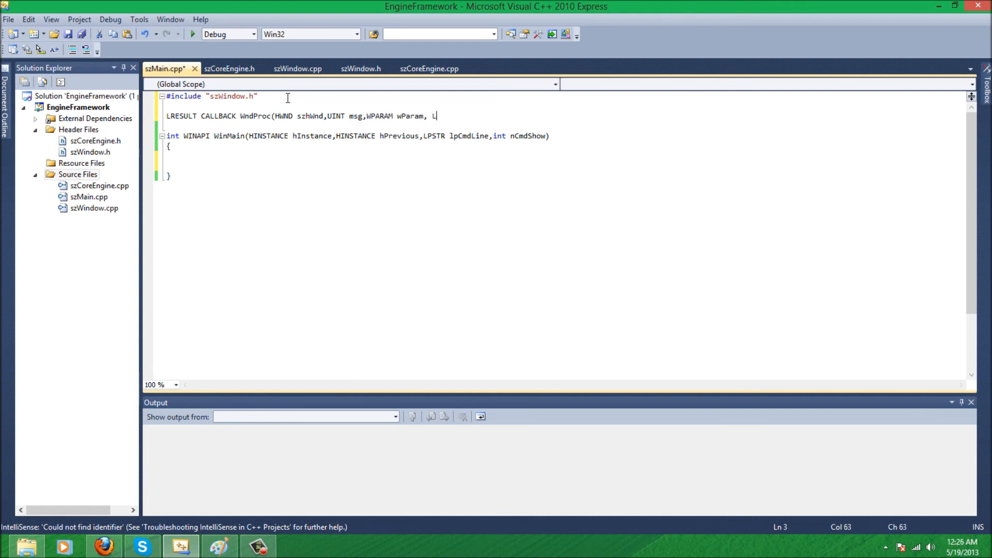
text(PARAM lParam)
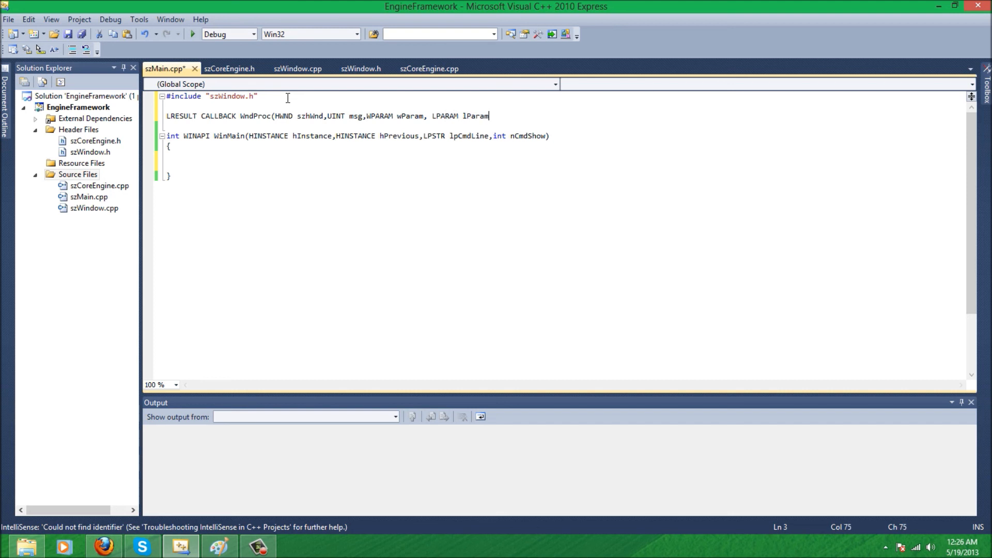
text())
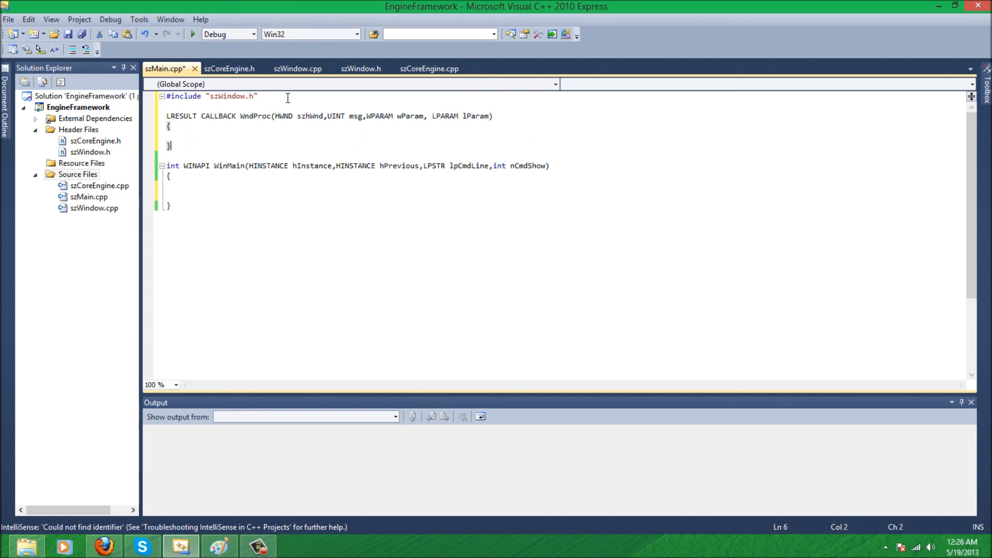
Add switch(msg) with WM_CREATE and WM_DESTROY cases that each break
text(switch()
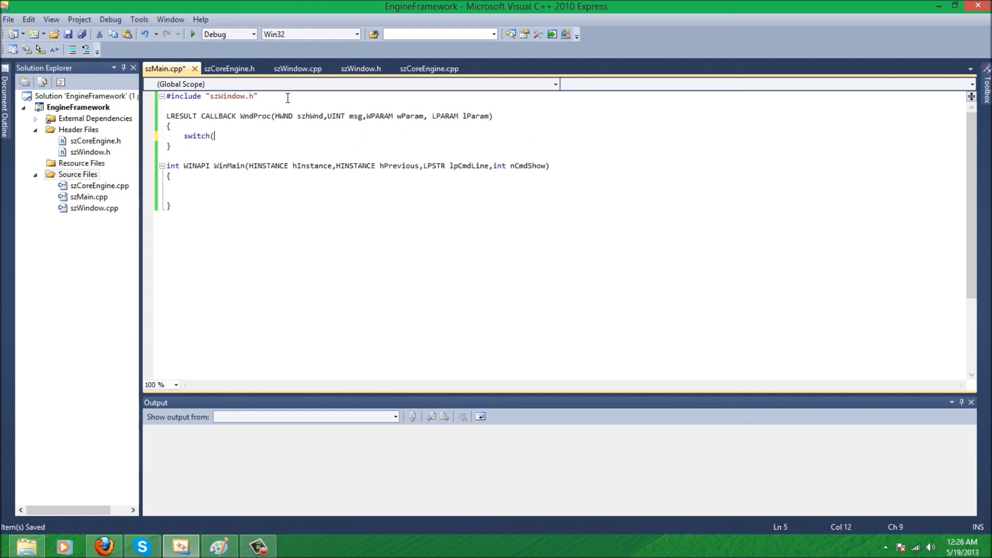
text(msg)
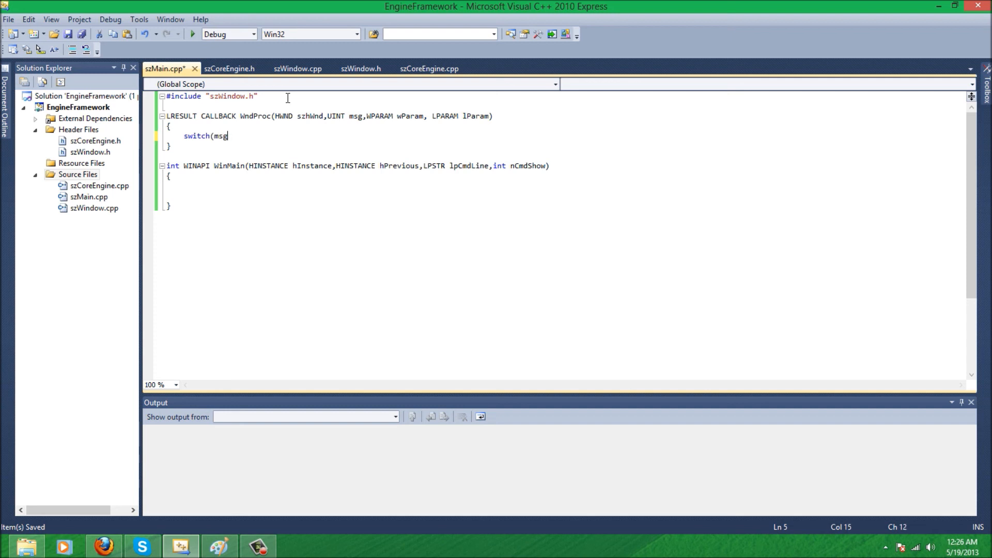
text({)
text(case)
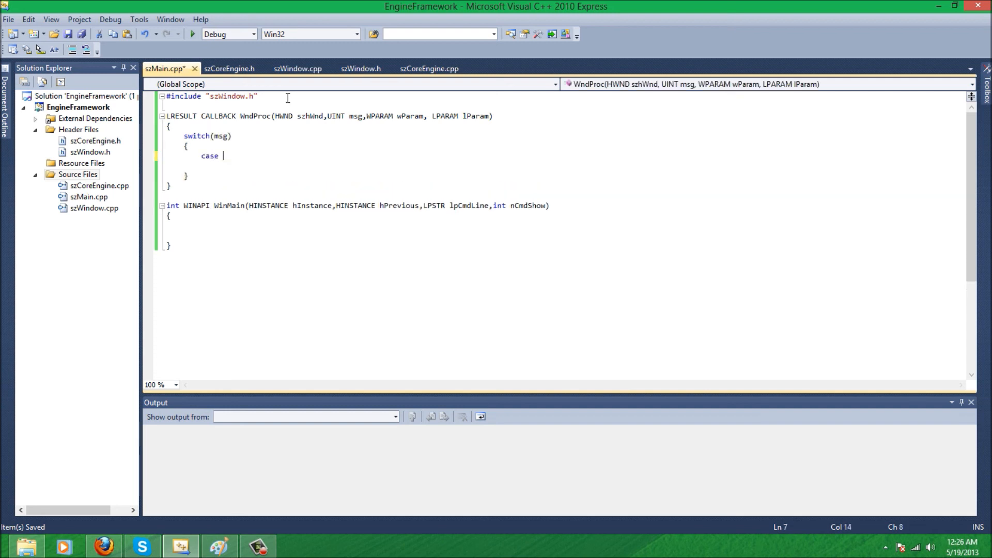
text(WM_CREATE:)
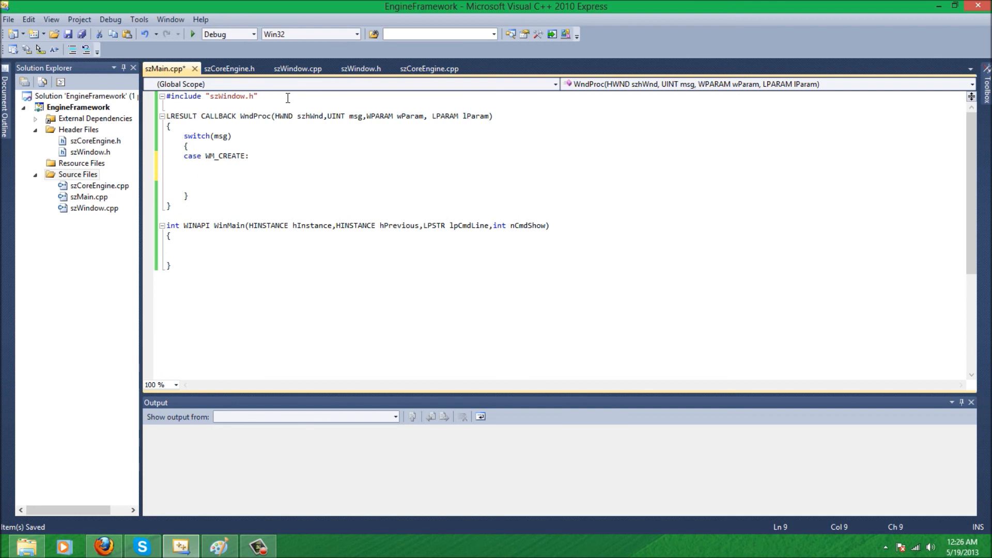
text(case WM_)
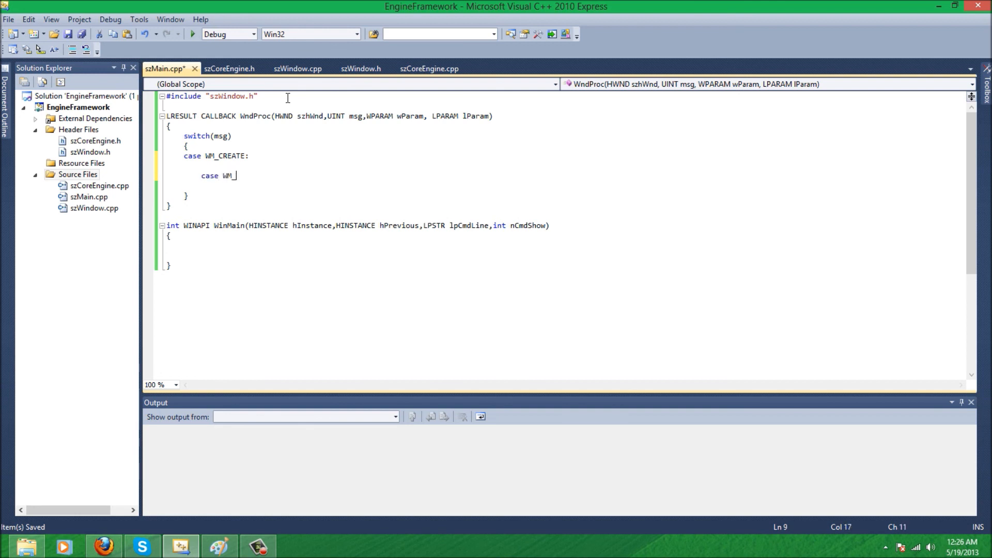
text(DESTROY)
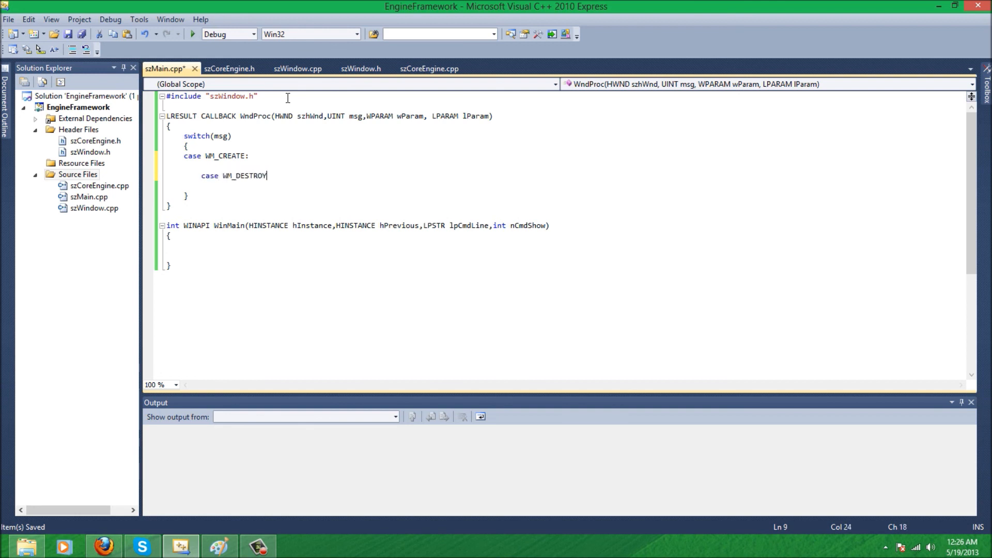
text(break)
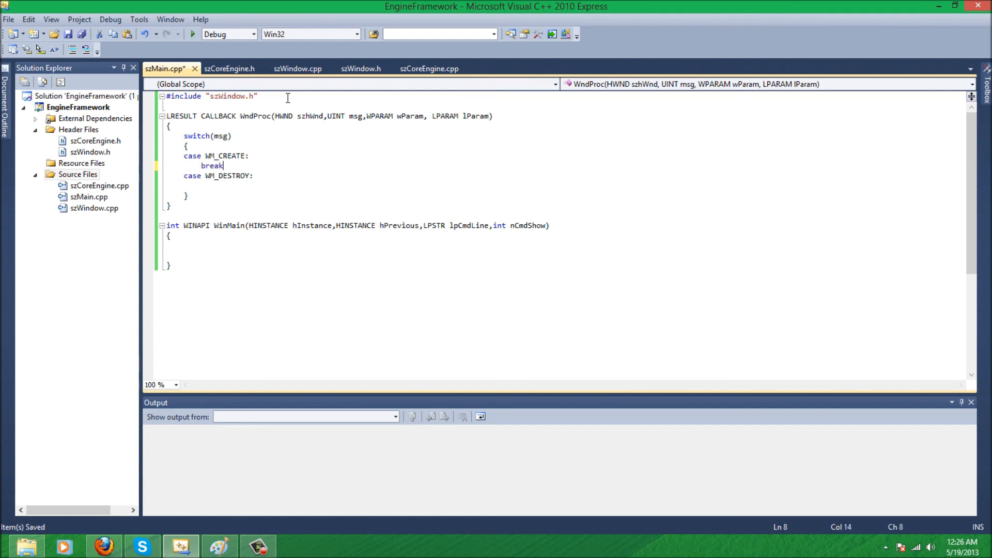
text(;)
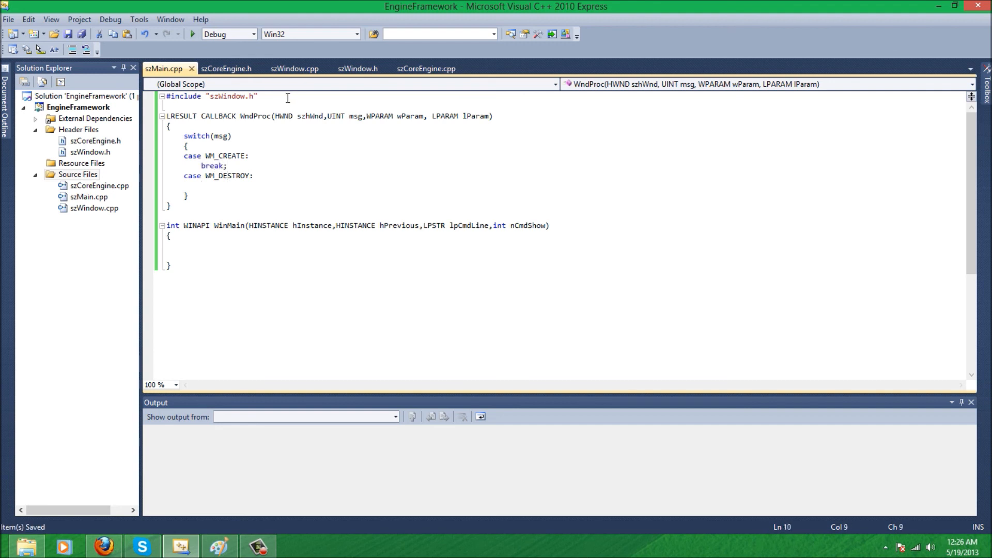
text(break;)
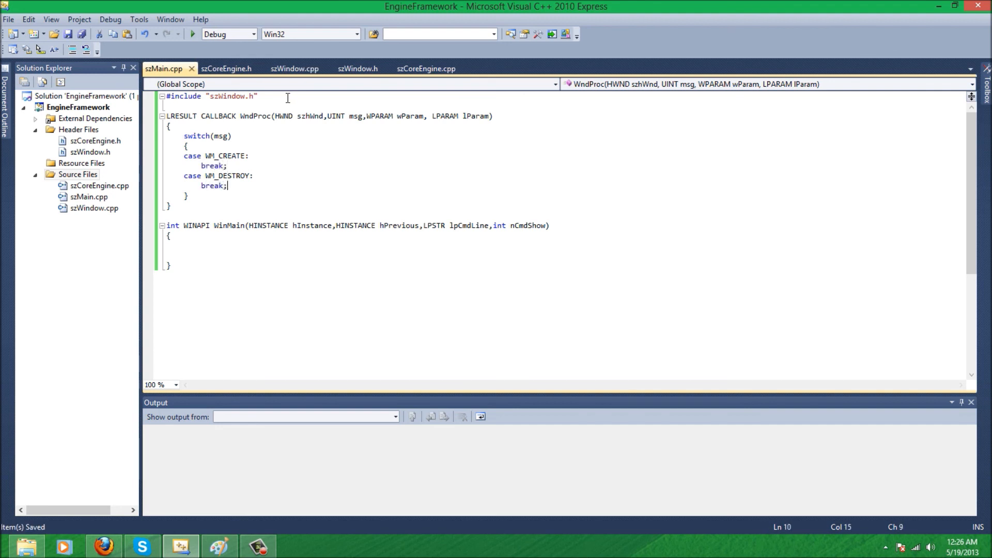
key(Enter)
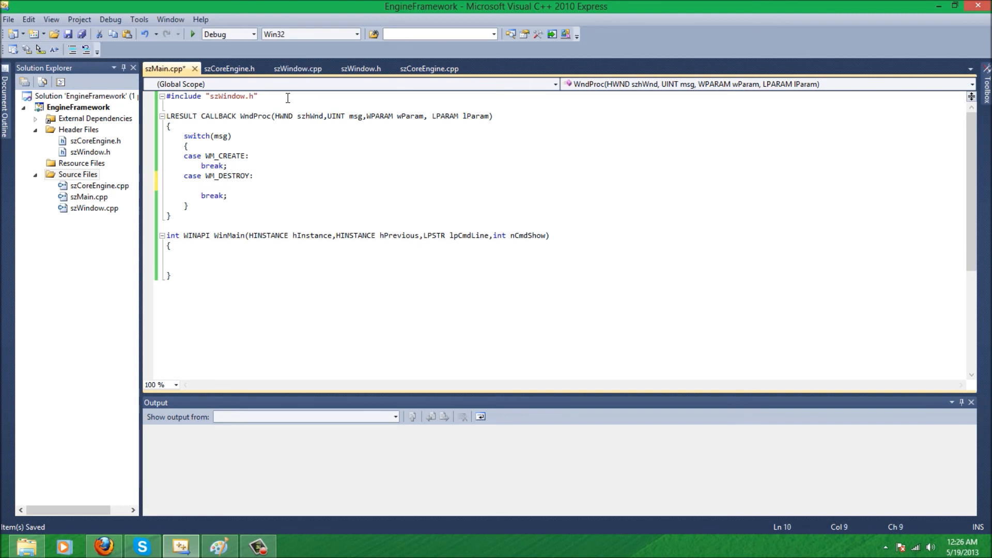
Make WM_DESTROY call PostQuitMessage(0) and set running = false before its break
text(PostQu)
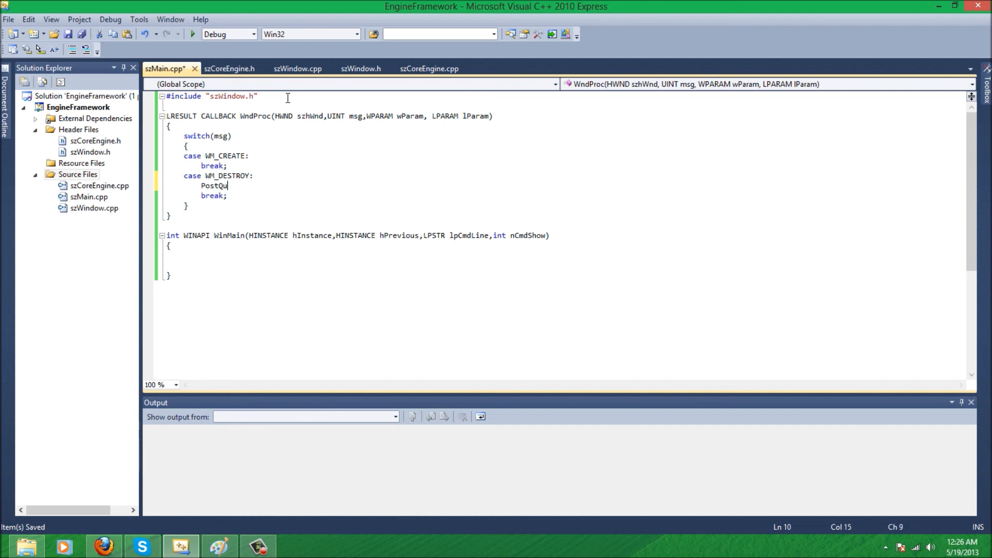
text(itMessage(0);)
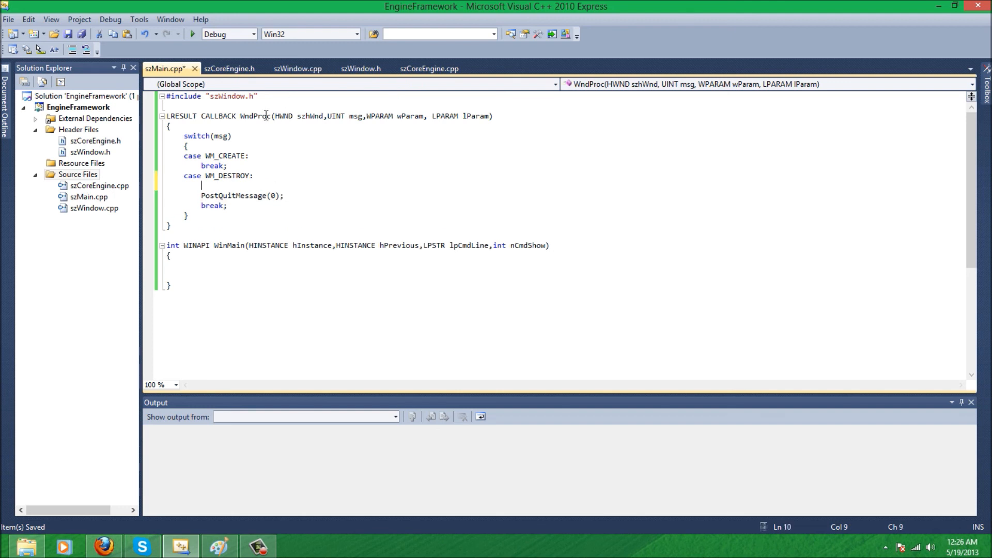
mouse_move(264, 115)
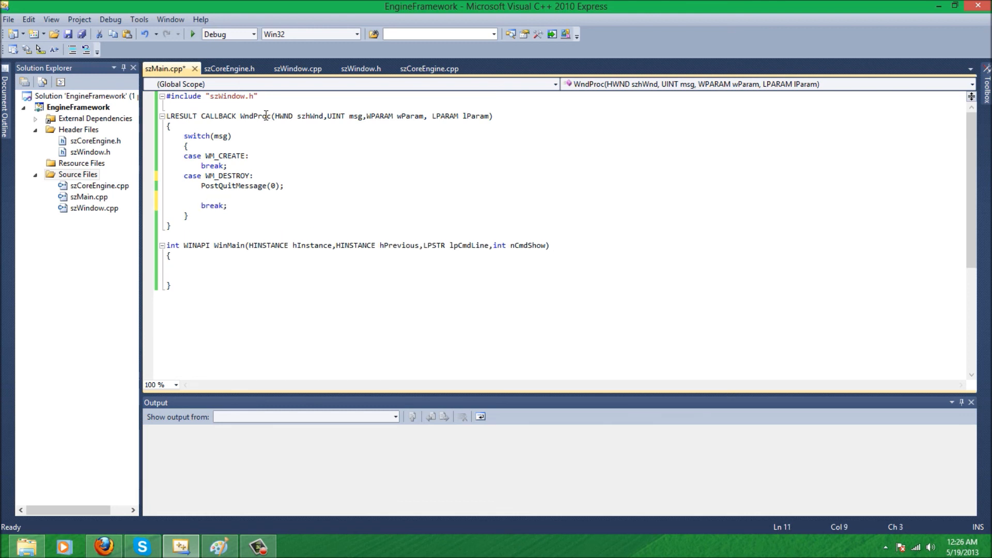
text(running =)
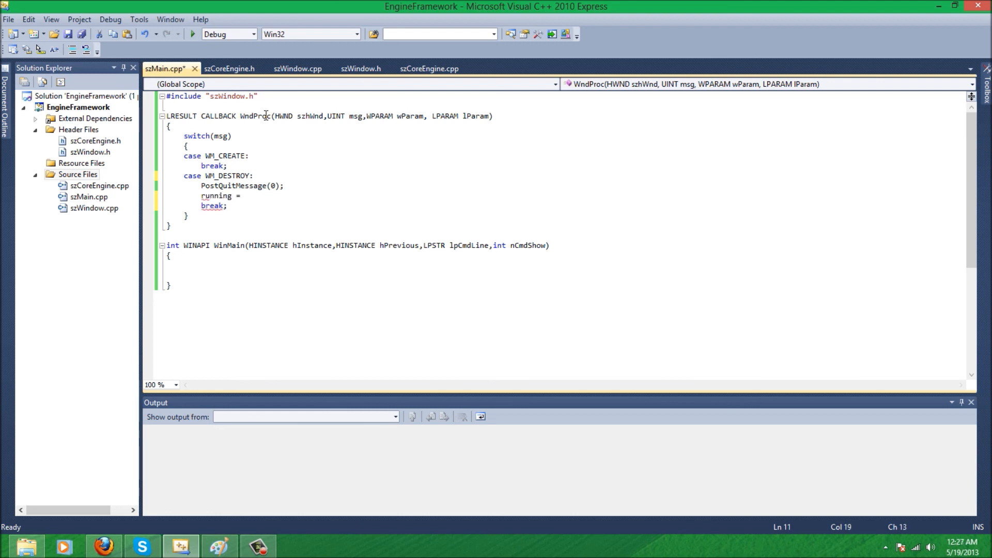
text(false;)
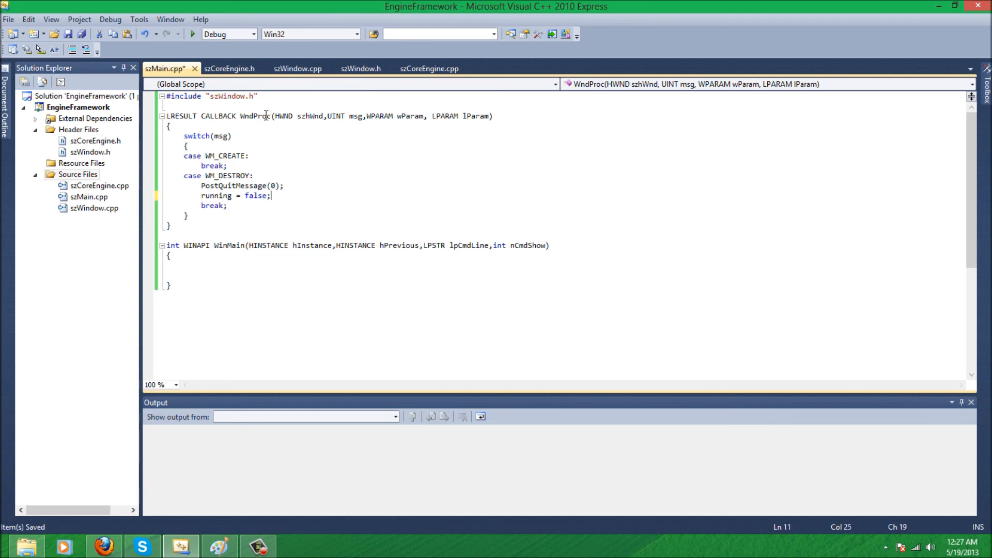
mouse_move(244, 203)
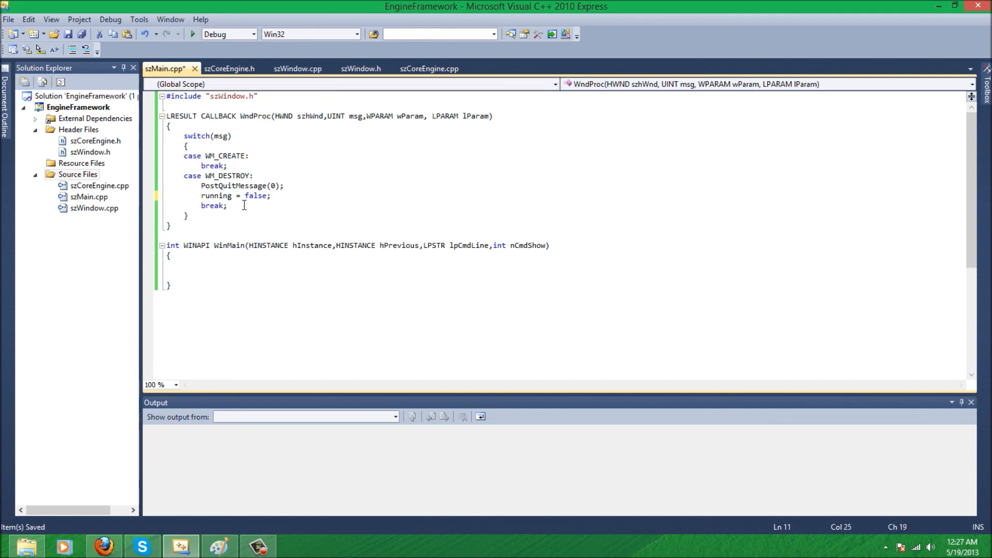
click(171, 224)
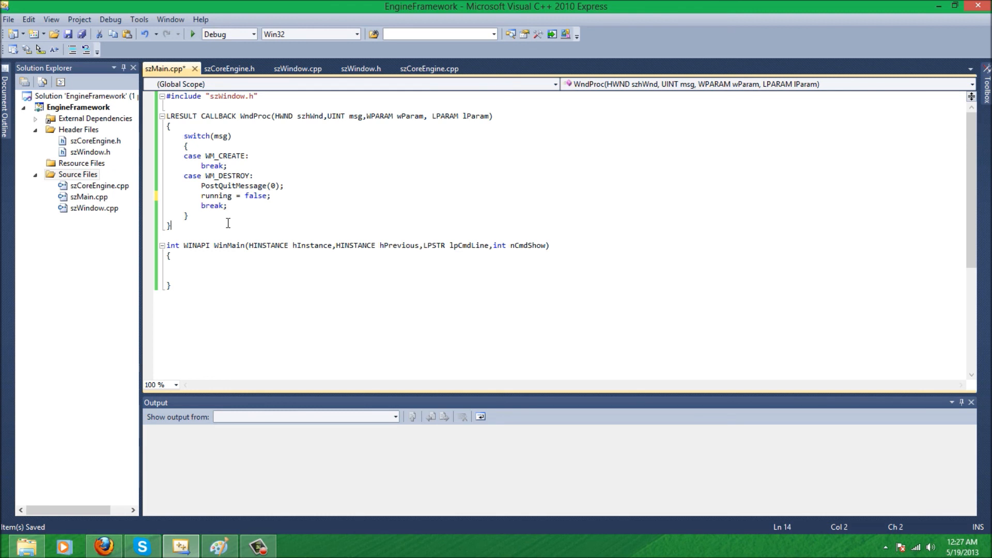
End WndProc with return DefWindowProc(szhWnd,msg,wParam,lParam); after the switch
text(retur)
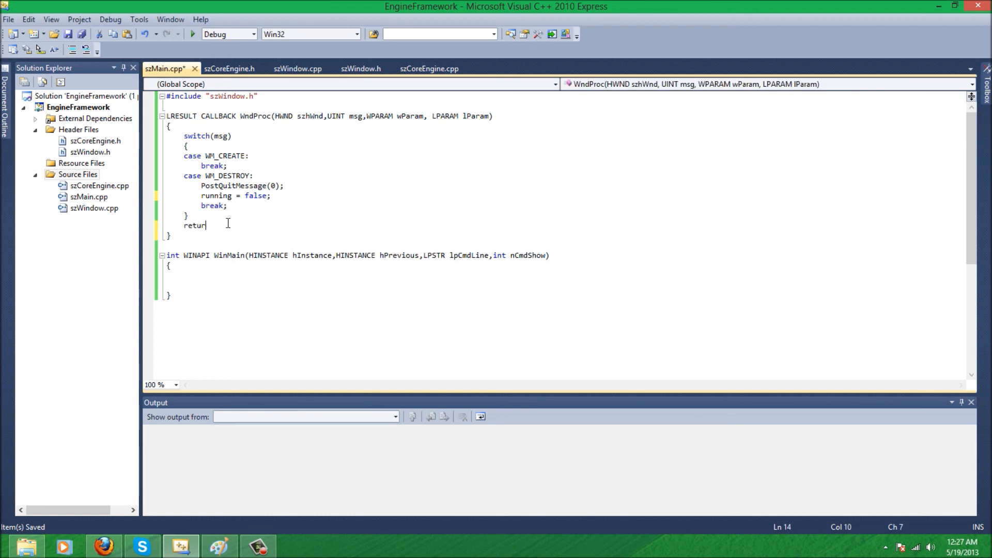
text(Def)
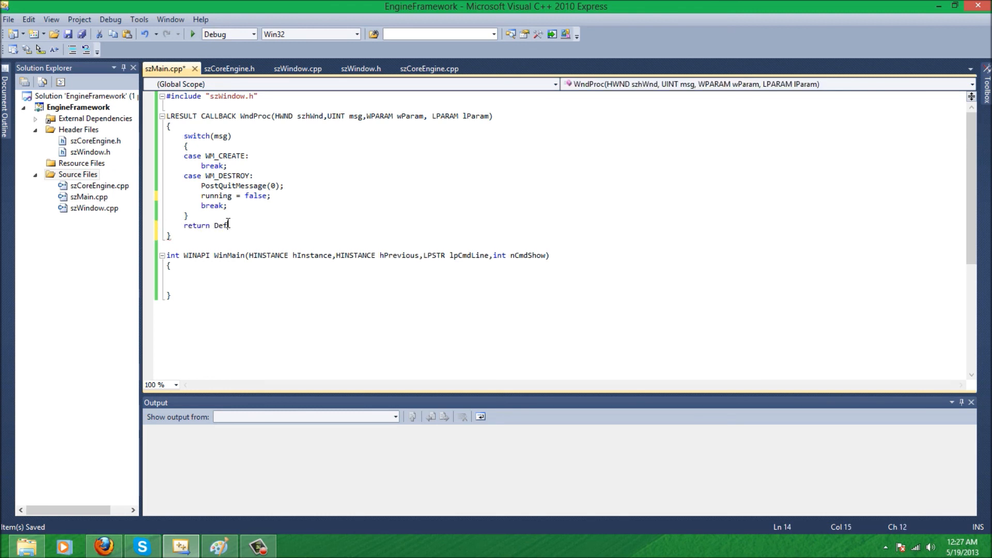
text(WindowPr)
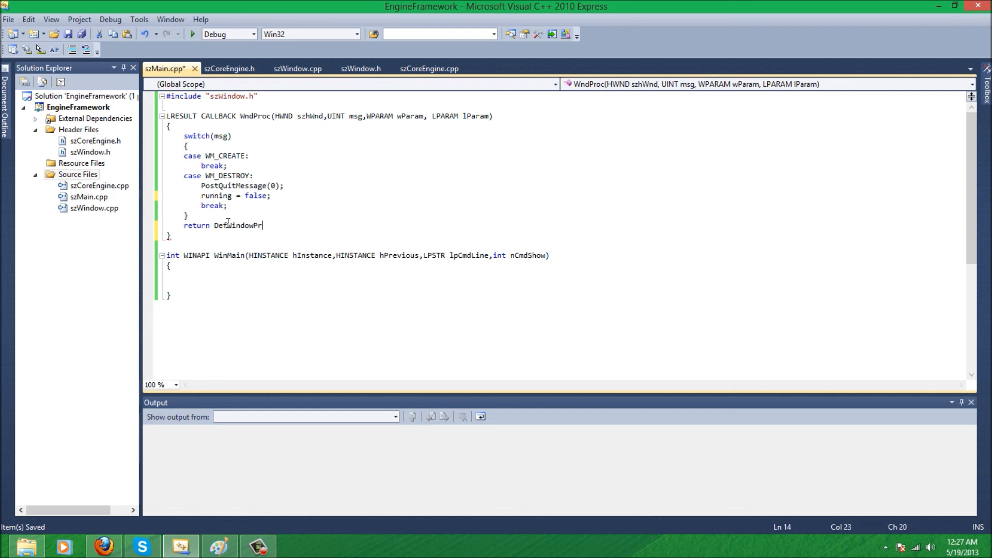
text(oc()
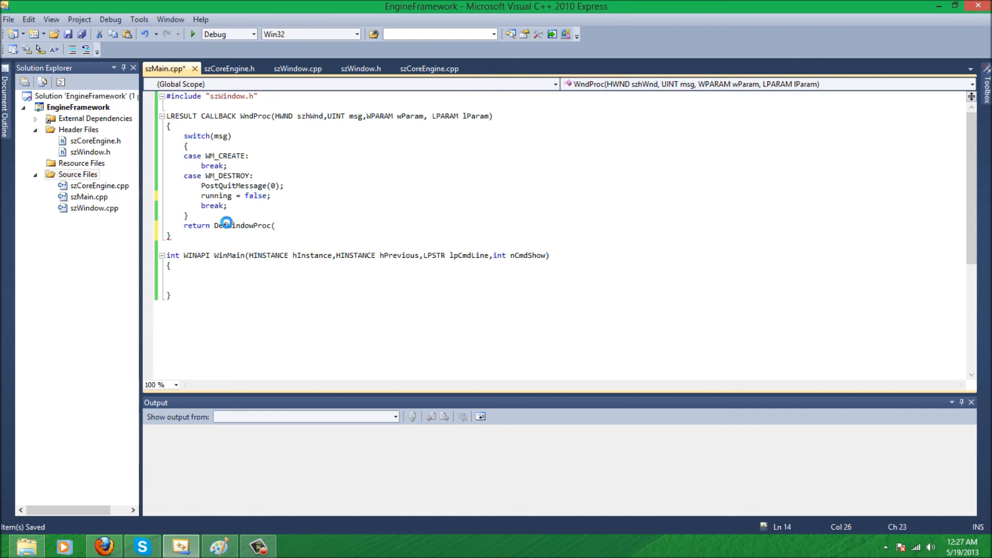
text(()
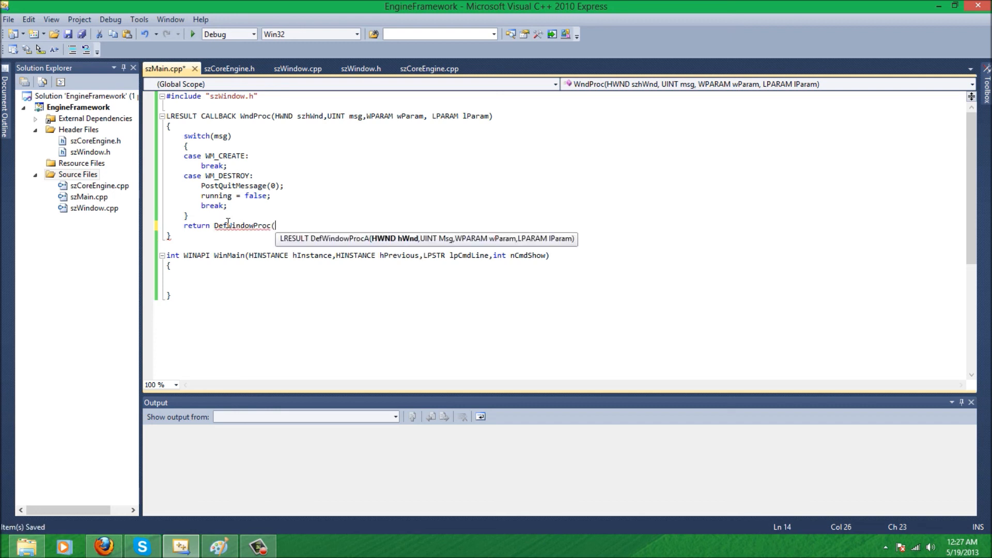
text(sz)
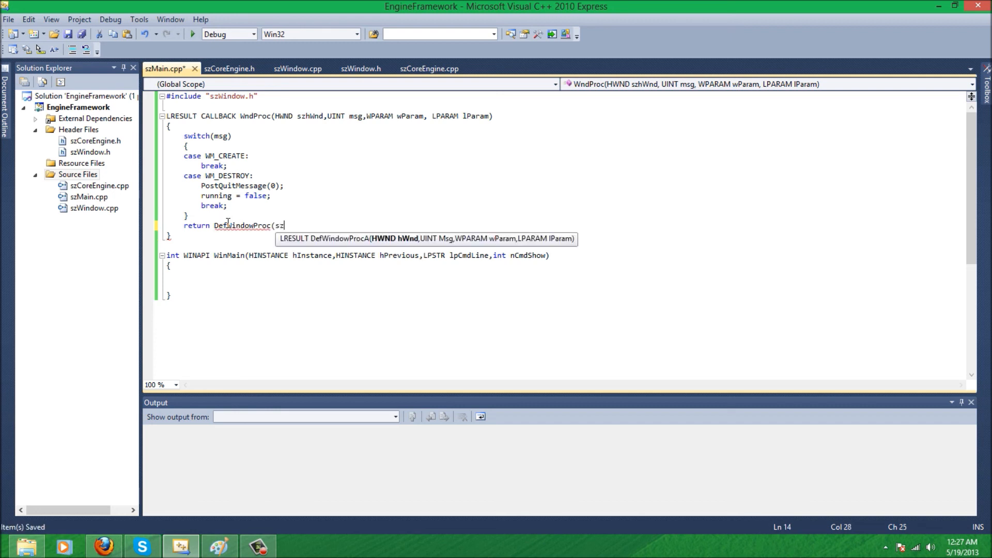
text(Hwnd)
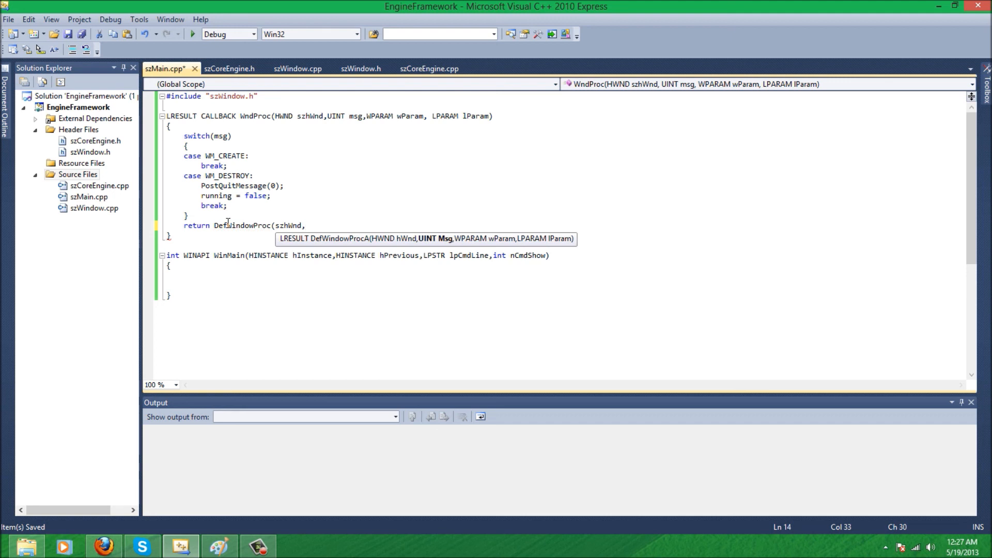
text(msg,wPar)
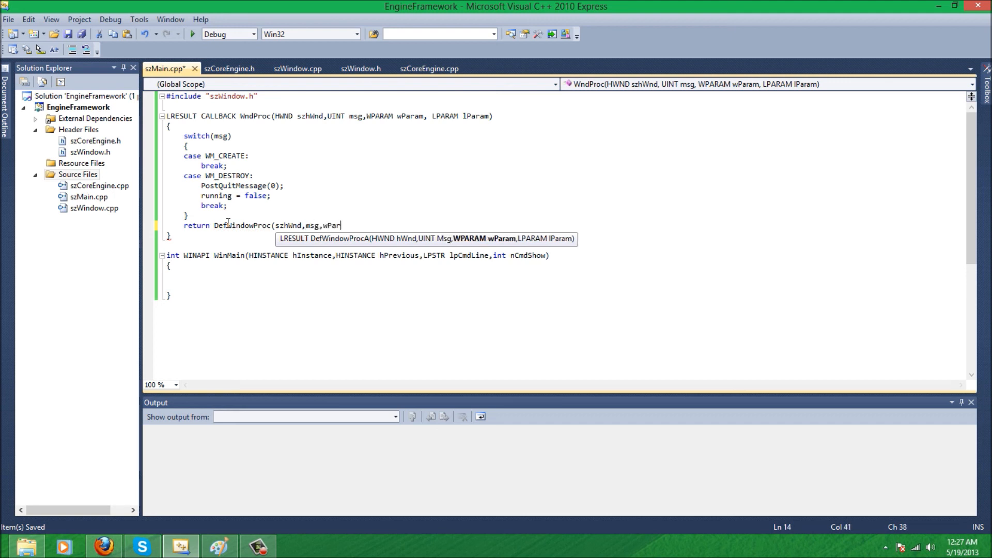
text(am,lPa)
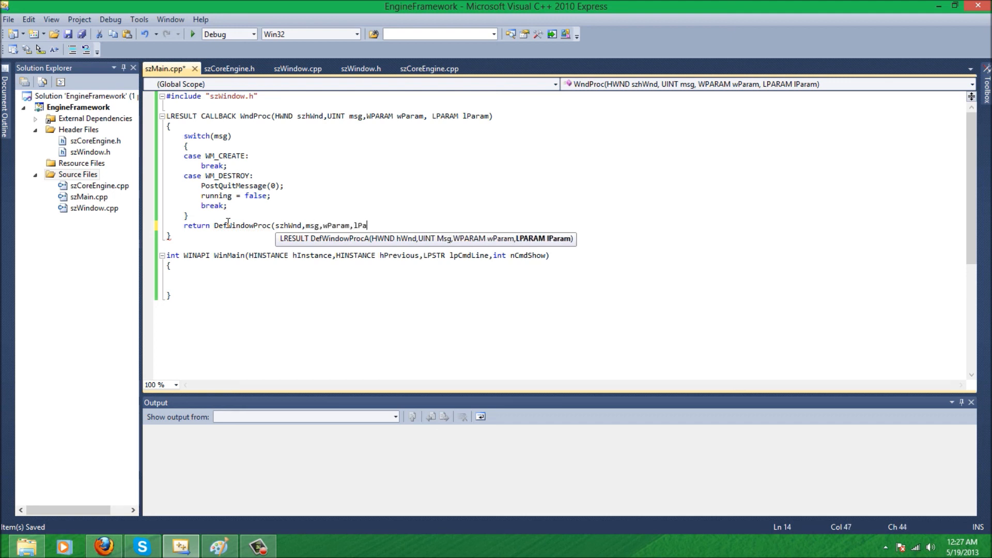
text(ram);)
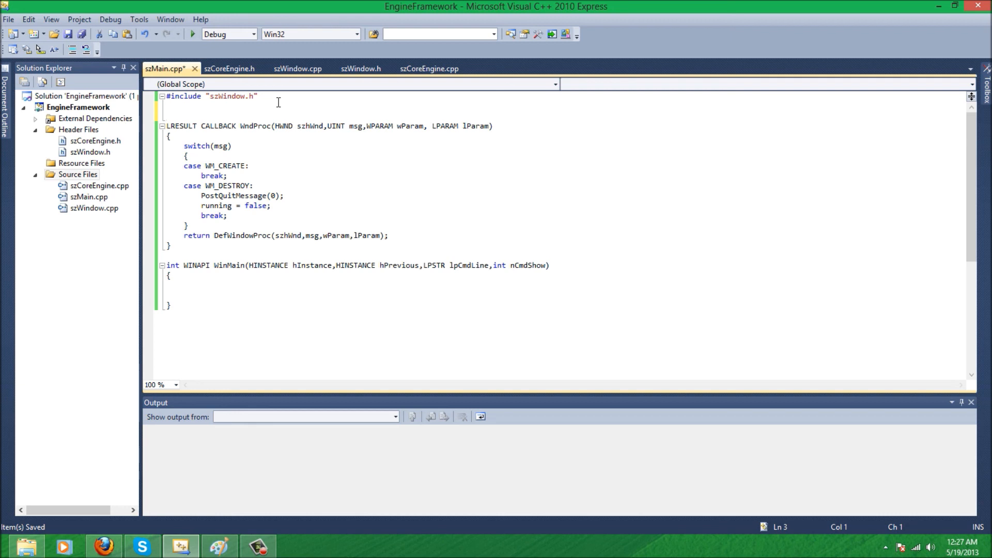
Declare the global szWindow *Win = NULL; below the include line
text(szWindow)
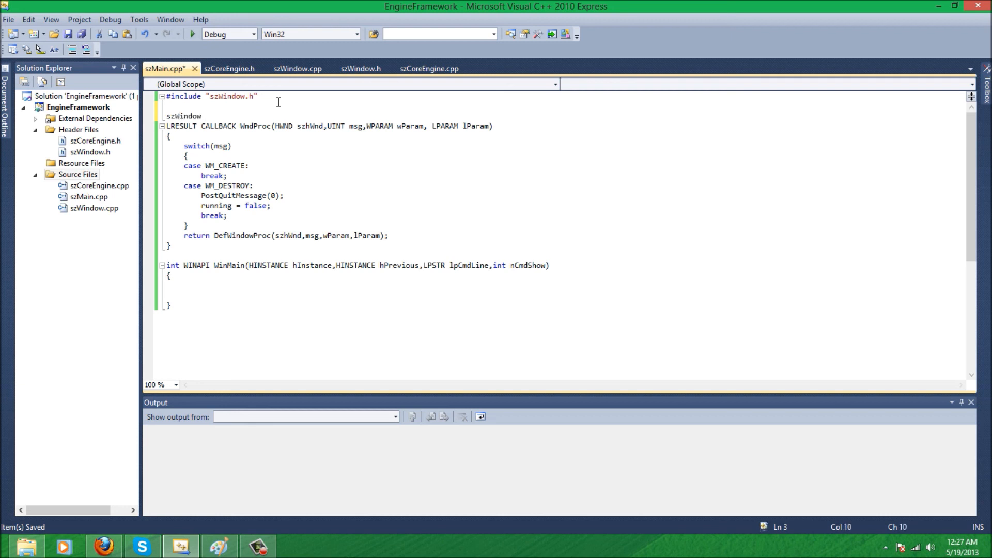
text(*)
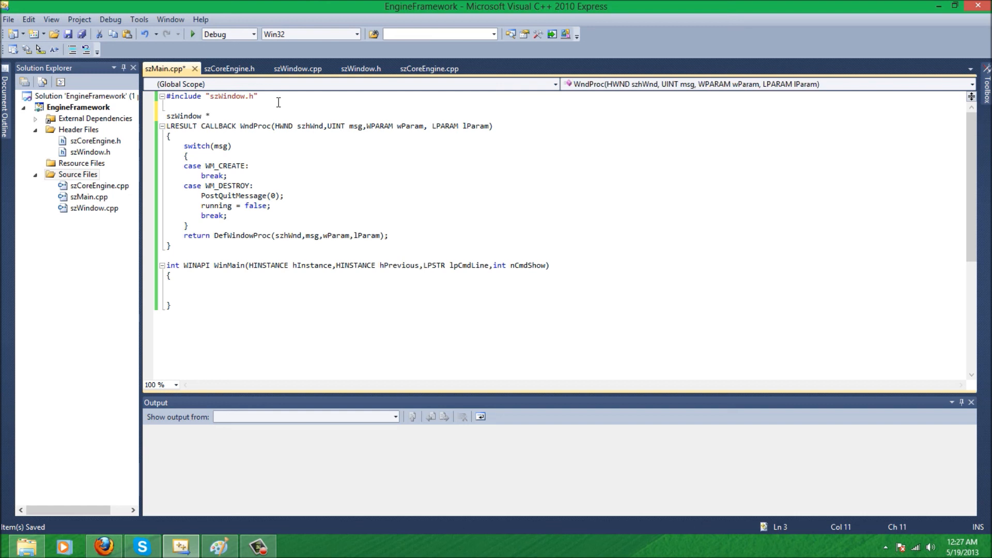
text(Wind)
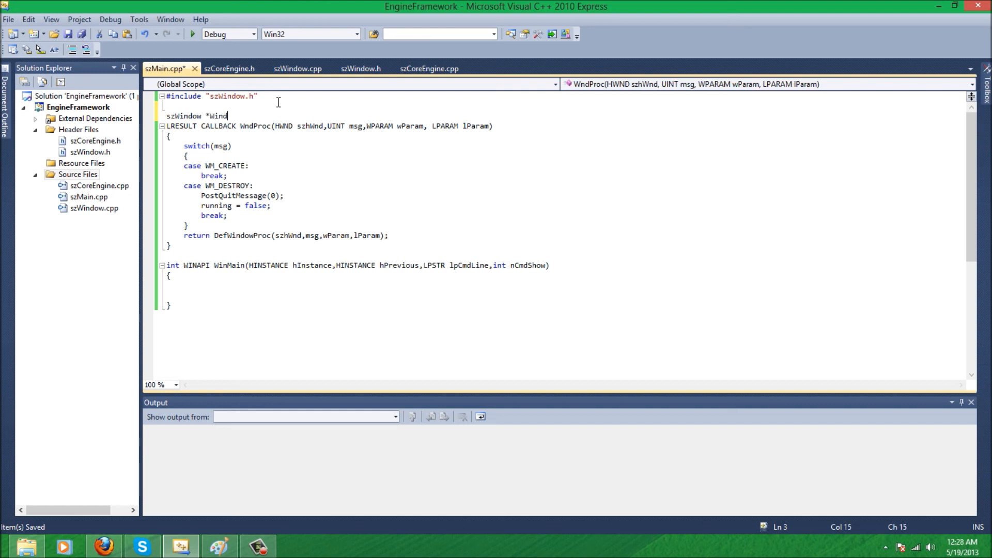
key(BackSpace)
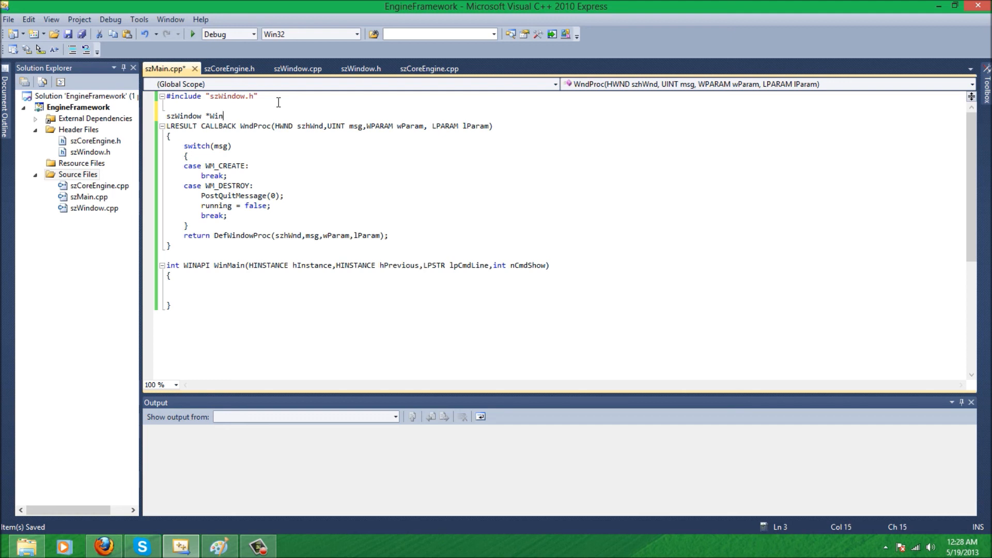
text(= NU)
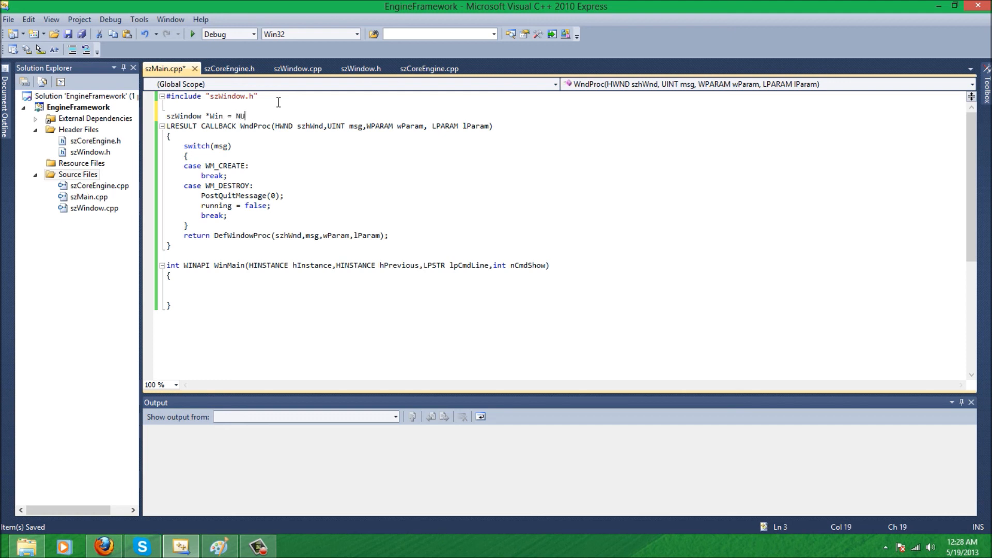
text(LL;)
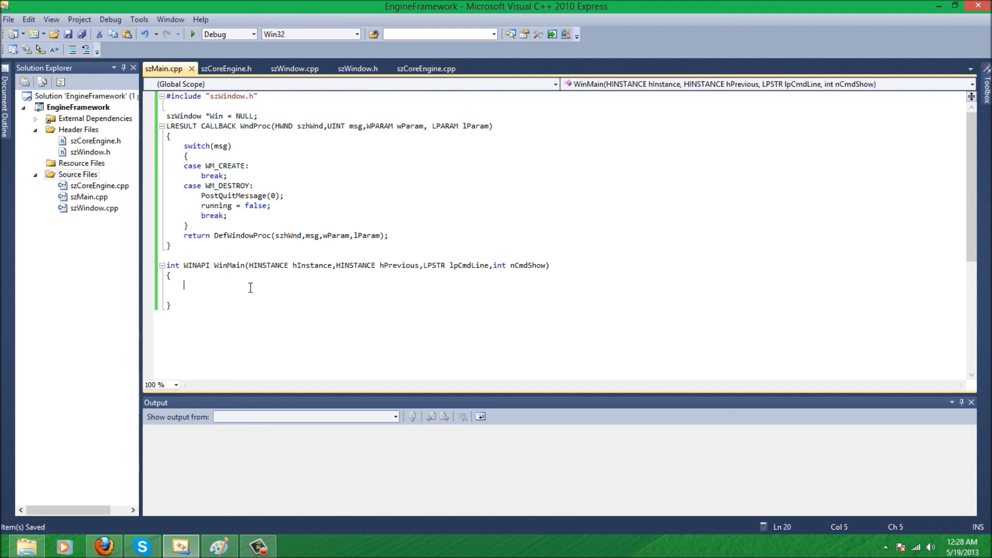
Have WinMain call Win->WinClass(hInstance); first
text(Win)
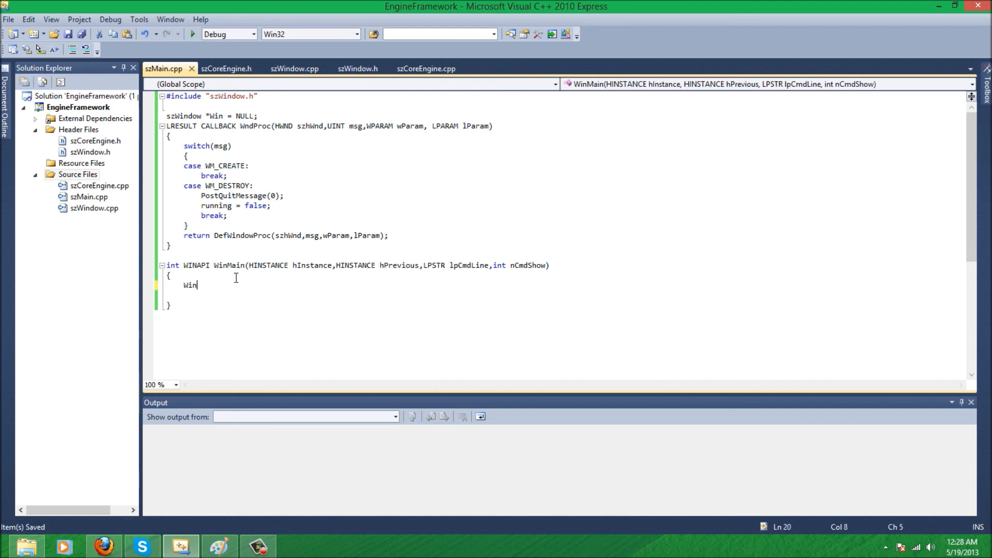
text(->)
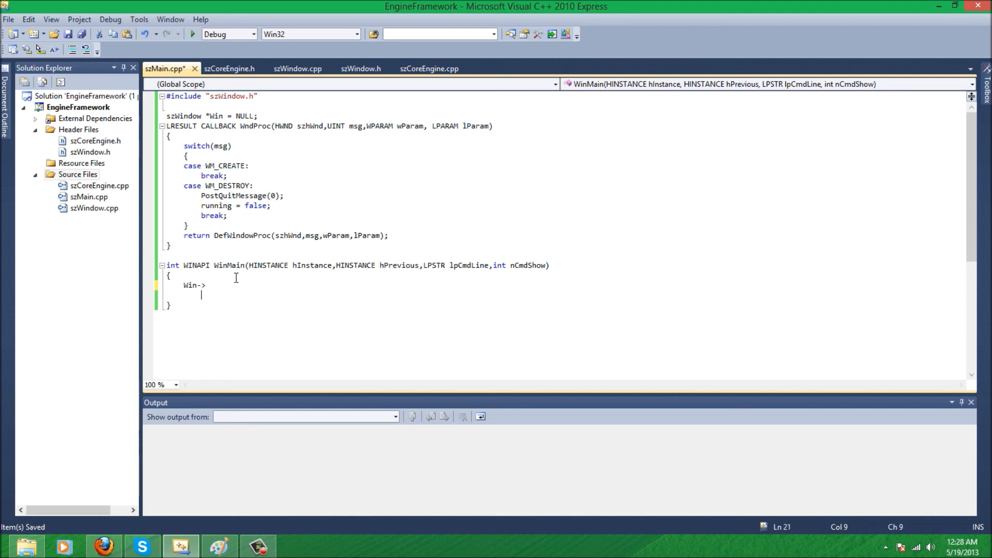
key(BackSpace)
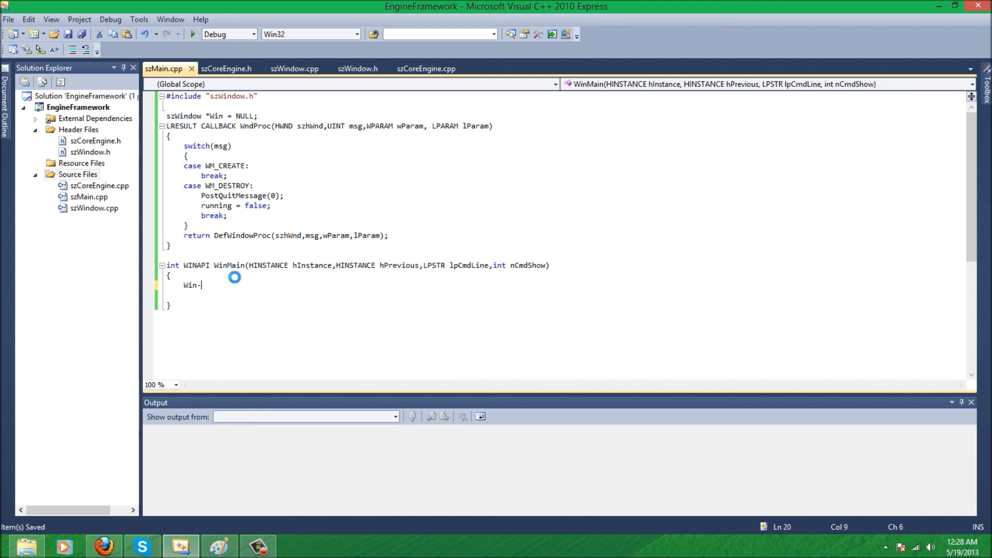
text(>)
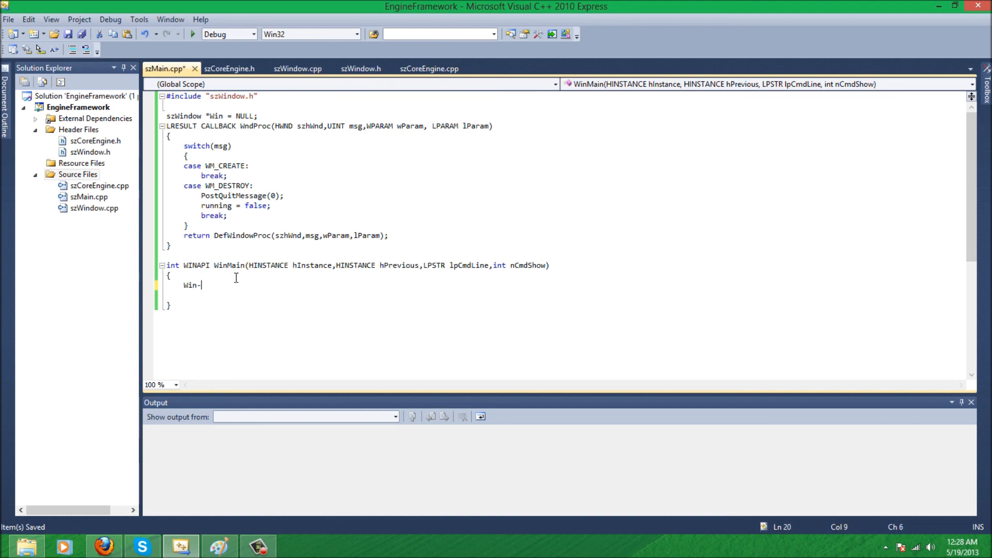
text(>)
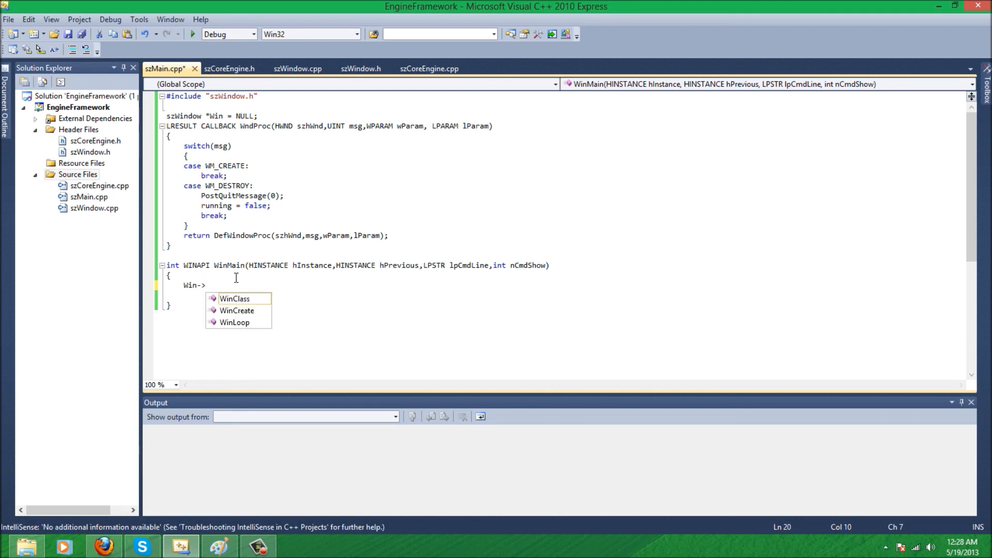
text(WinClass()
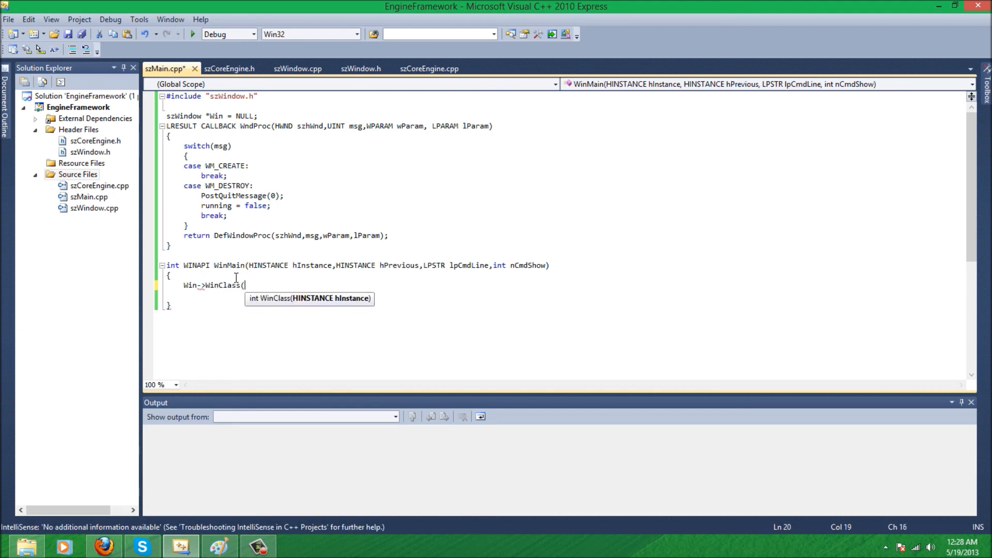
text(hInstance)
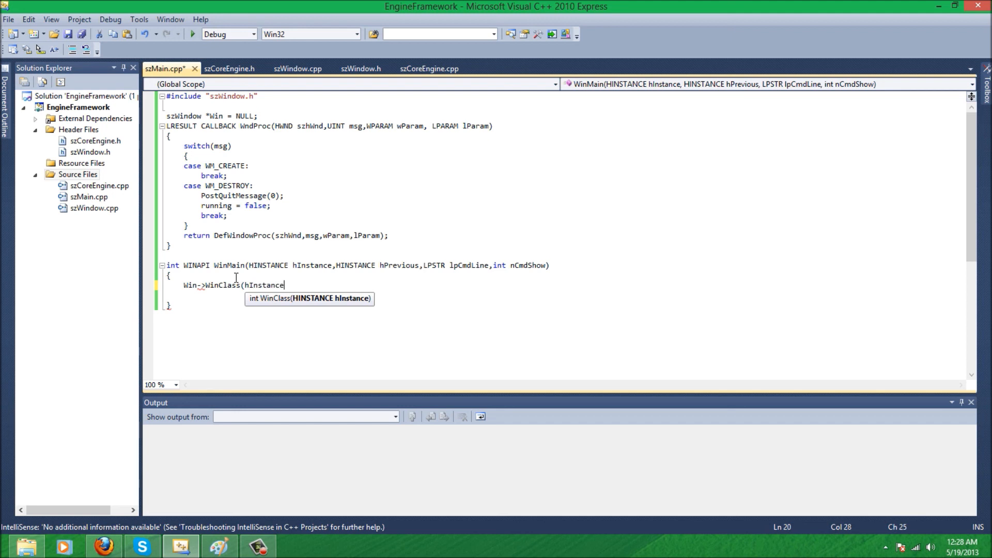
text();)
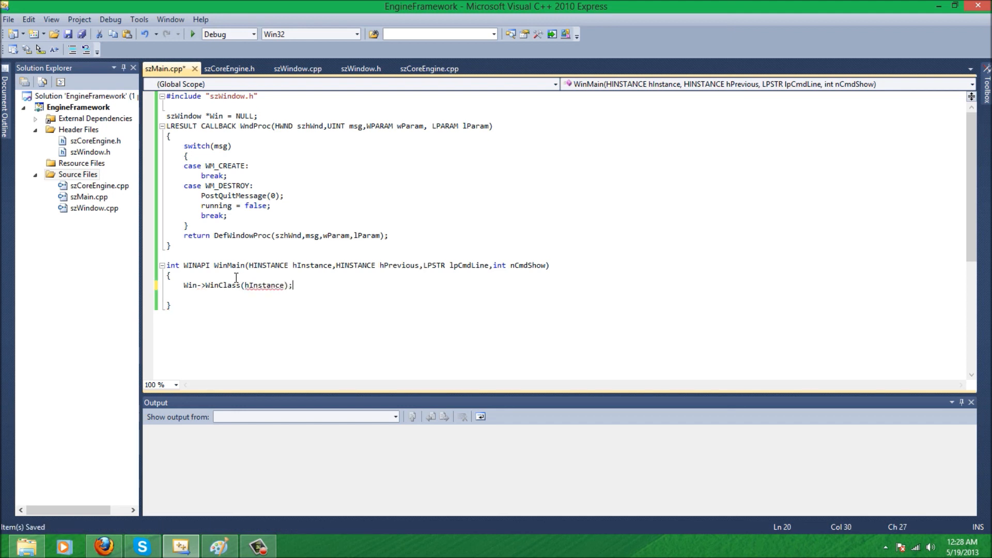
Add Win->WinCreate(hInstance,"Sniperz227 Engine",1024,768); to create the window
text(Win)
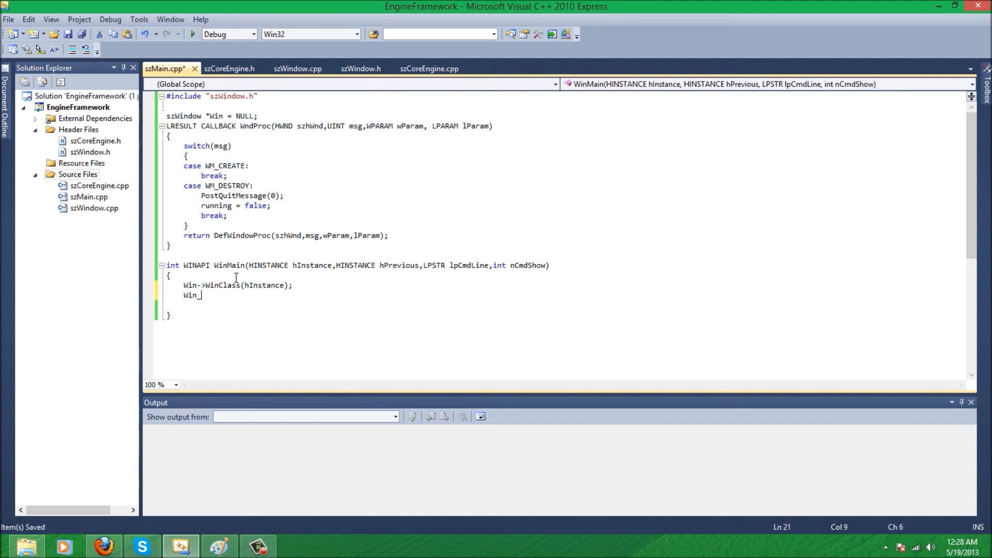
text(->)
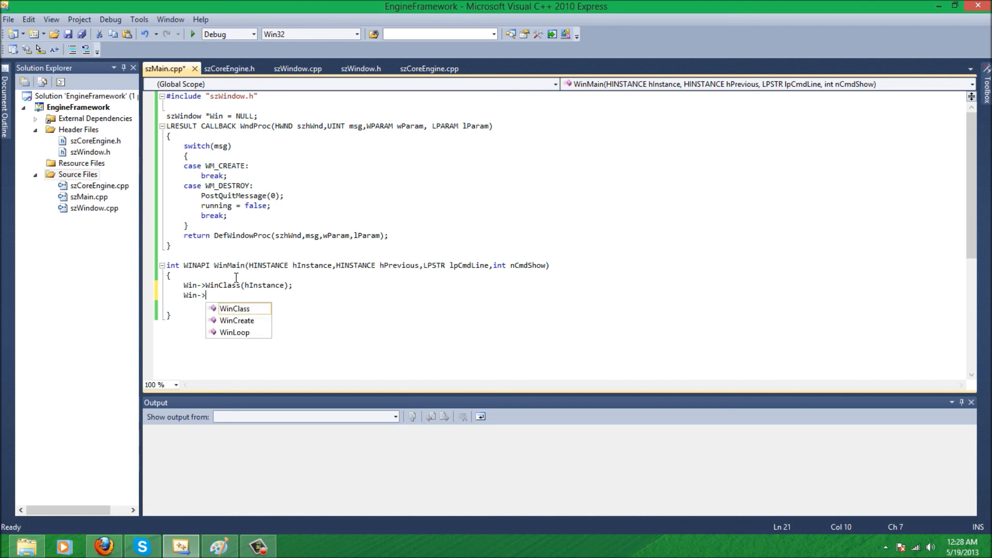
text(WinCreate()
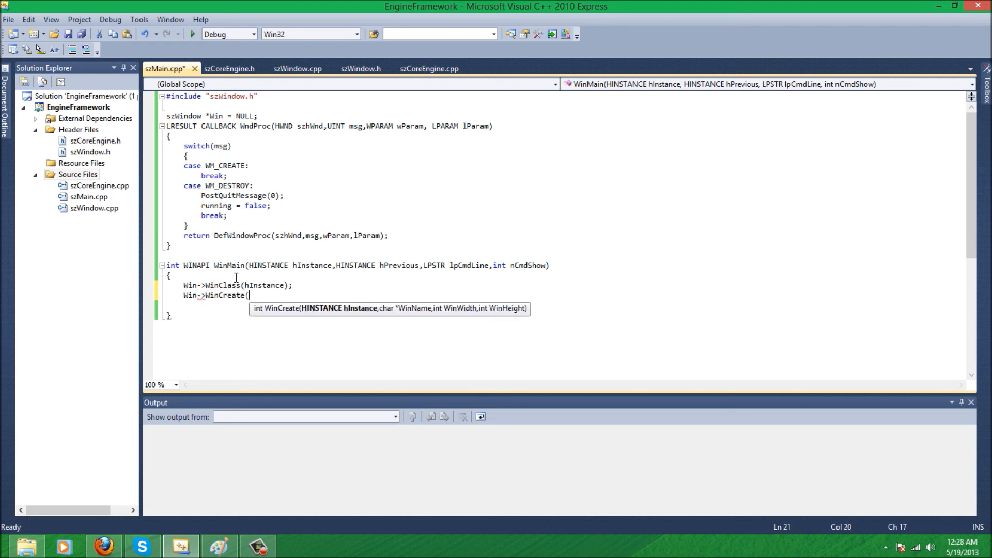
text(hI)
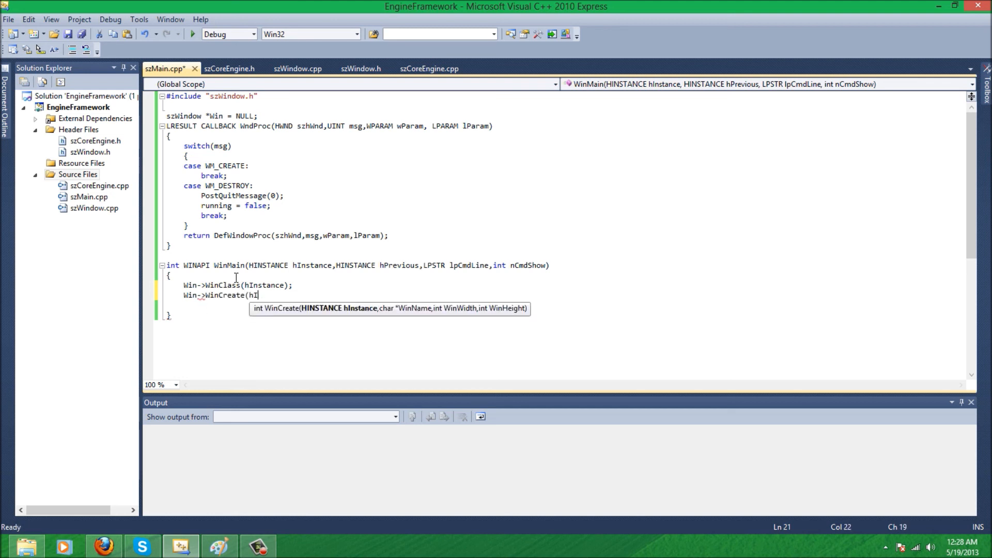
text(nstance,)
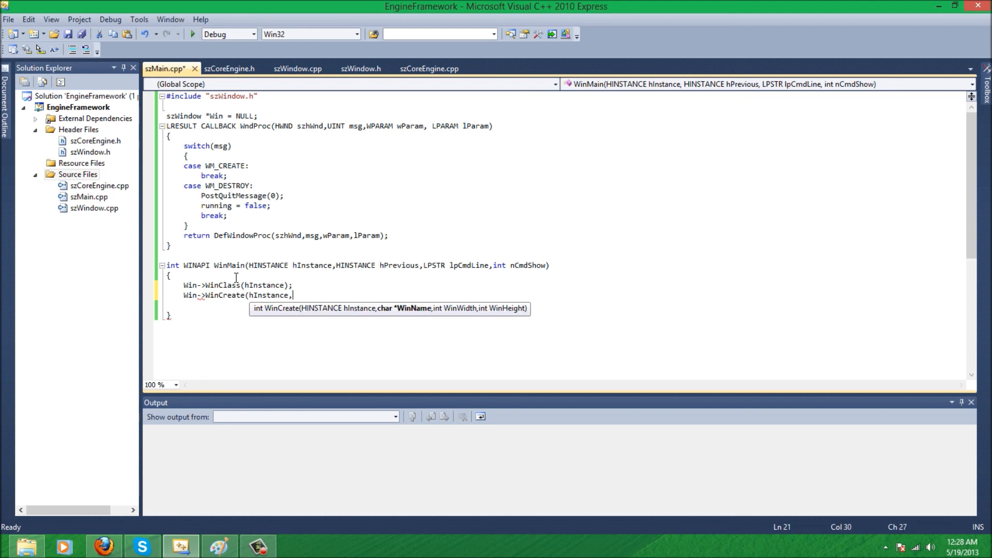
text("Sni)
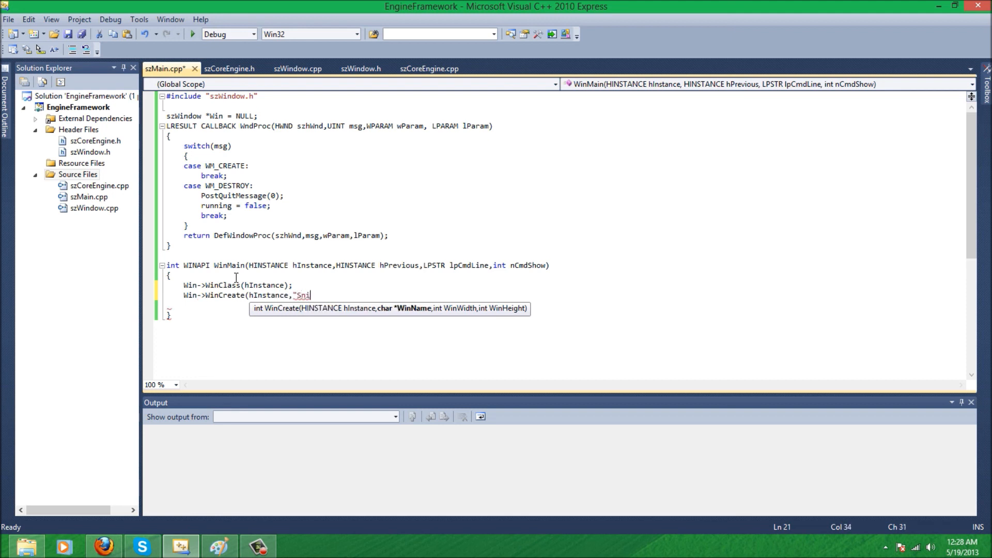
text(perz227 Engine)
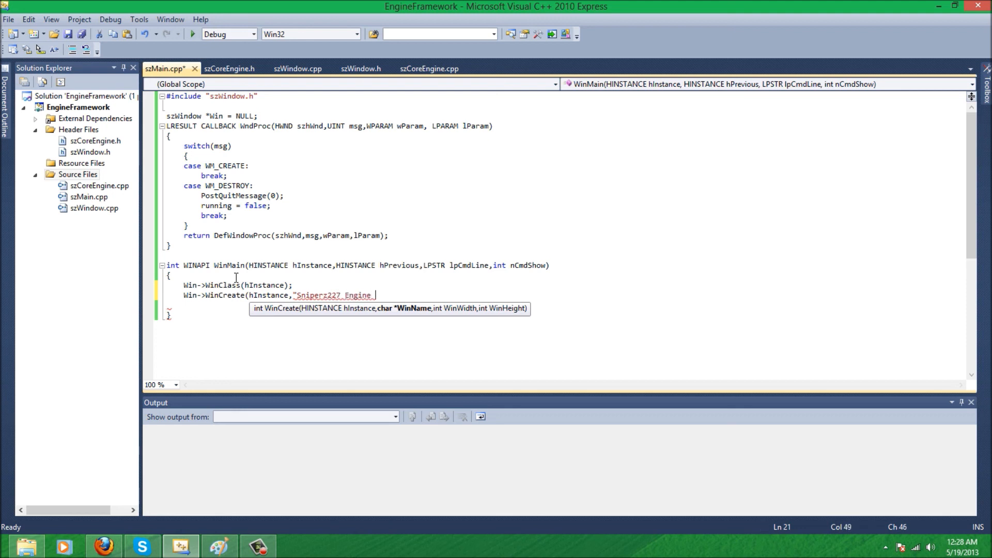
key(Backspace)
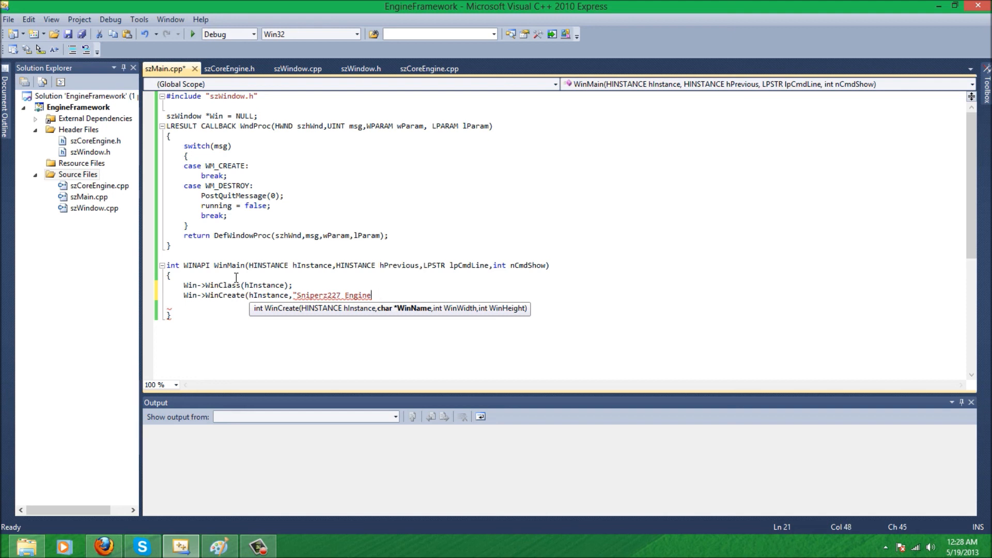
text(",)
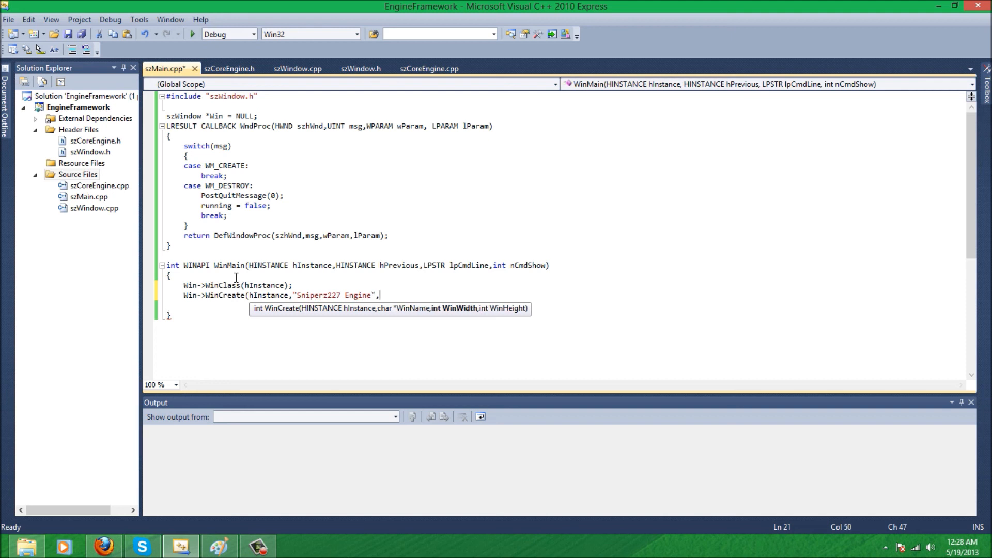
text(1)
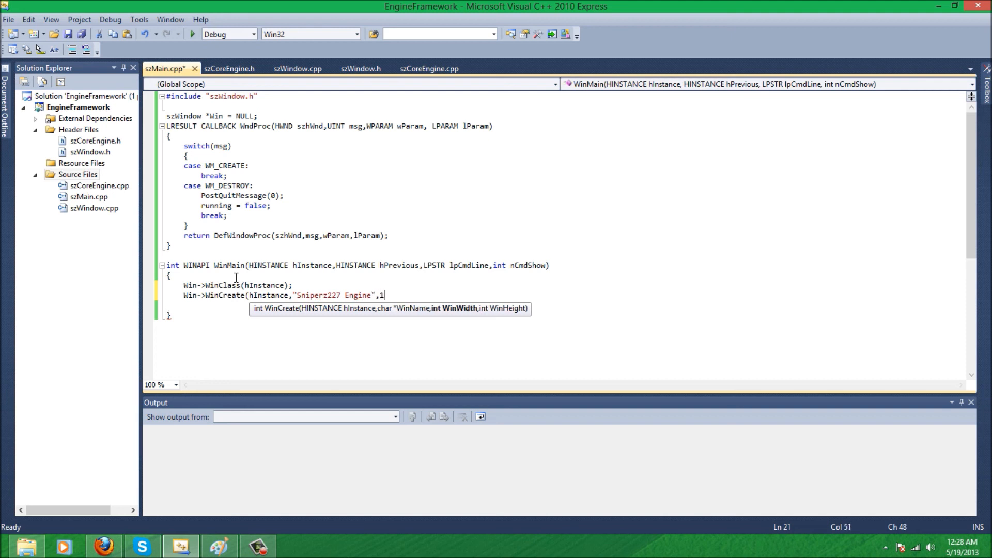
text(024,)
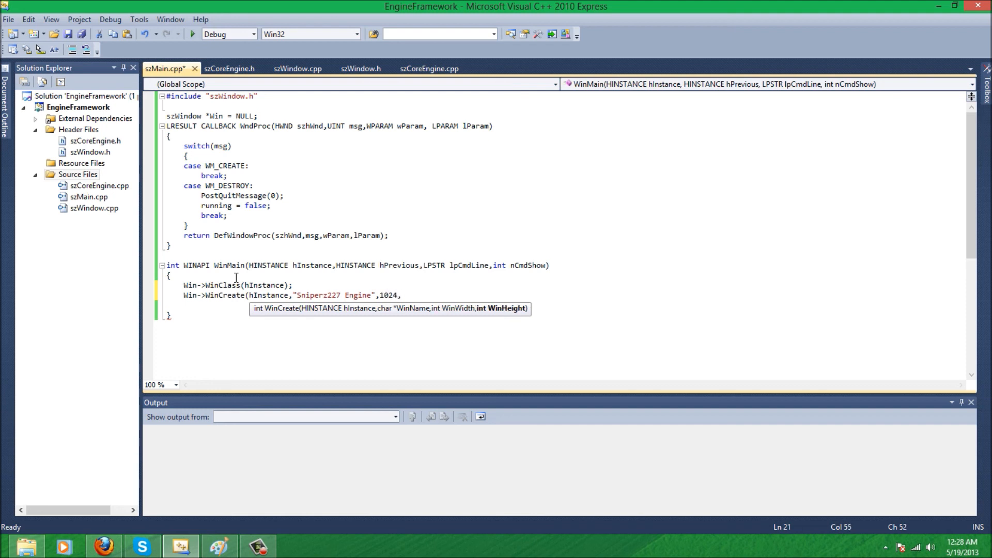
text(768);)
text(Win)
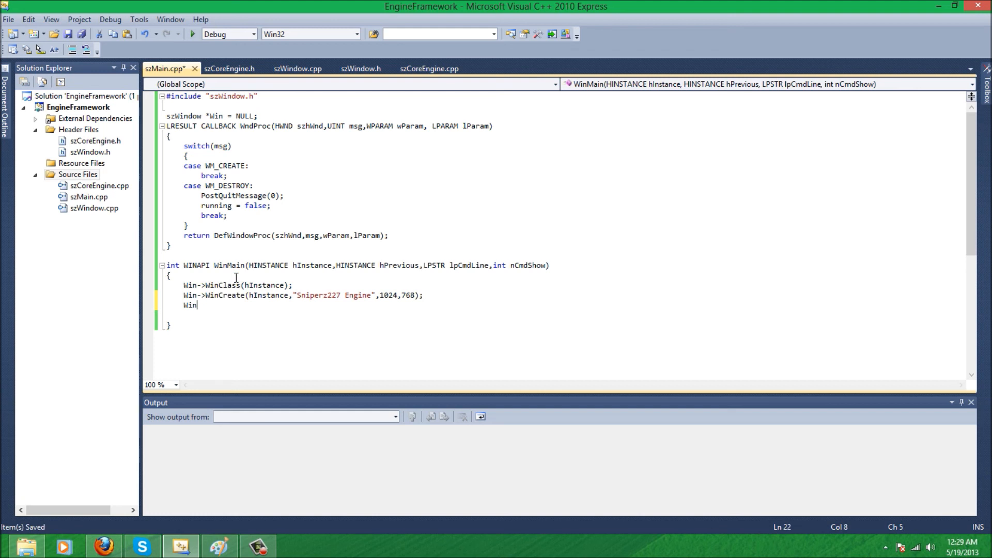
Run the message loop with Win->WinLoop(msg);
text(->W)
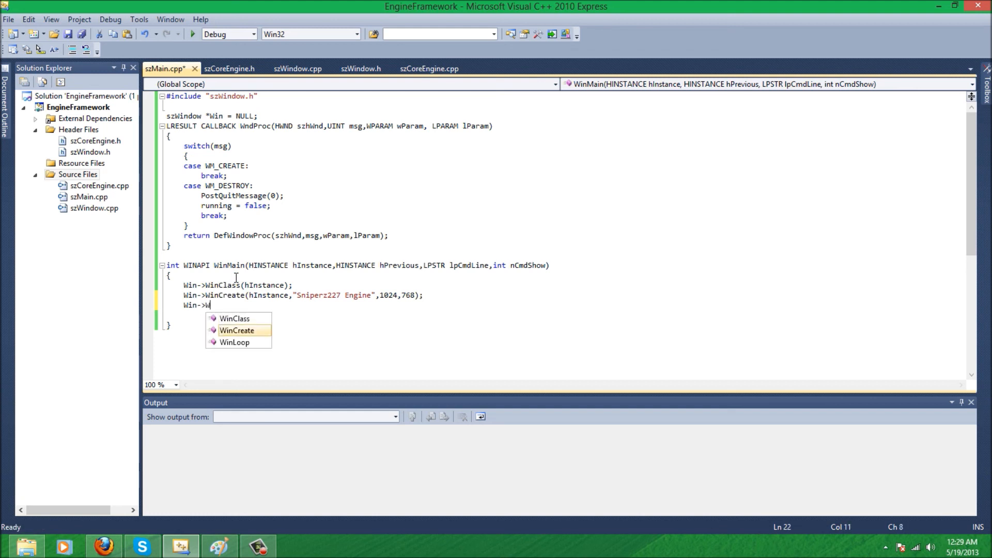
text(inLoop(MS)
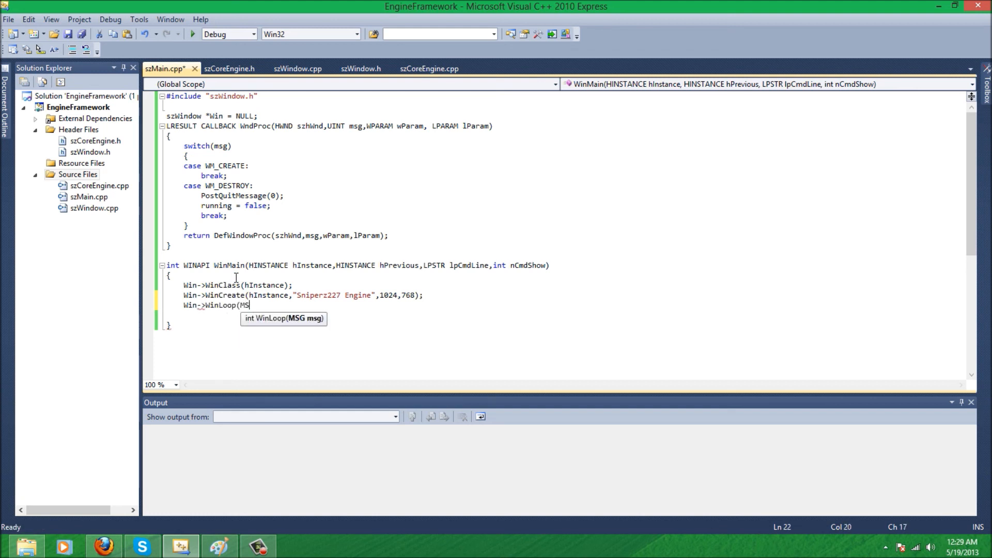
text(msg);)
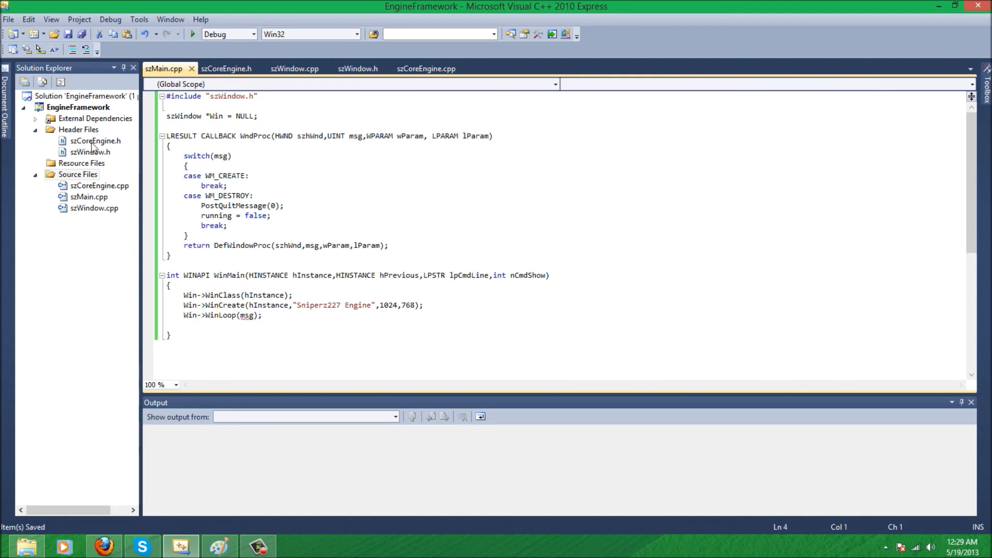
Declare global MSG msg; and end WinMain with return 0;
text(MSG msg;)
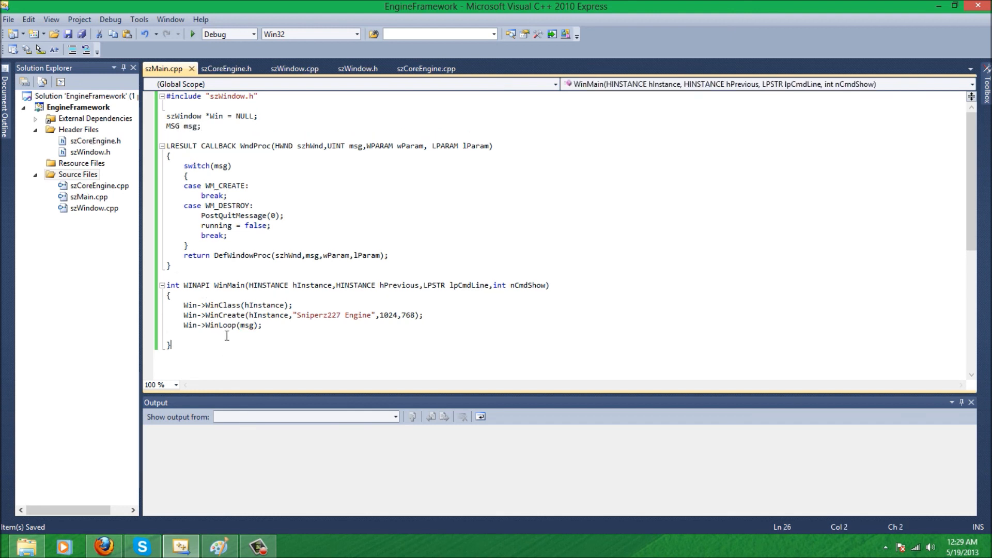
text(reti)
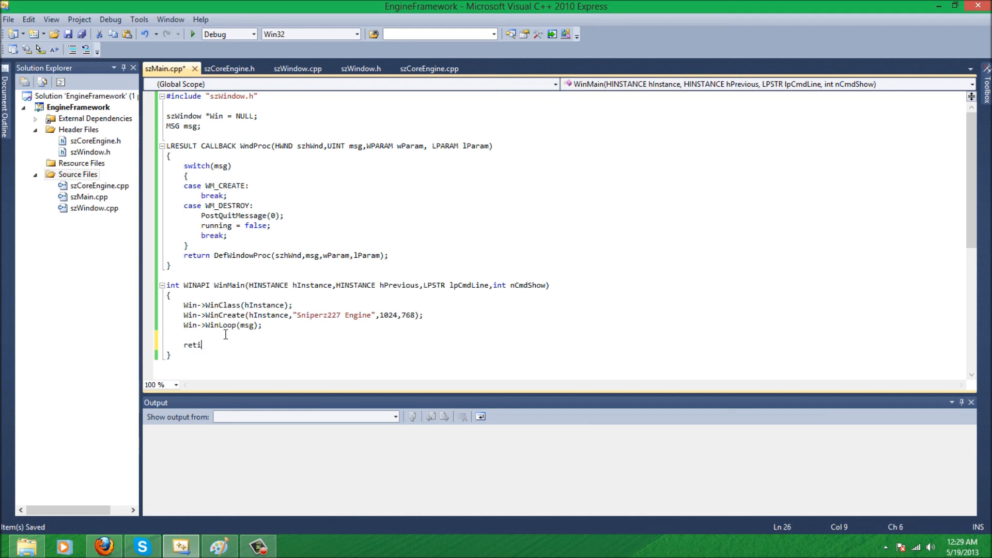
text(urn 0;)
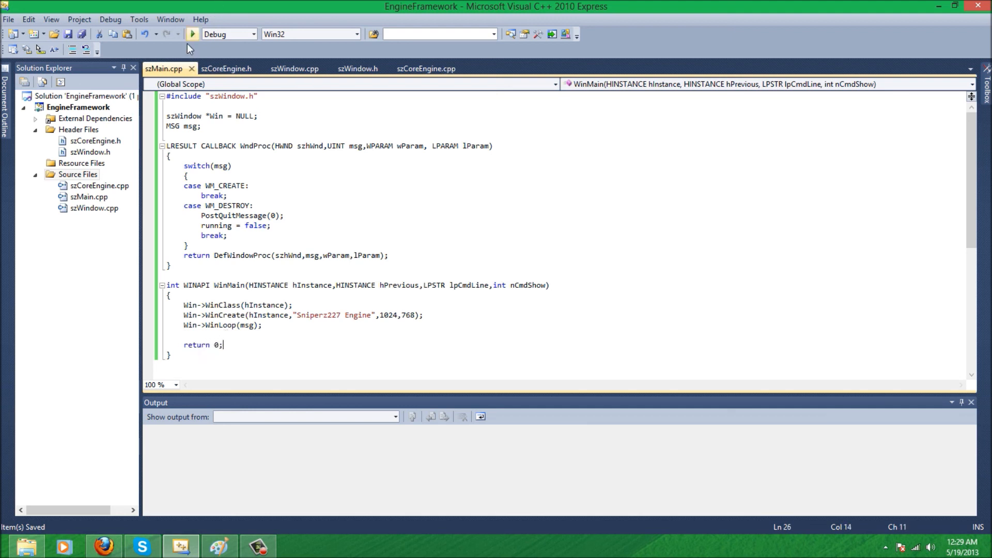
mouse_move(191, 34)
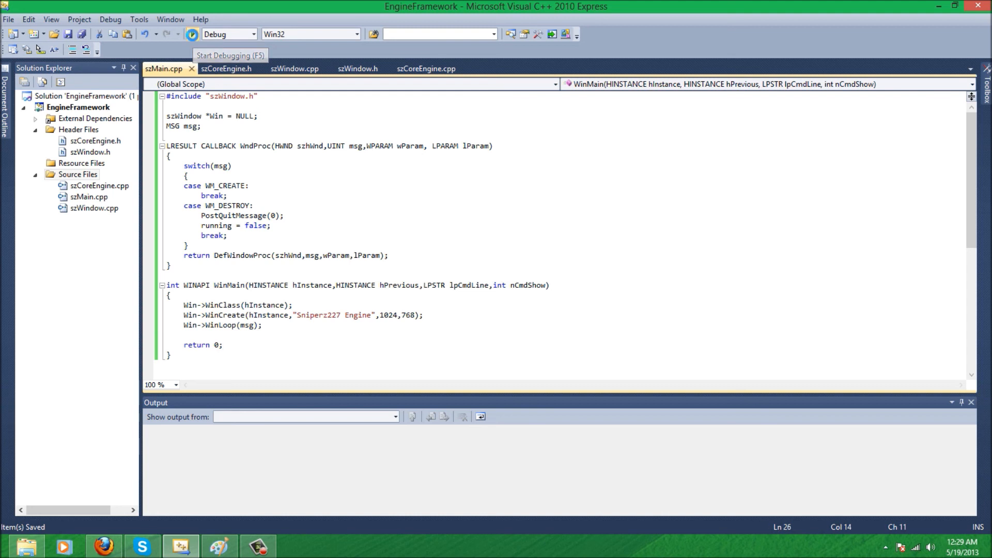
mouse_move(460, 336)
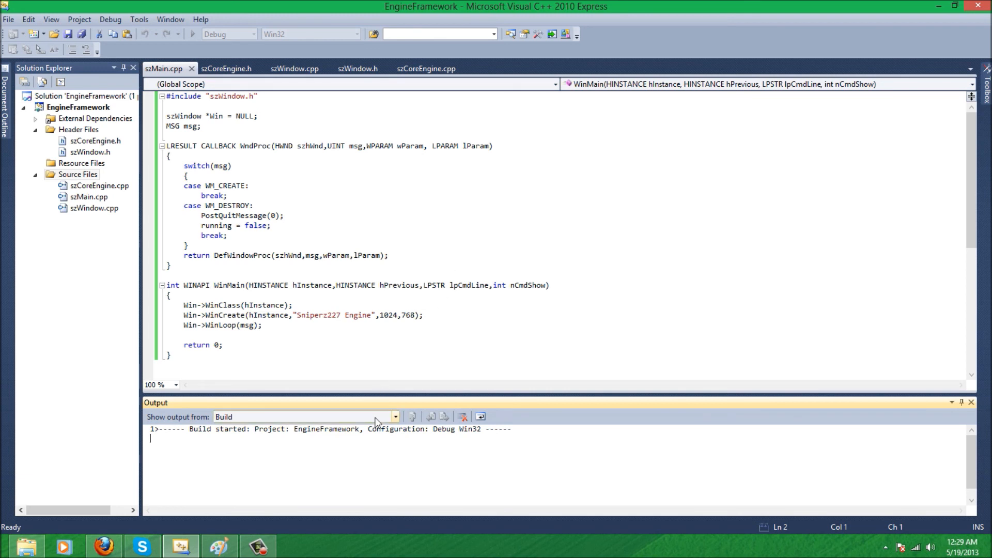
mouse_move(741, 320)
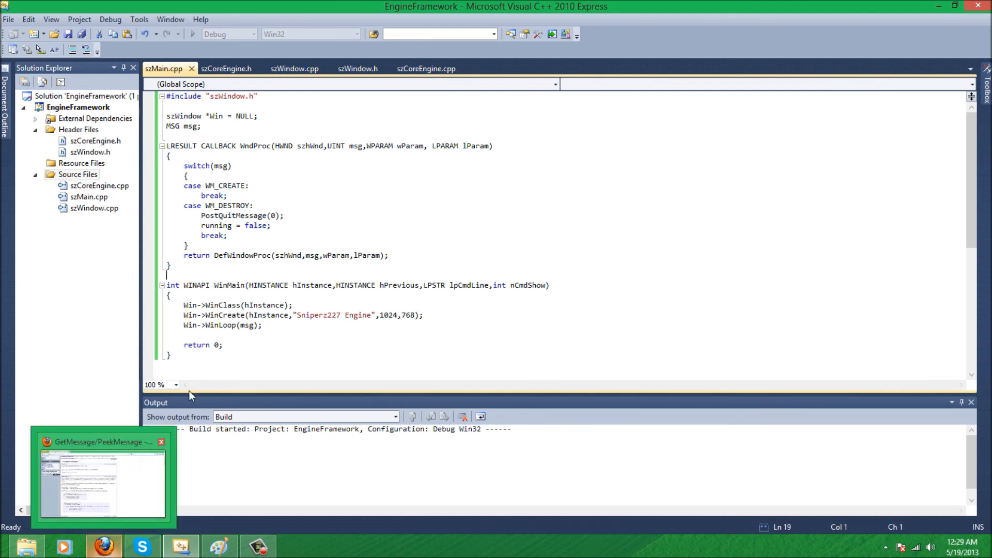
Start a debug build of EngineFramework, compiling szWindow.cpp, szMain.cpp and szCoreEngine.cpp
click(271, 225)
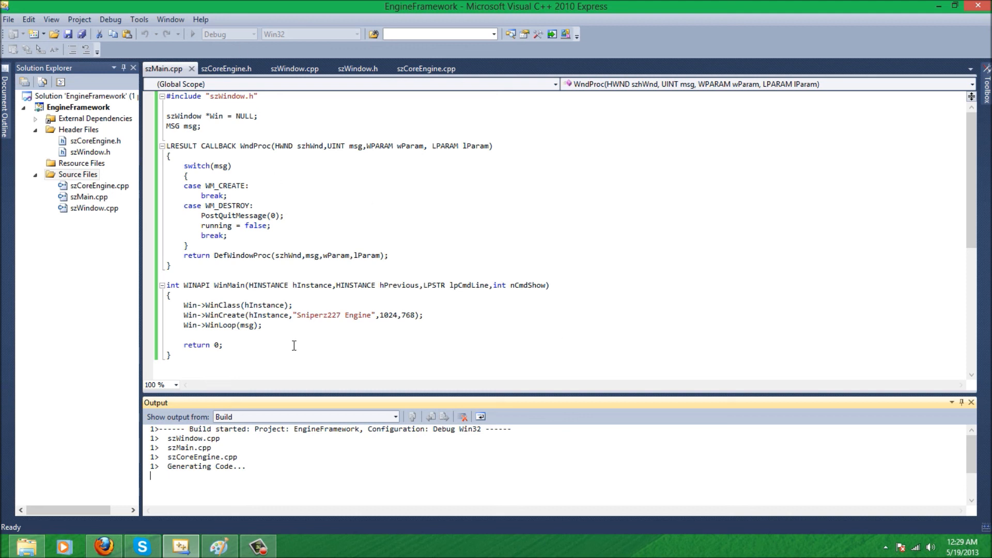
mouse_move(294, 348)
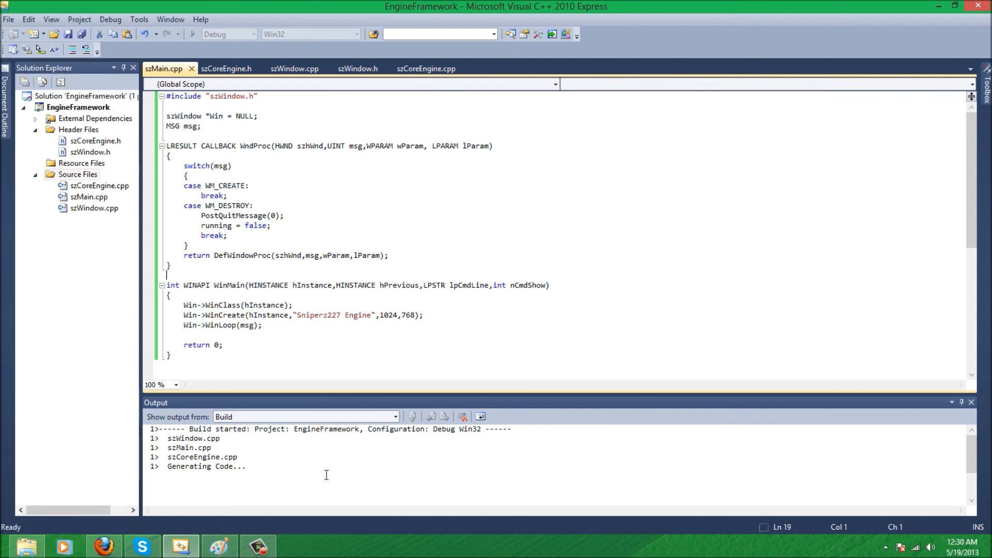
mouse_move(97, 354)
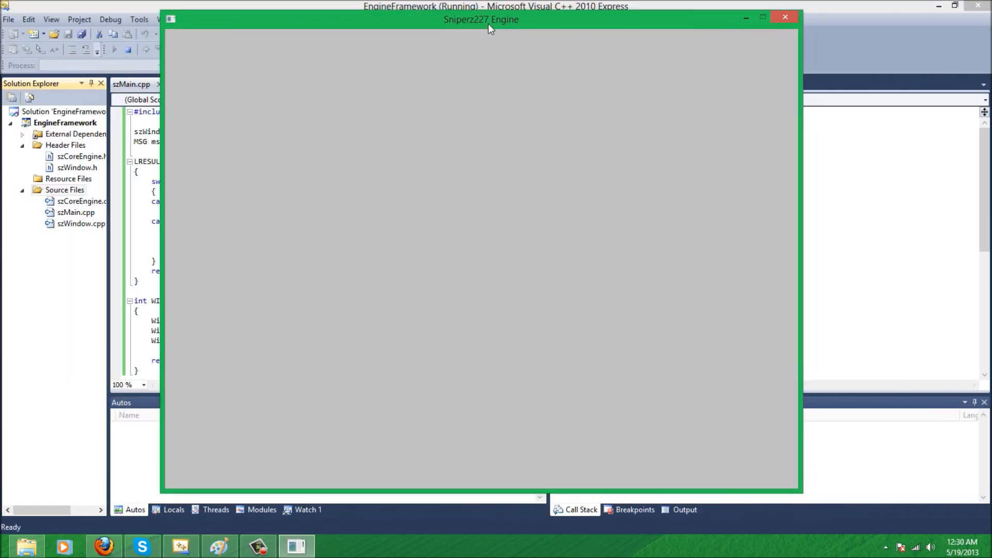
mouse_move(743, 84)
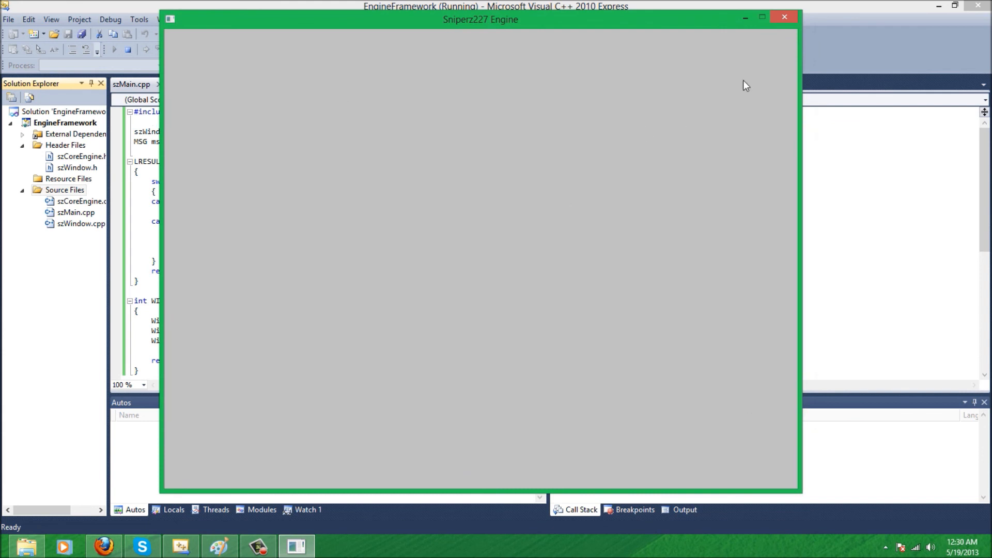
mouse_move(784, 18)
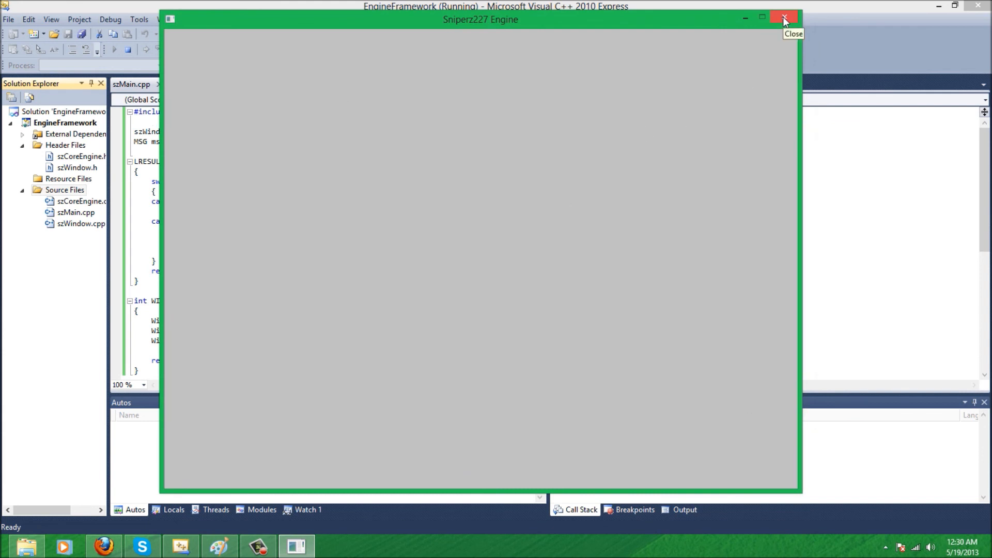
Close the grey Sniperz227 Engine window so the program exits with code 0
click(782, 17)
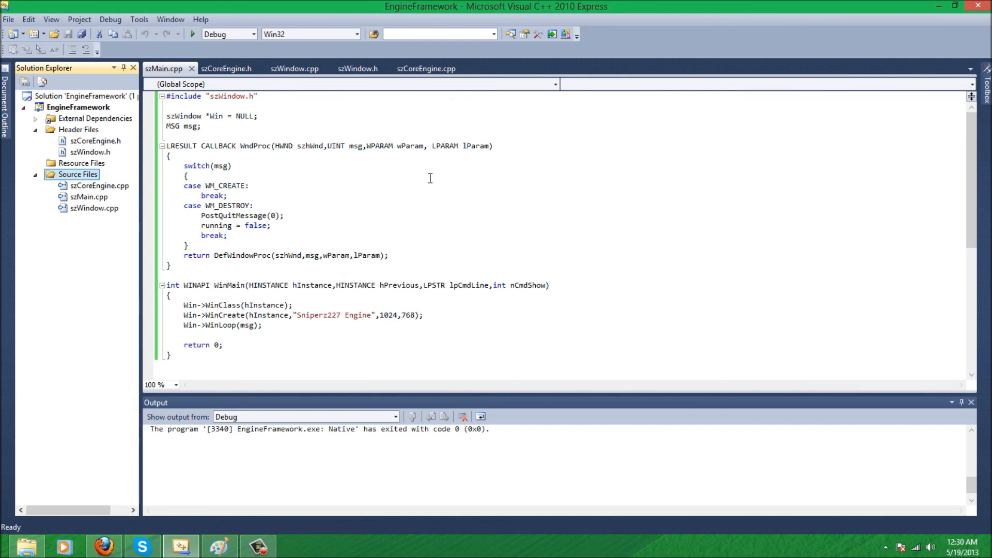
Return to the editor and bring up the Debug menu's commands
click(144, 34)
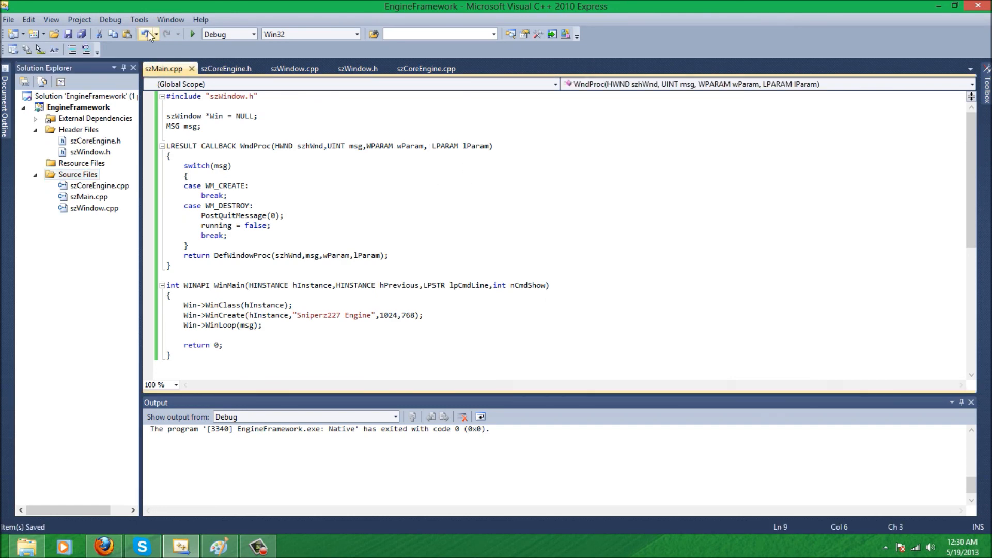
click(109, 19)
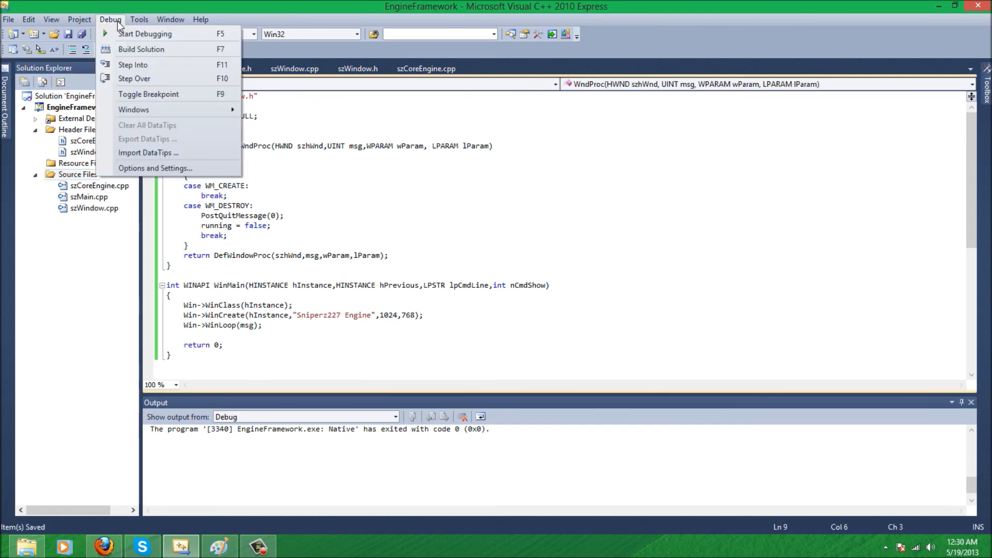